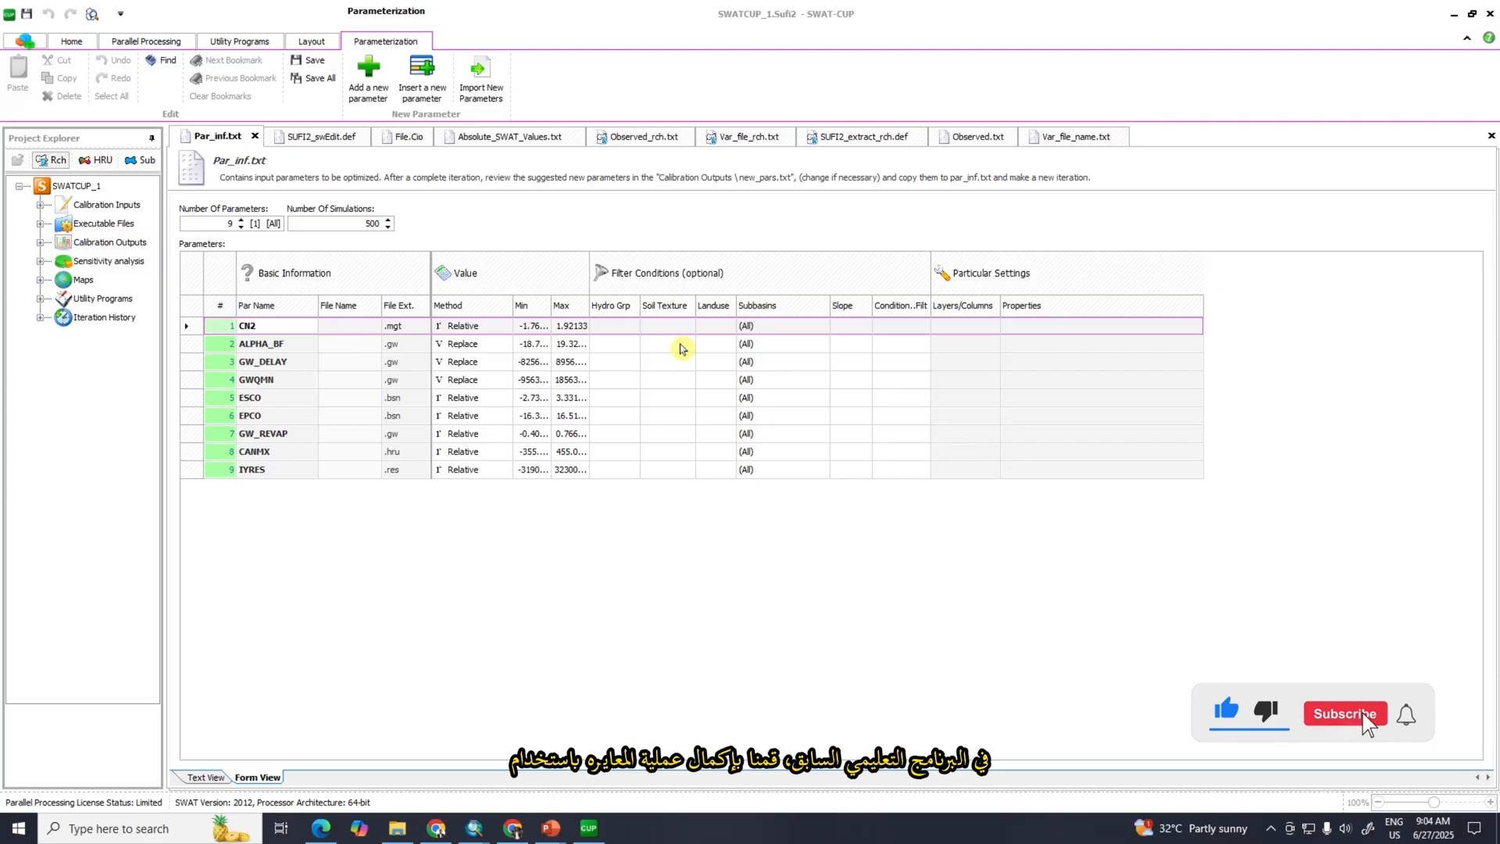
# Step: Show the Home tools and expand Executable Files to list the four SUFI2 batch files
pyautogui.click(1343, 712)
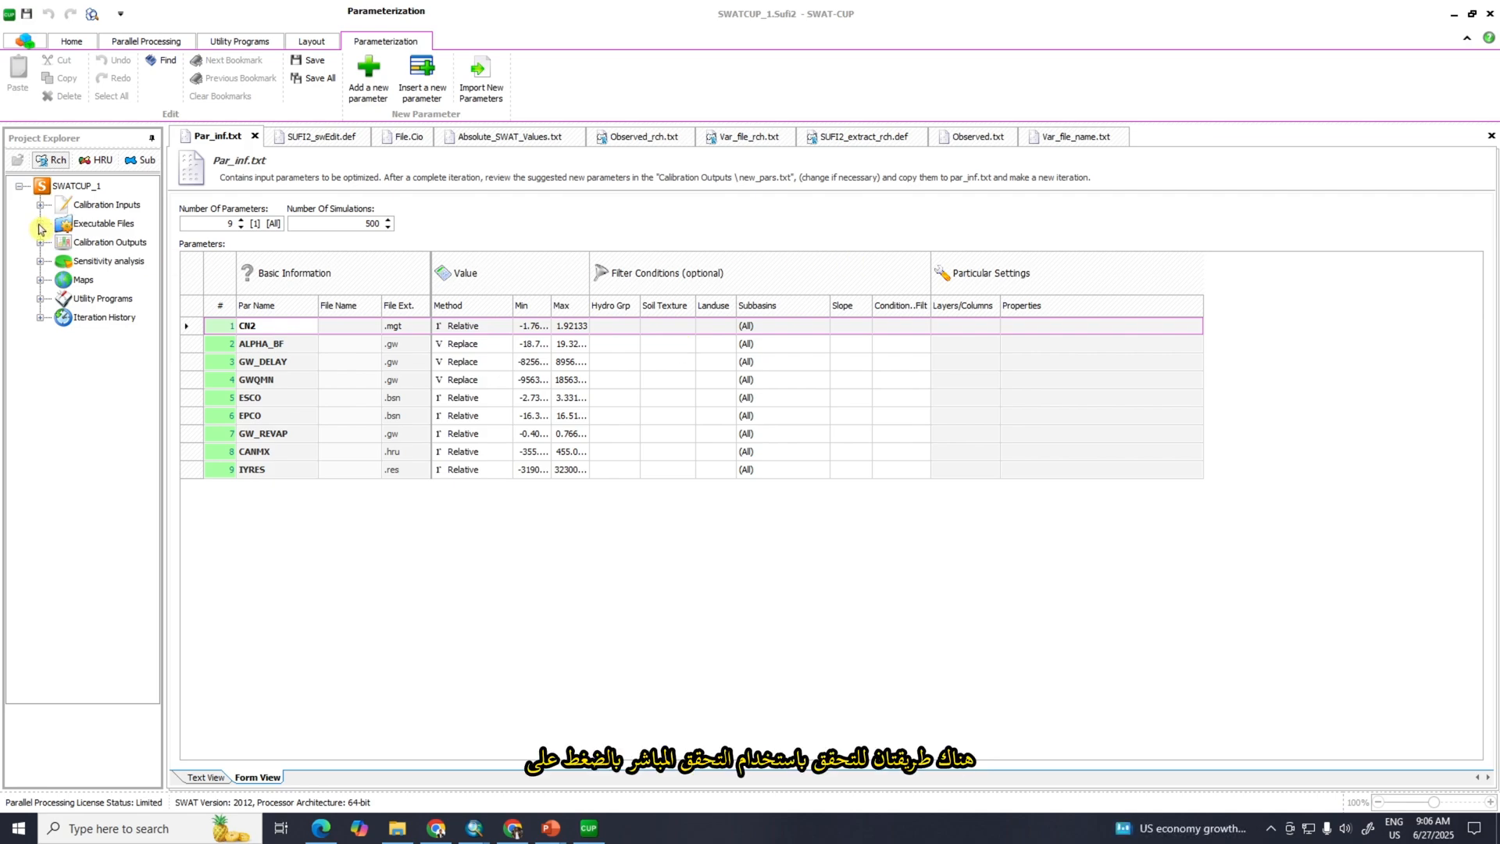
pyautogui.click(42, 229)
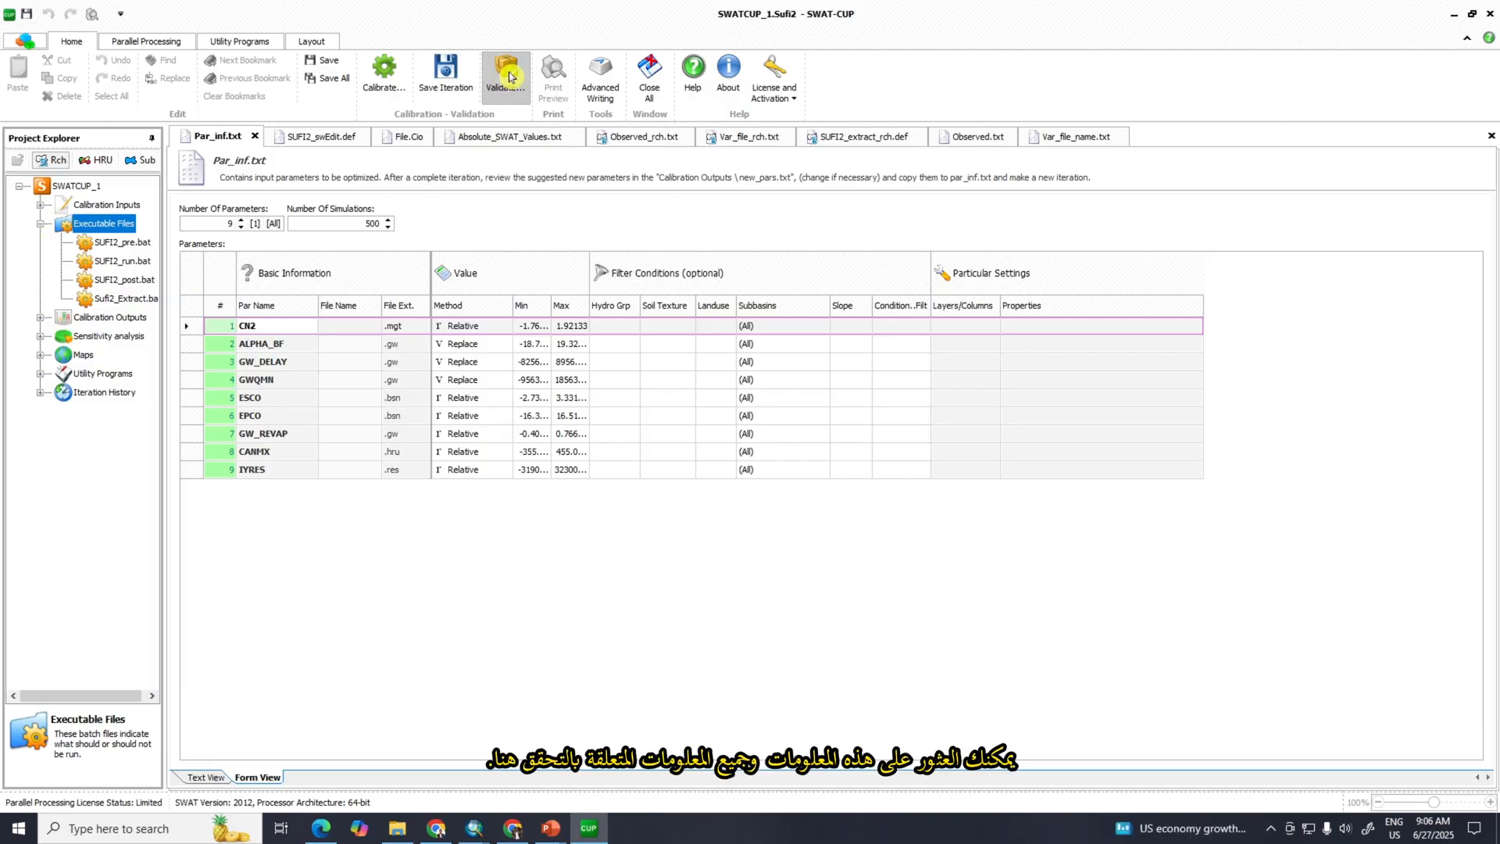
pyautogui.click(506, 73)
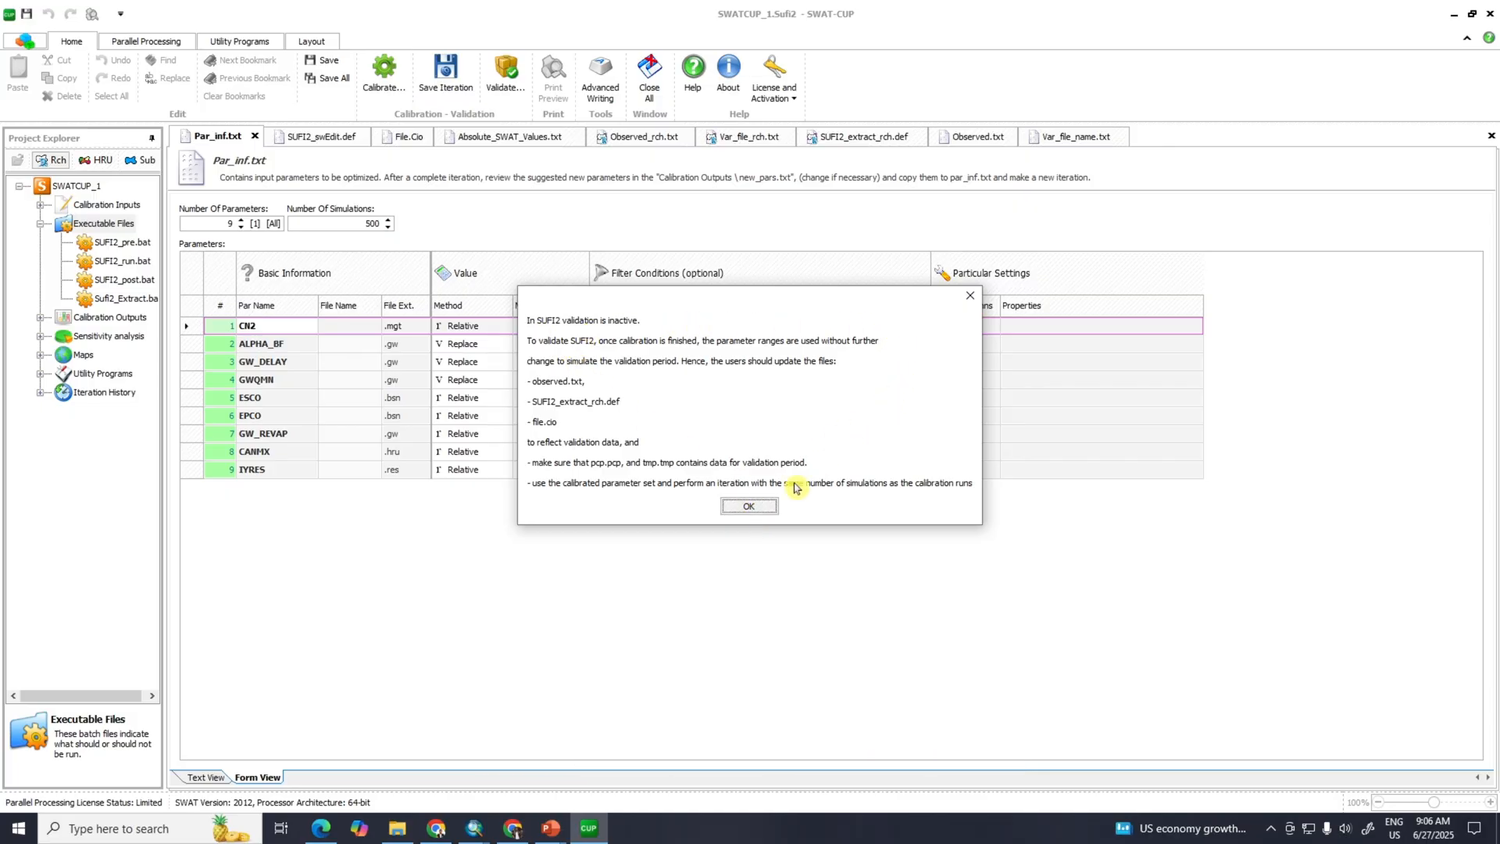
pyautogui.click(749, 506)
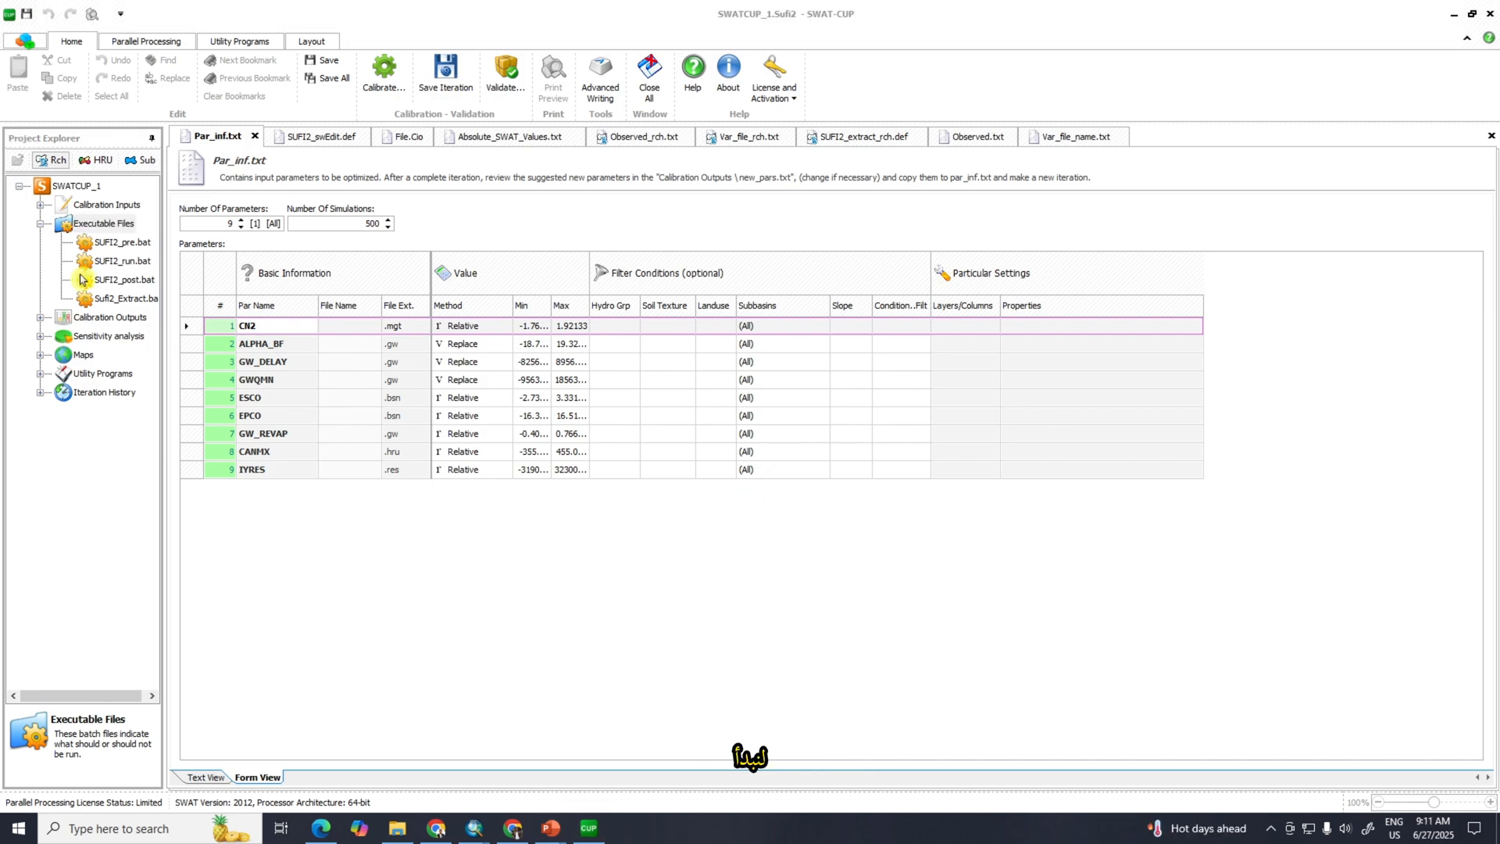
# Step: Set the ending simulation number to 500 and File.cio to 2009 for 11 years
pyautogui.click(105, 204)
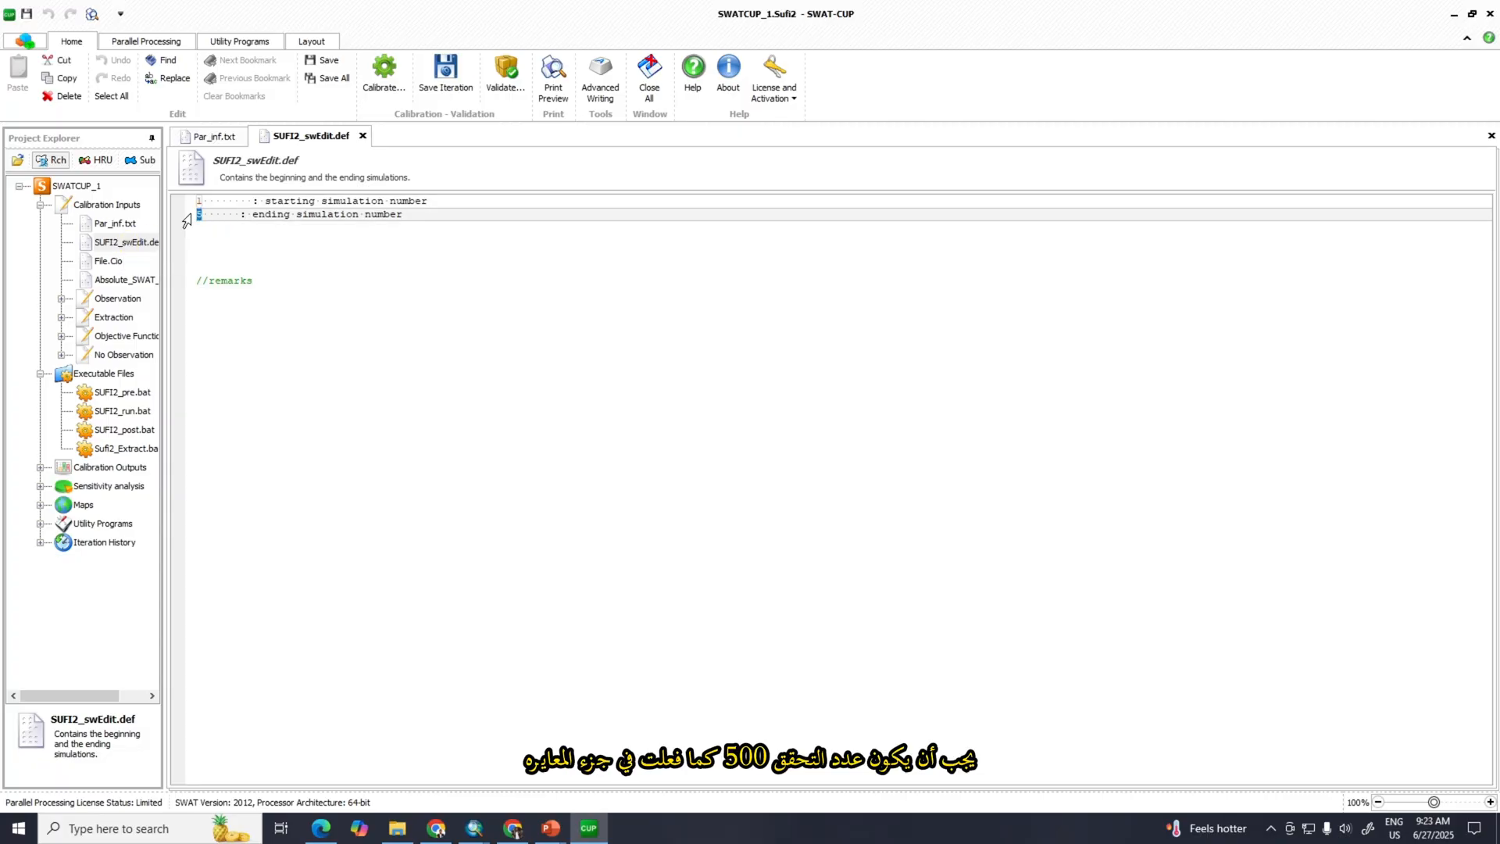
pyautogui.write('500')
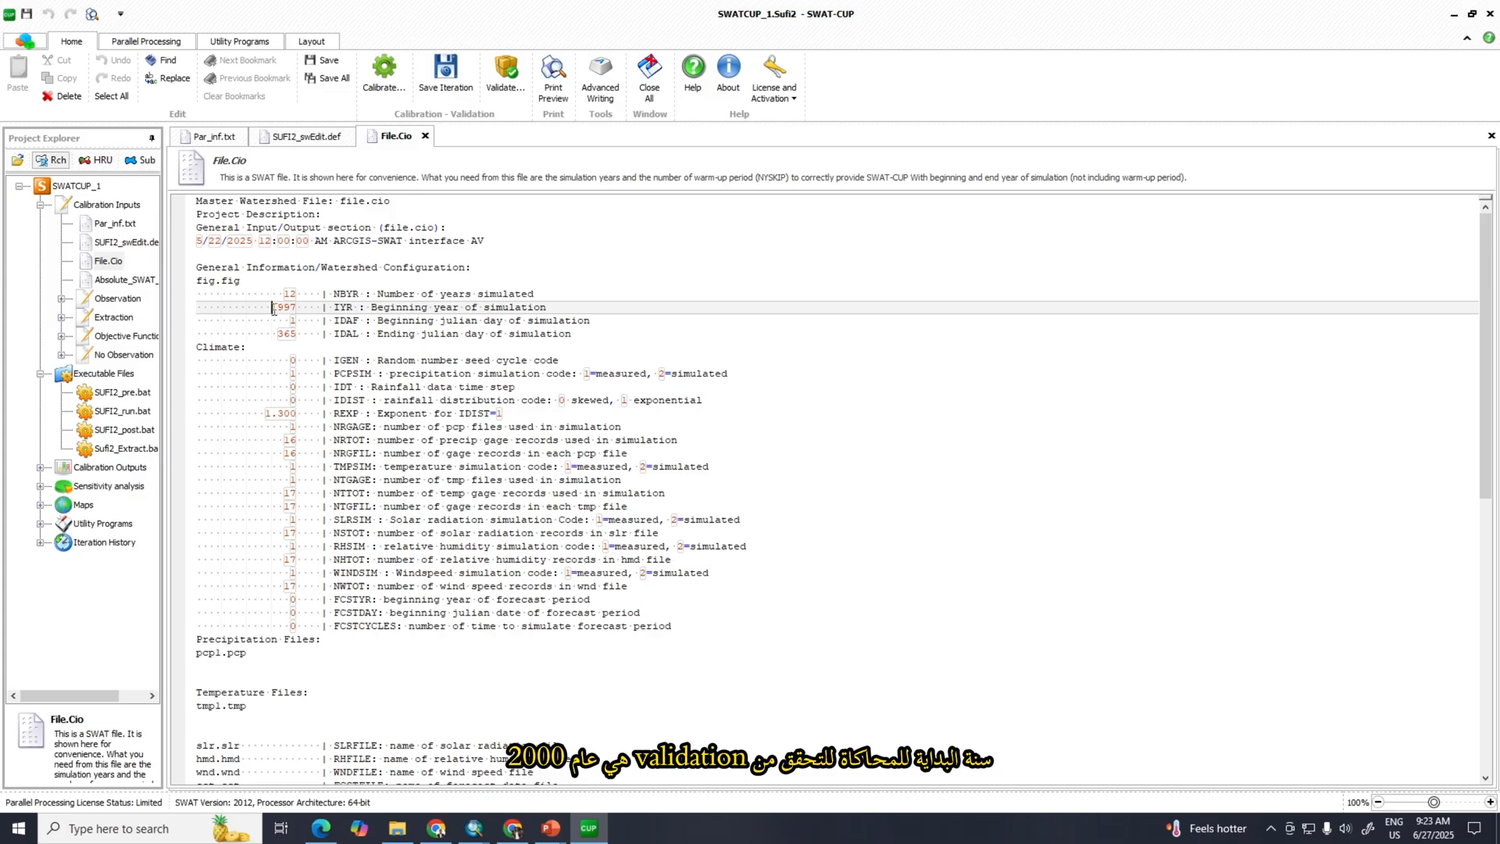
pyautogui.doubleClick(281, 307)
pyautogui.write('200')
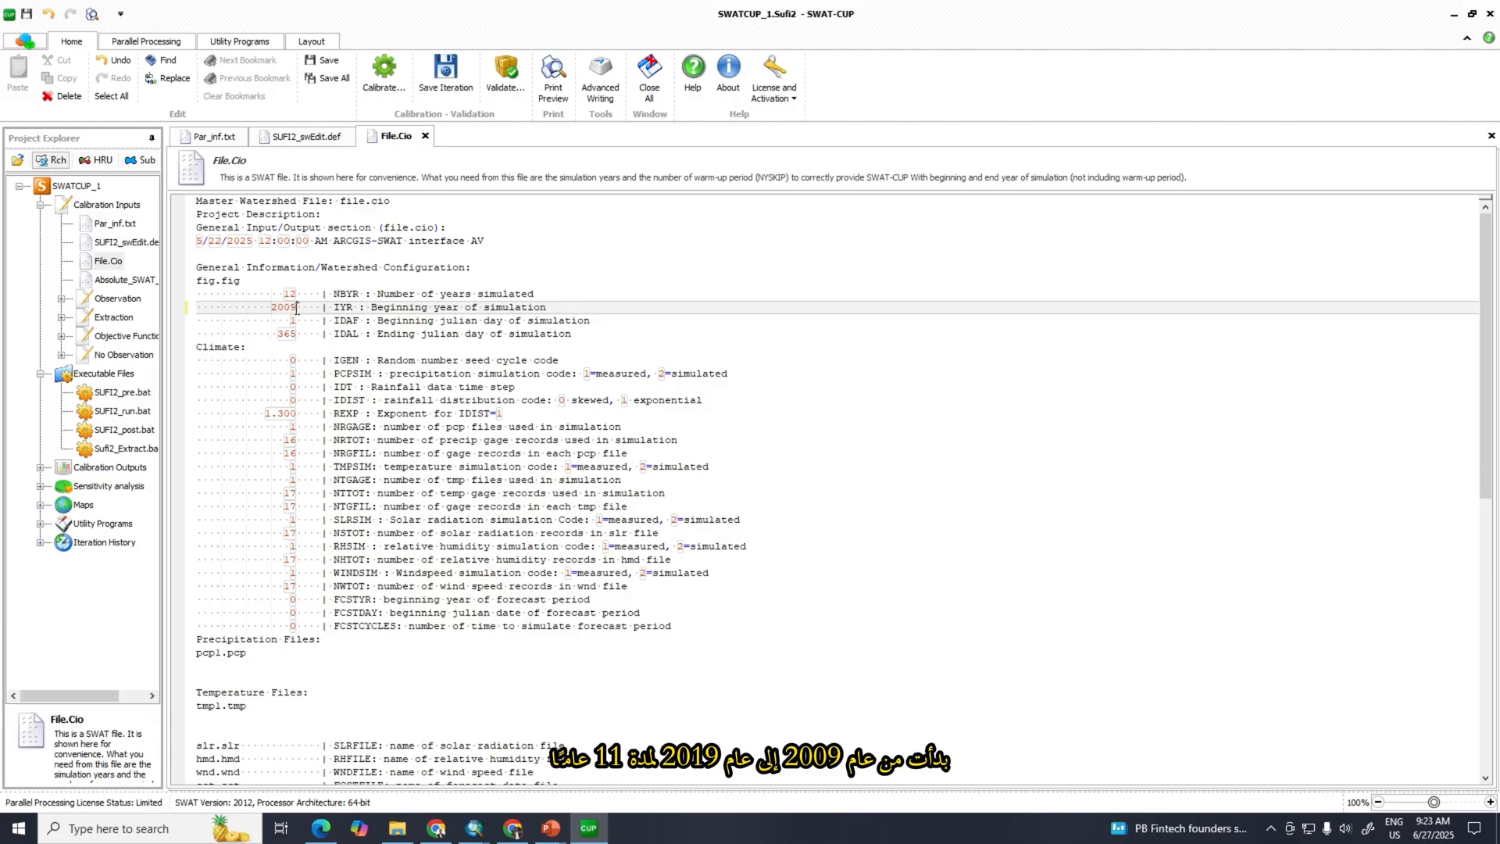
pyautogui.doubleClick(285, 294)
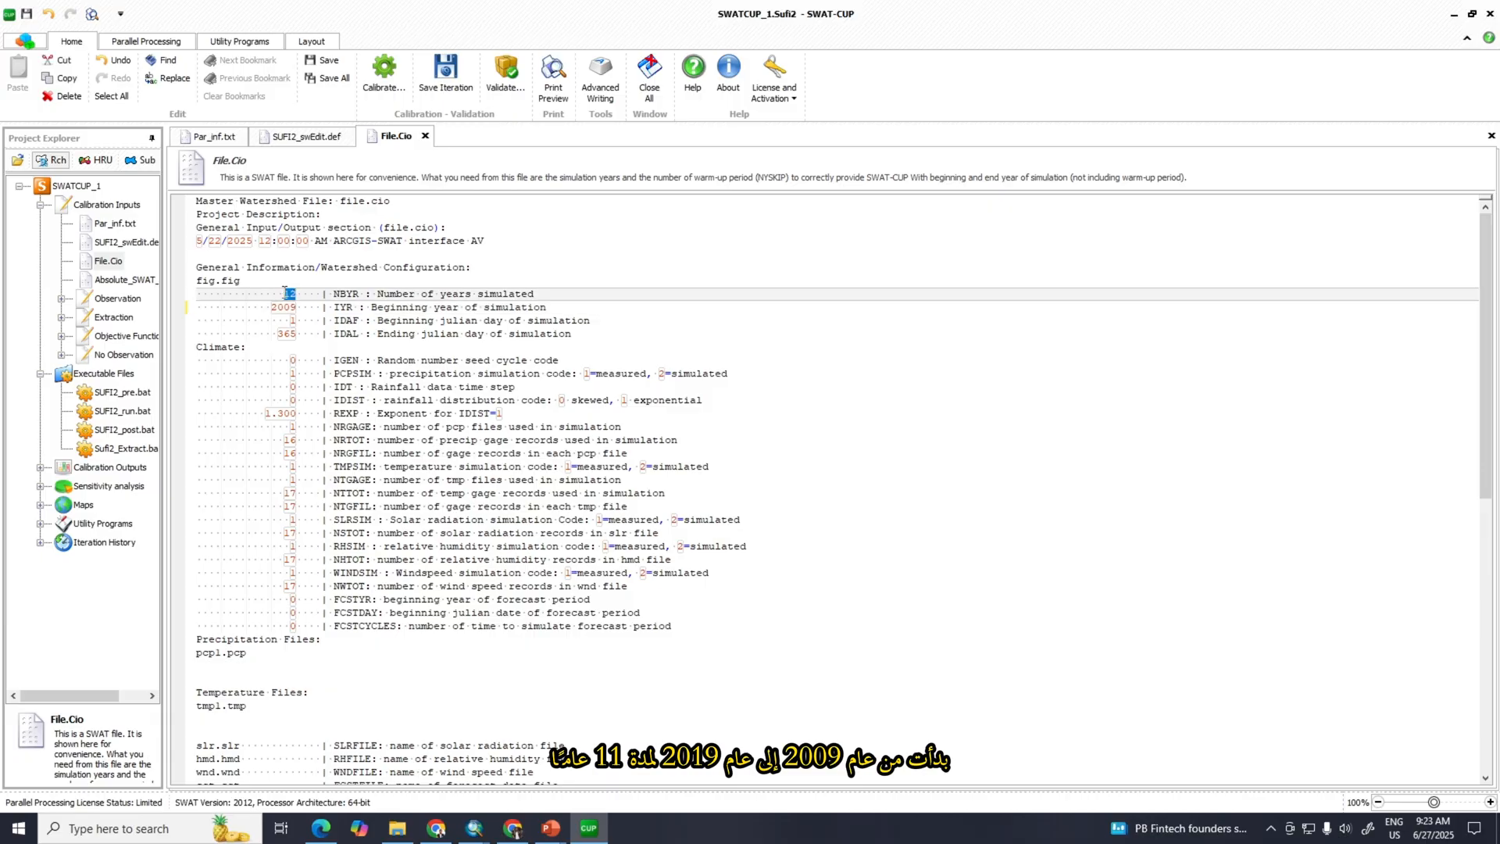
pyautogui.write('11')
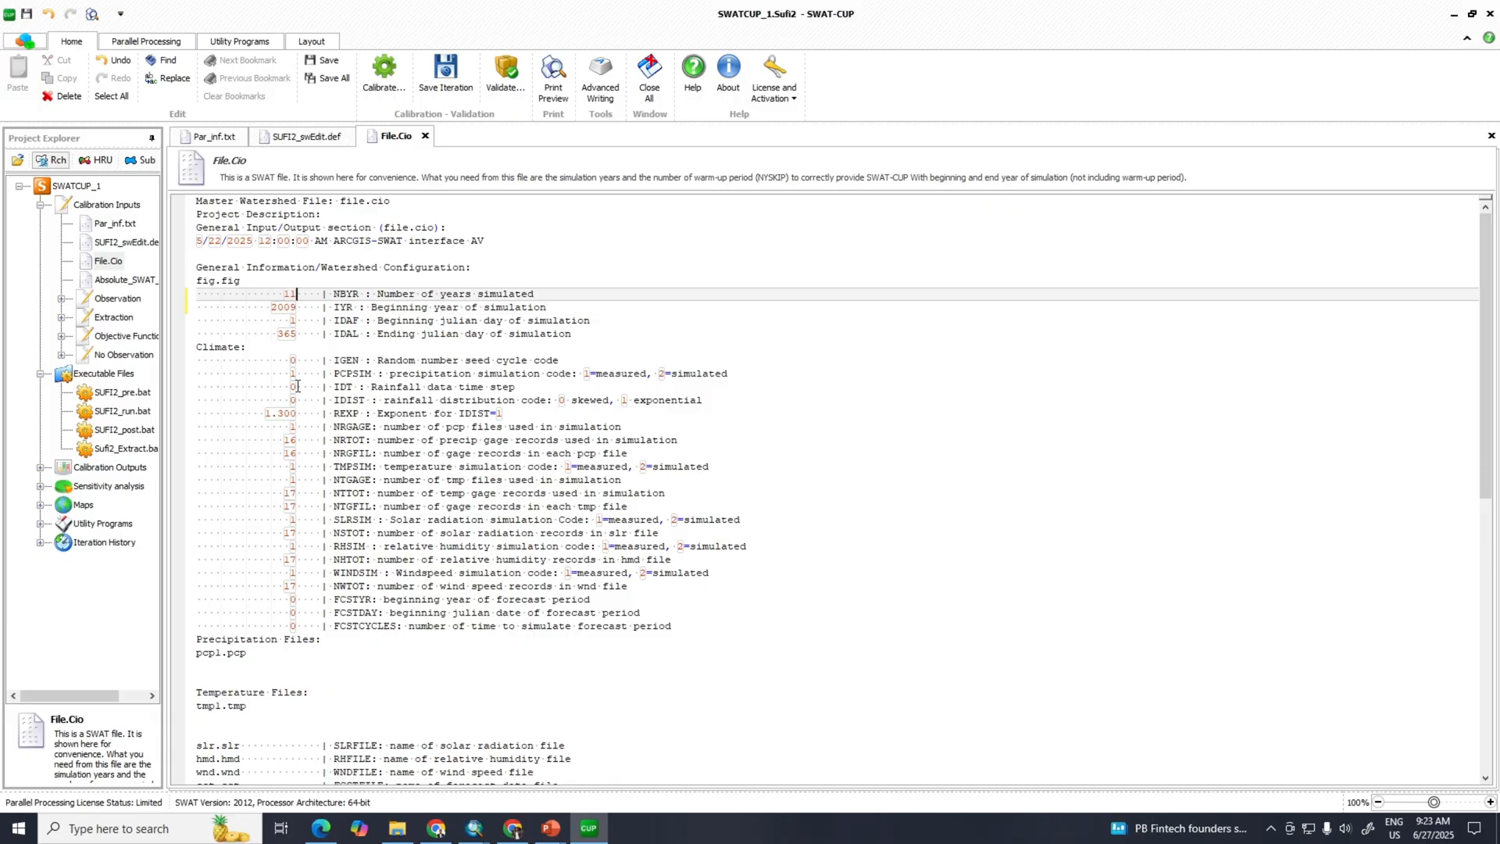
# Step: Open Observed_rch.txt and bring up the flow stations folder
pyautogui.scroll(-3)
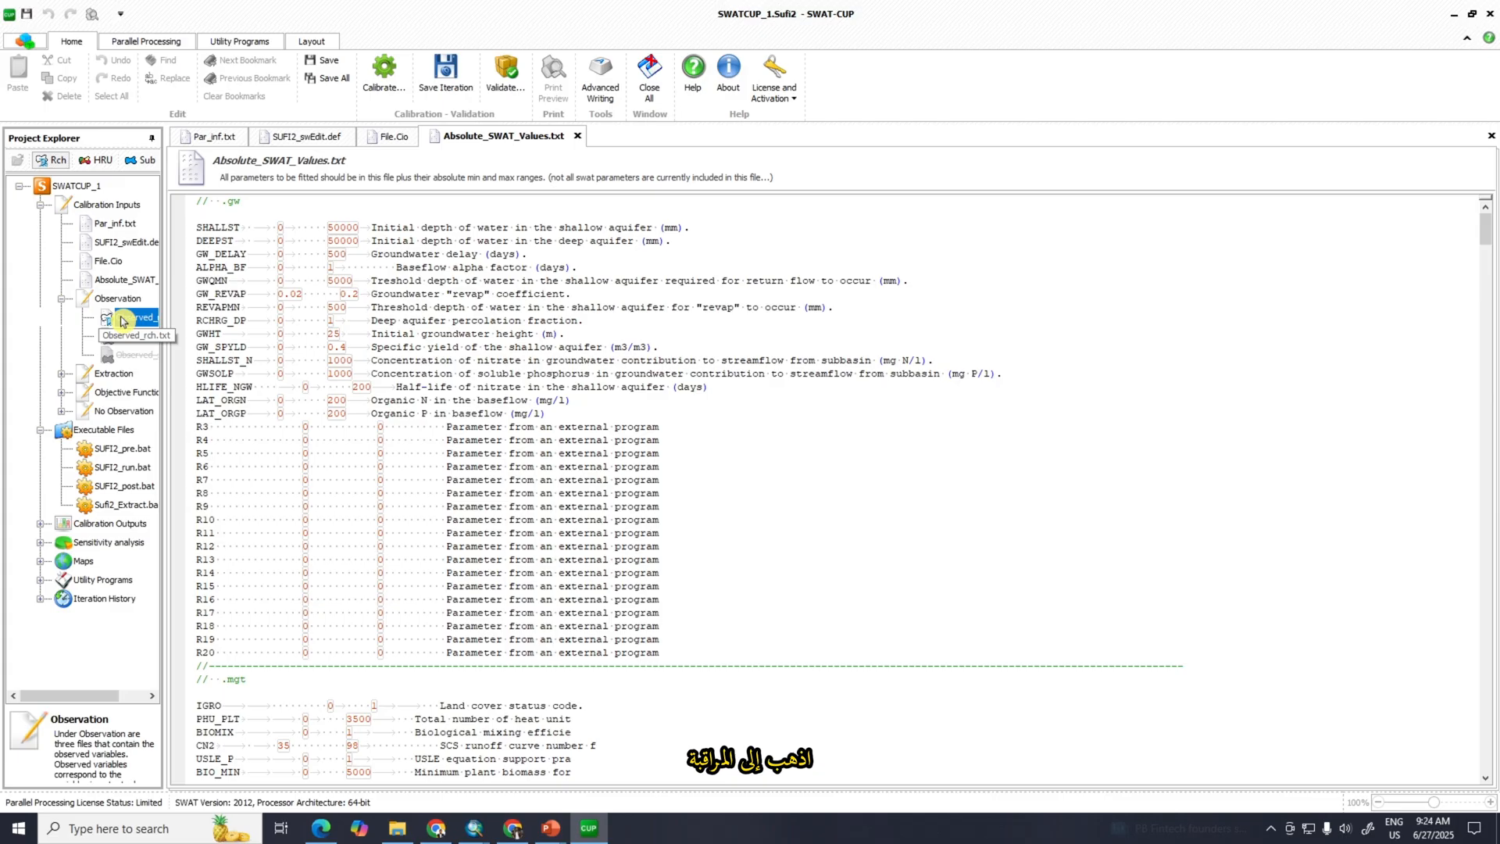
pyautogui.doubleClick(134, 317)
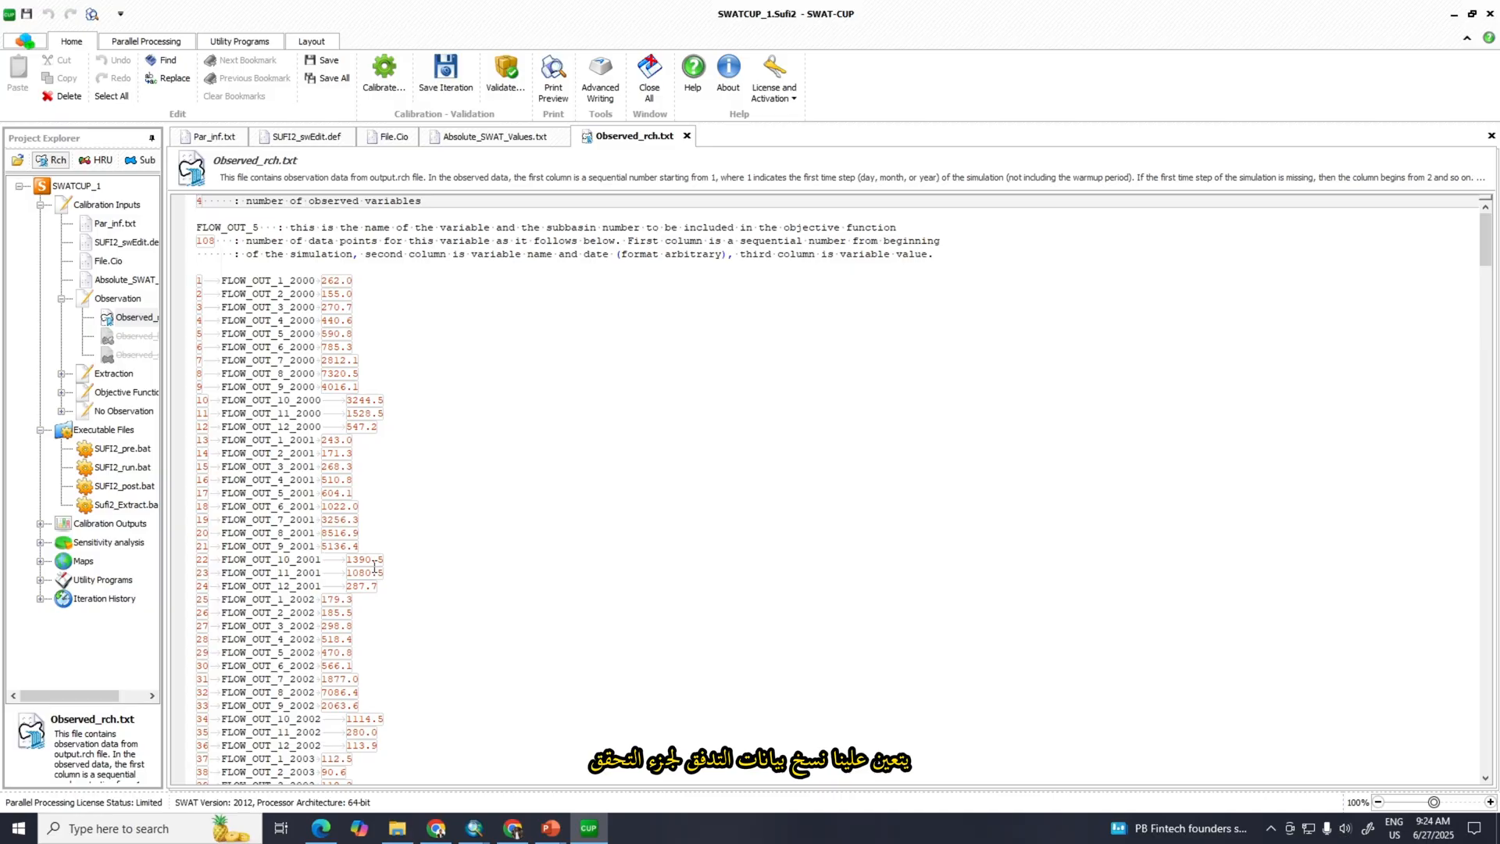
pyautogui.click(396, 828)
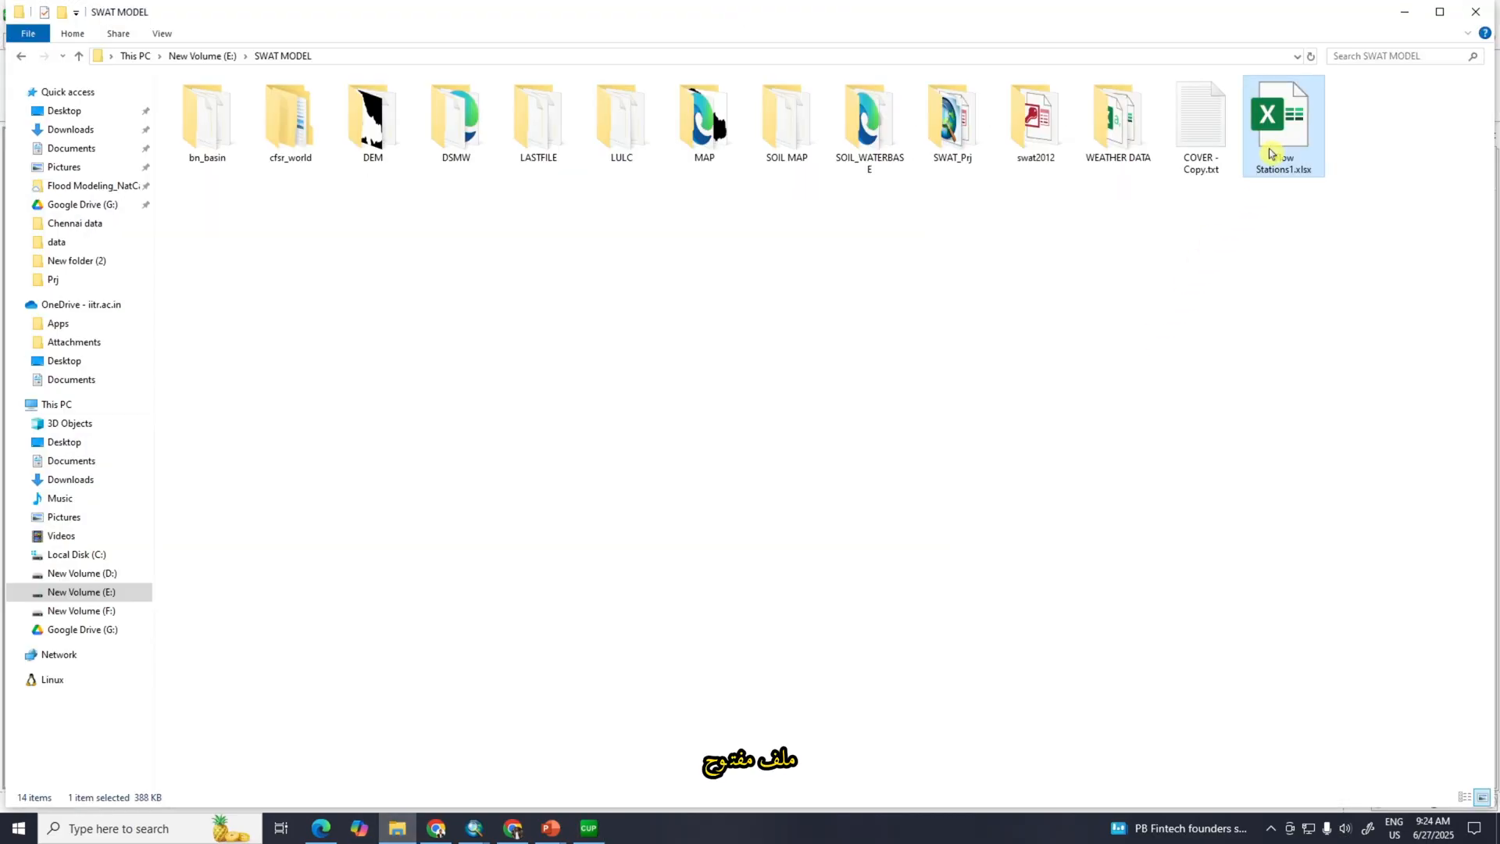
# Step: Open Flow Stations1.xlsx, restart numbering at 1 in H110, and copy H110:J241
pyautogui.doubleClick(1282, 124)
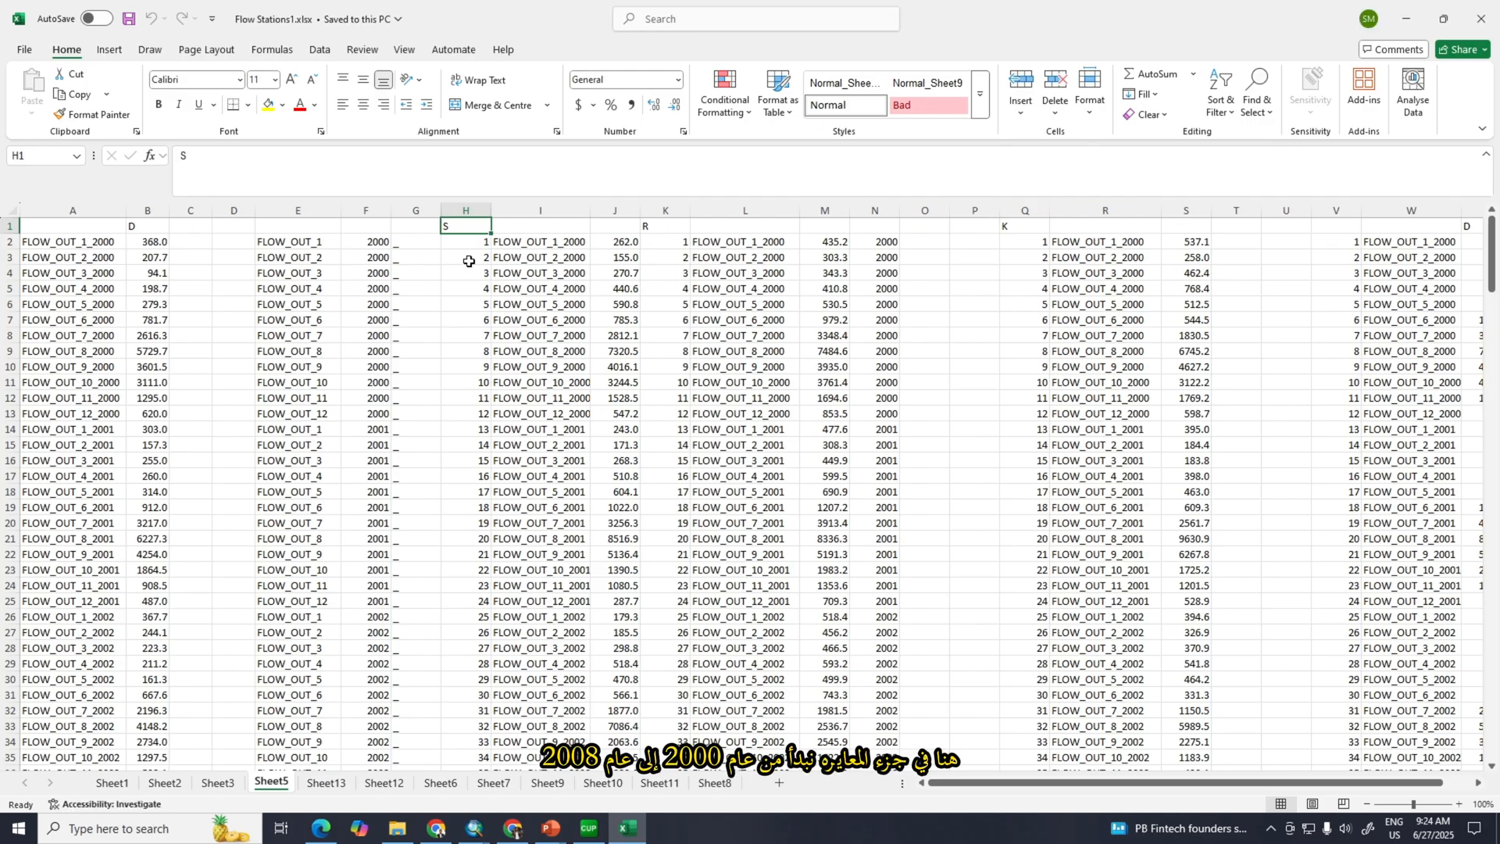
pyautogui.click(466, 242)
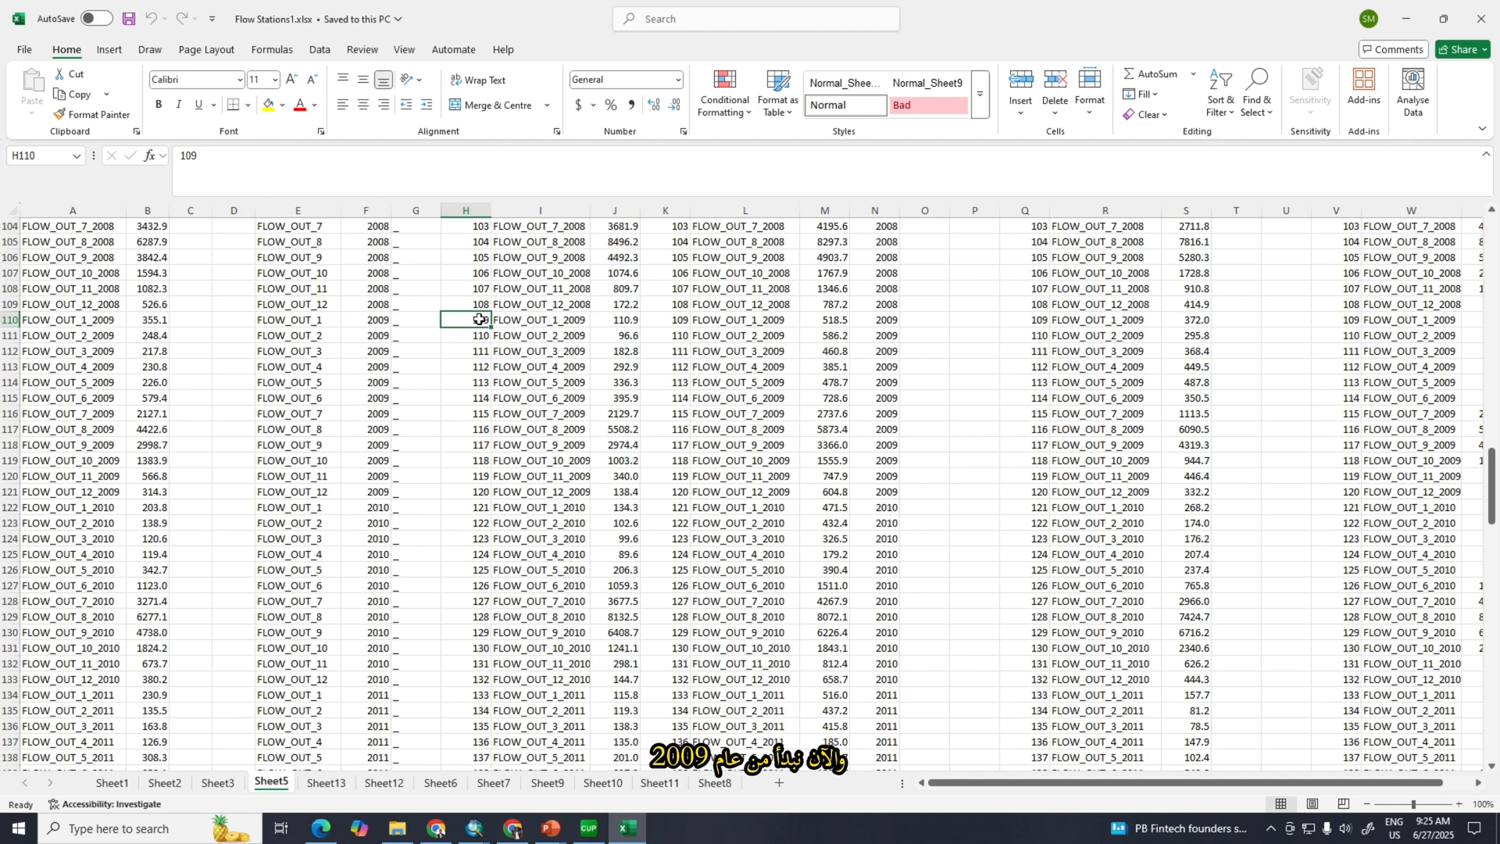
pyautogui.write('1')
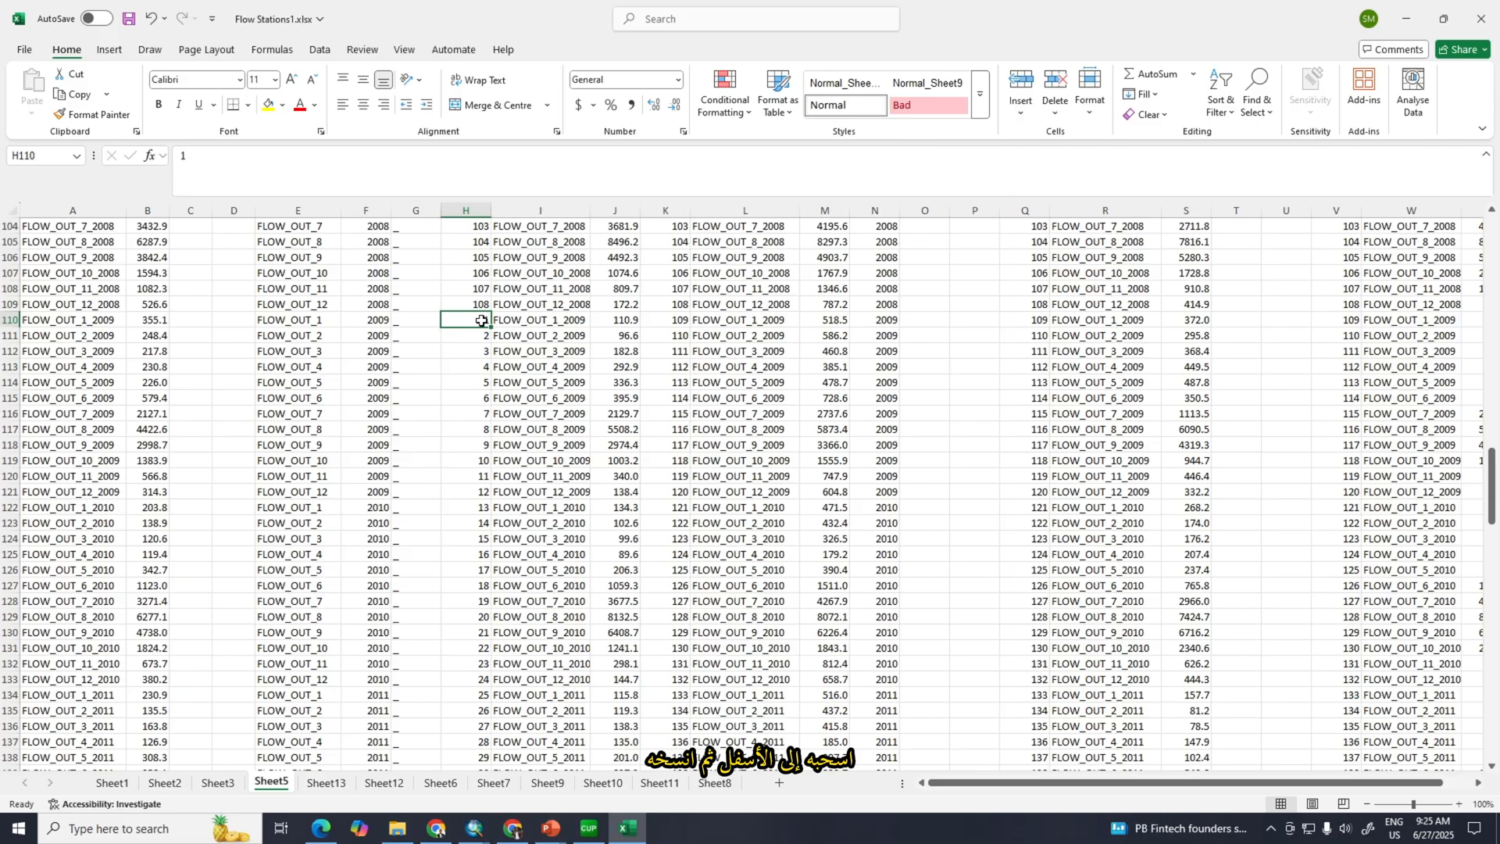
pyautogui.moveTo(466, 319); pyautogui.dragTo(538, 569)
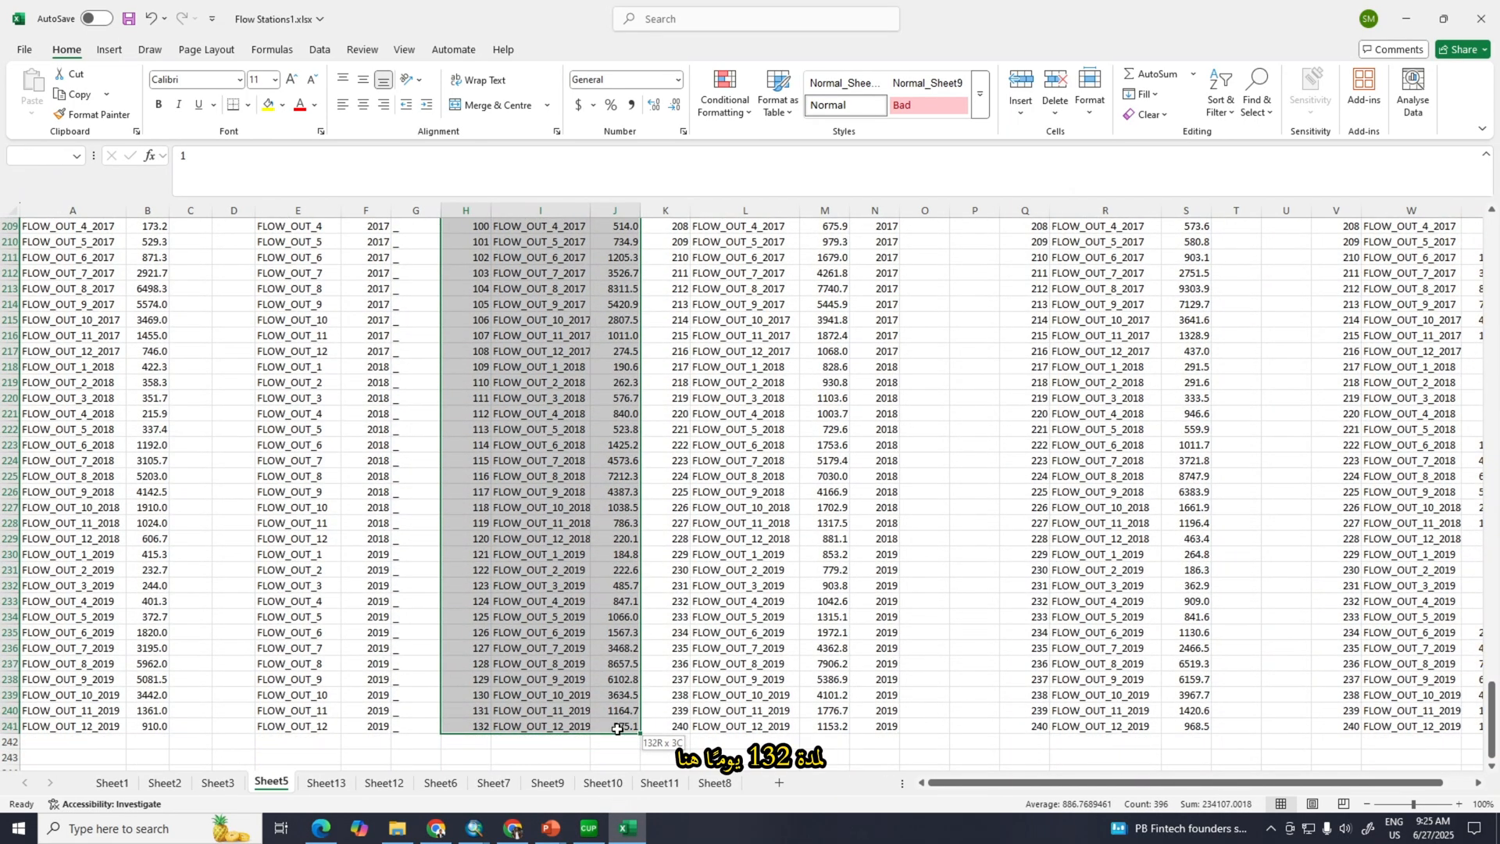
pyautogui.press('ctrl+c')
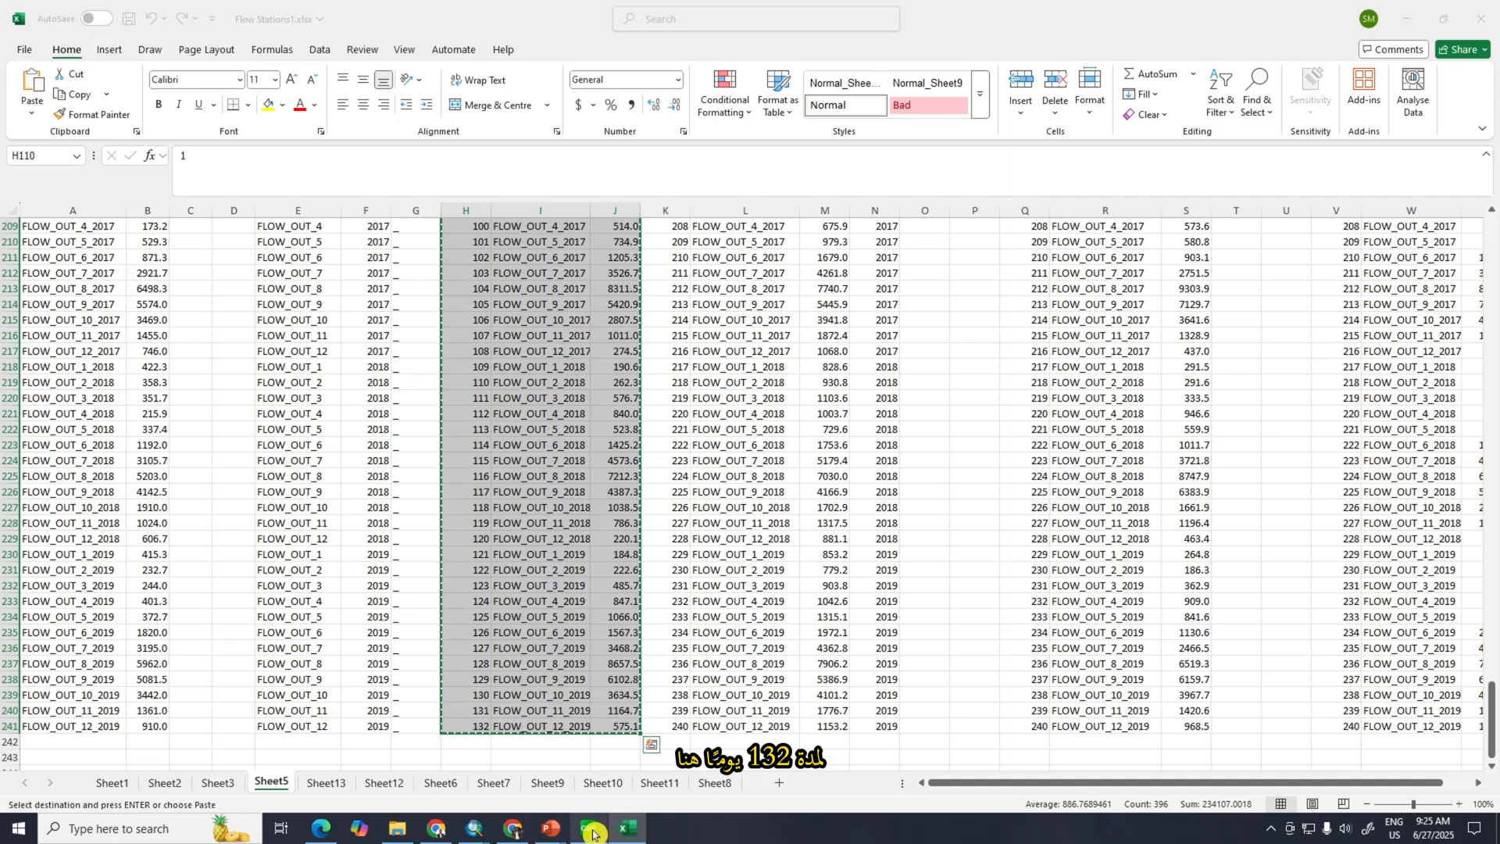
# Step: Paste the 132 records into Observed_rch.txt and set the data point counts to 132
pyautogui.click(588, 828)
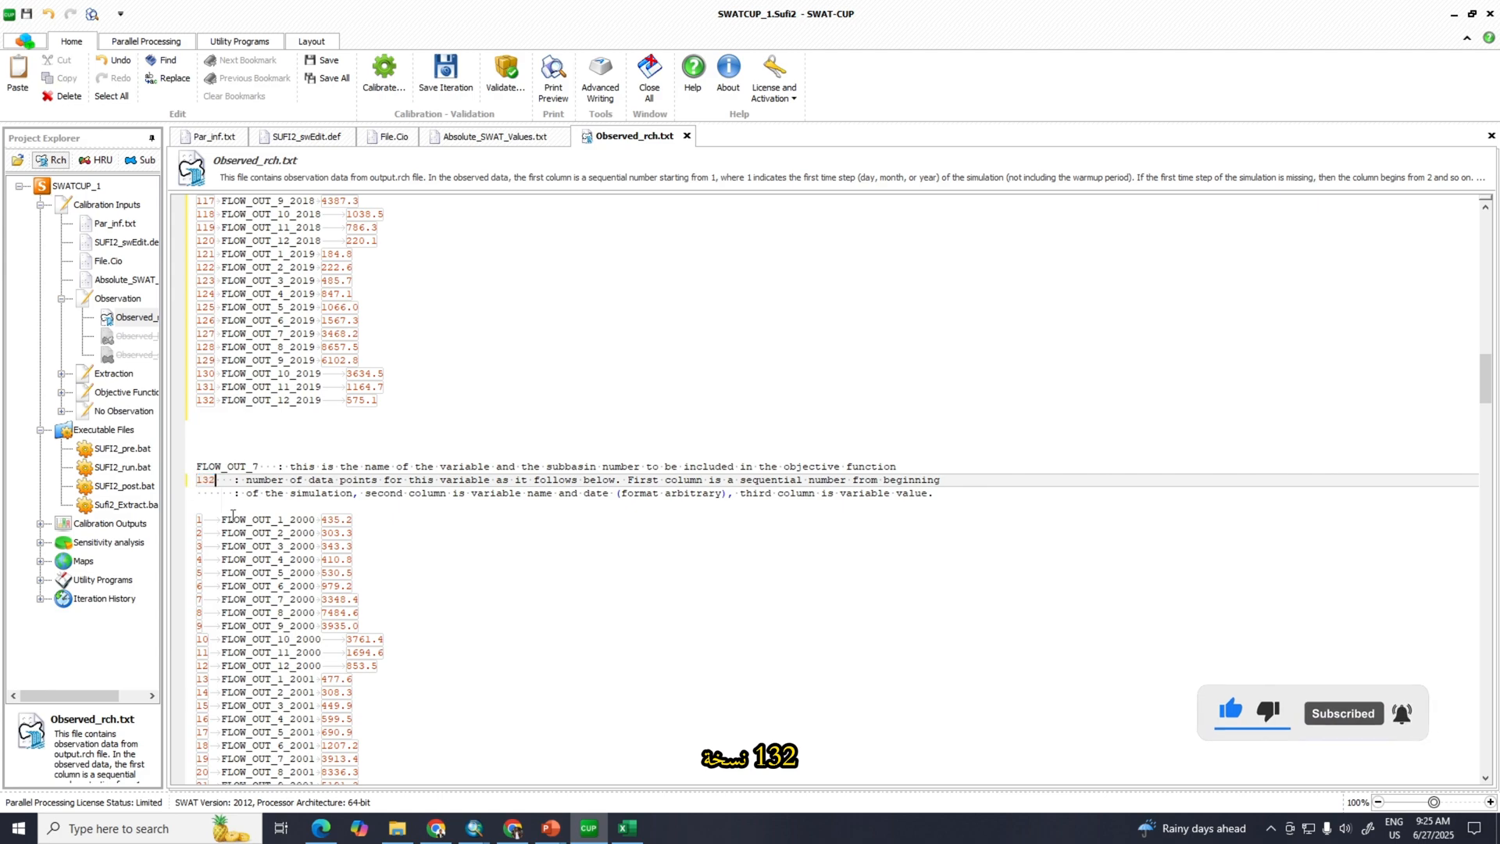
pyautogui.click(626, 829)
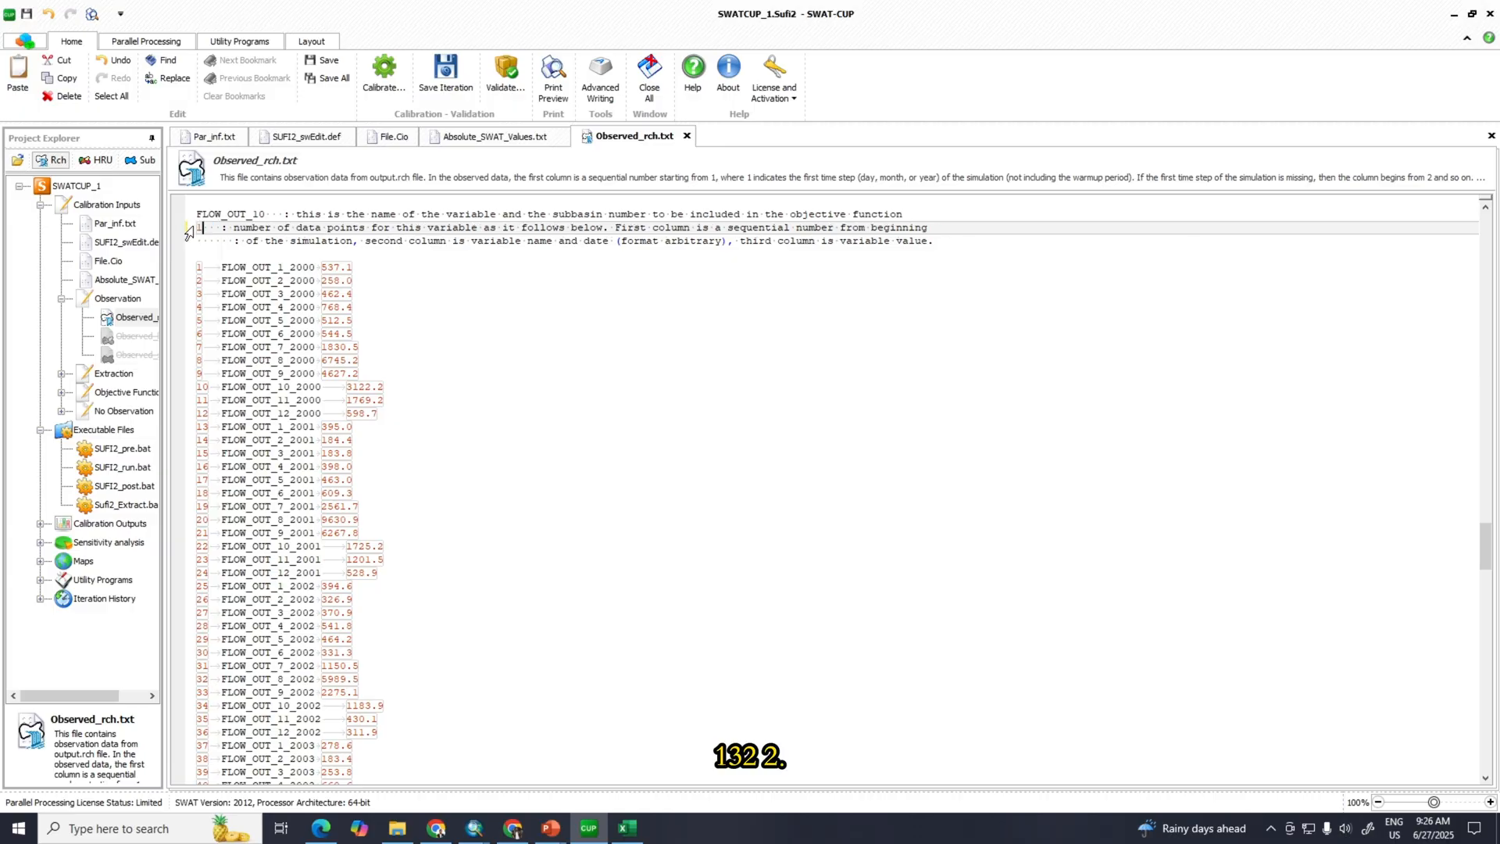
pyautogui.write('132')
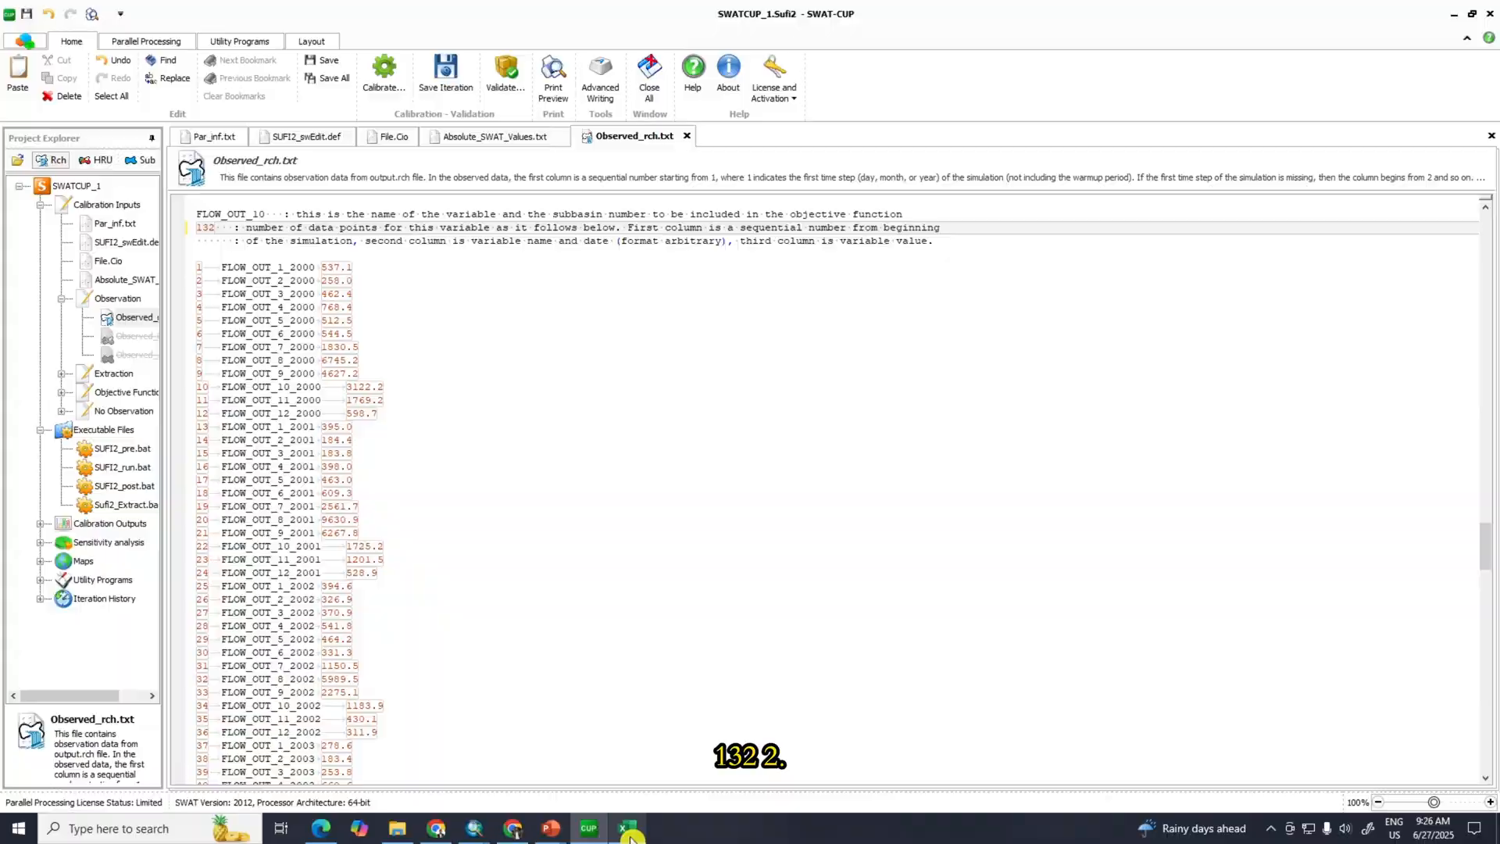
# Step: Copy the third station's 132 records from Q110:S241 and return to SWAT-CUP
pyautogui.click(623, 829)
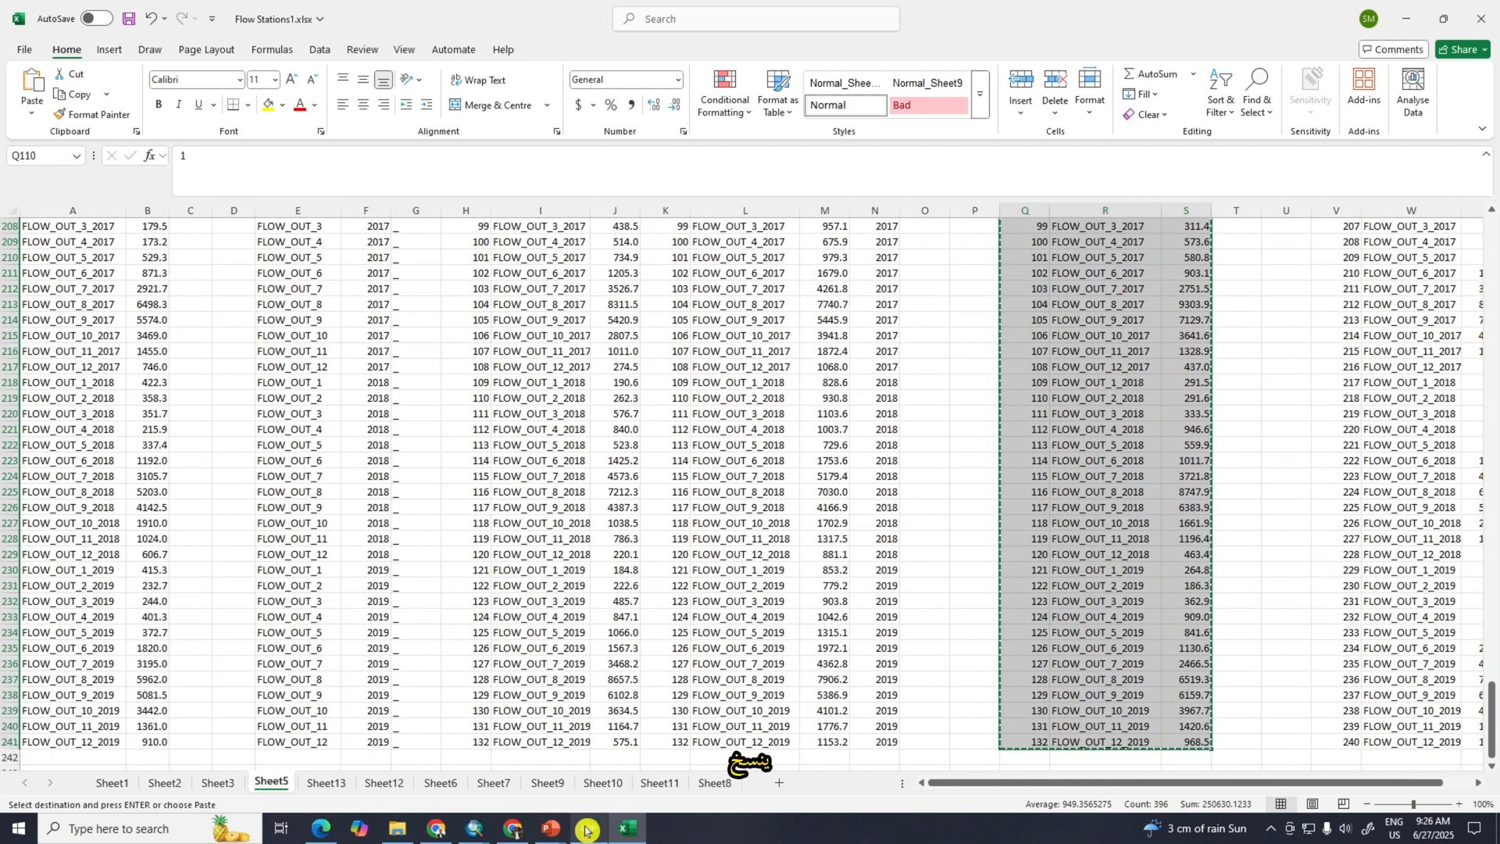
pyautogui.click(588, 828)
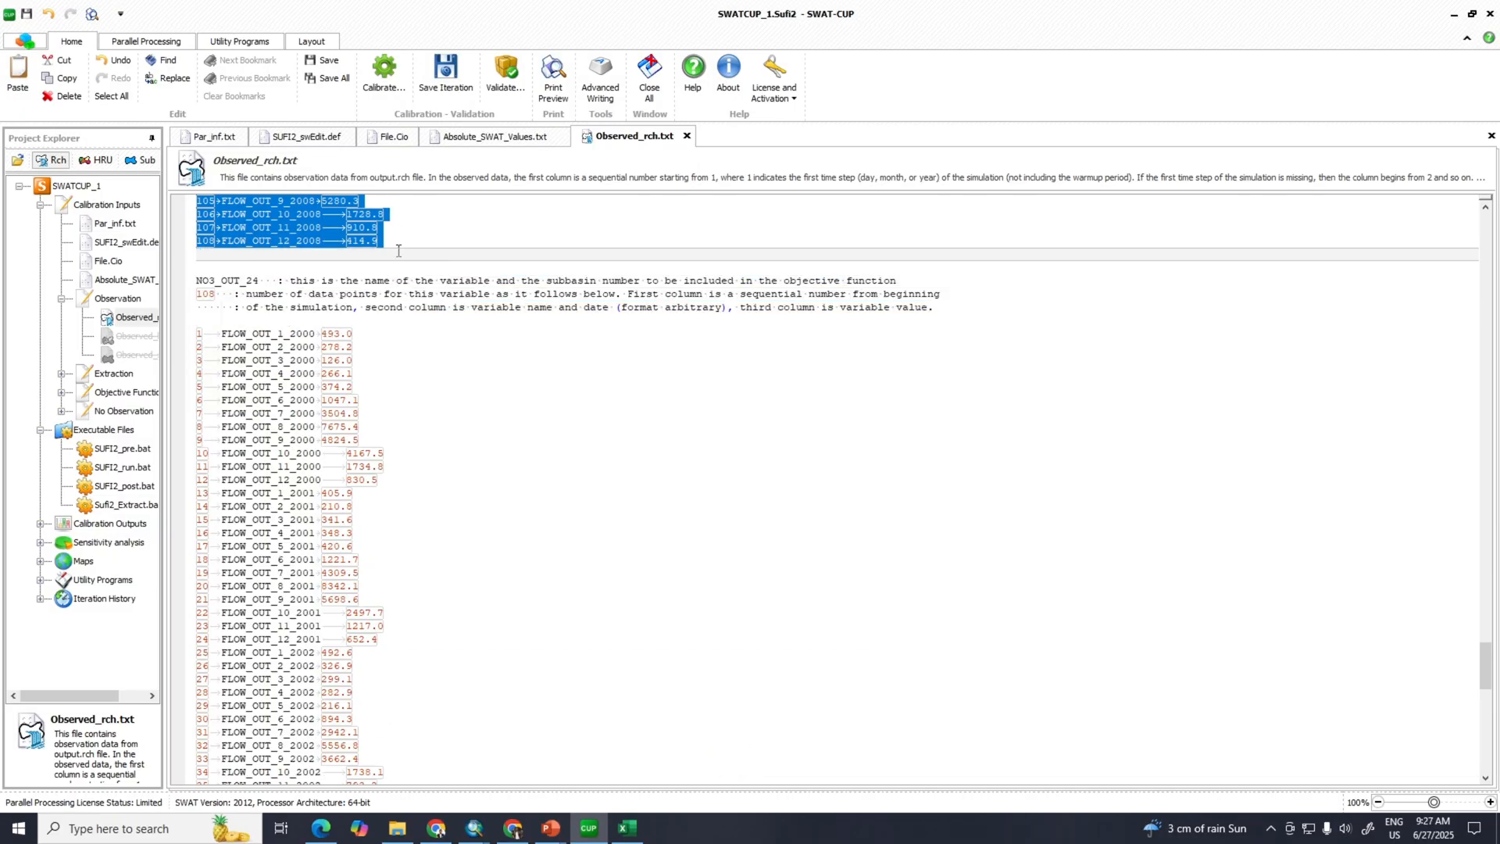
# Step: Scroll through Observed_rch.txt to check FLOW_OUT_10's 2009–2019 monthly values
pyautogui.scroll(-3)
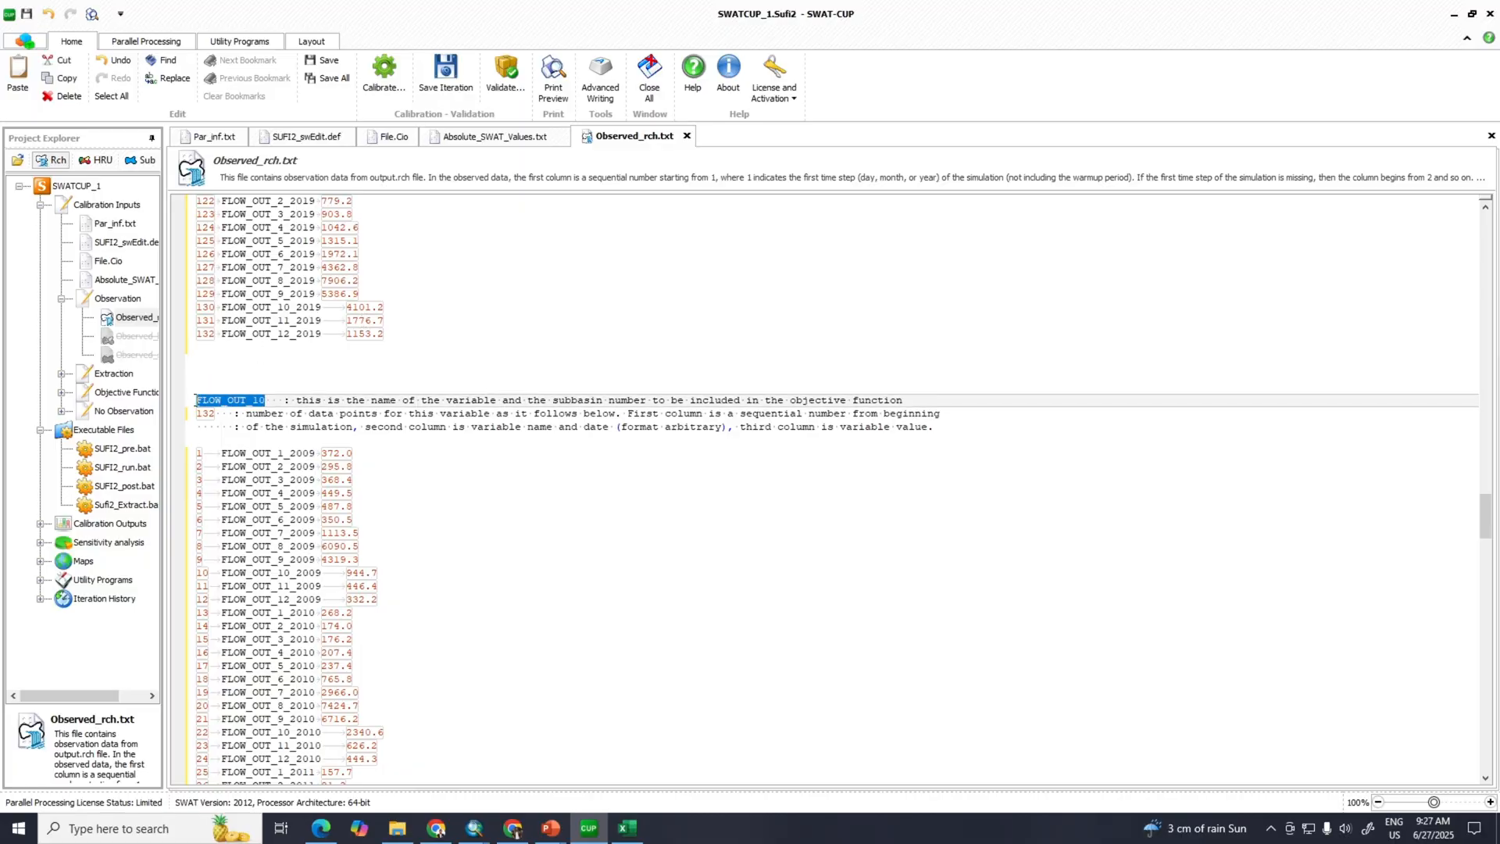
pyautogui.scroll(-3)
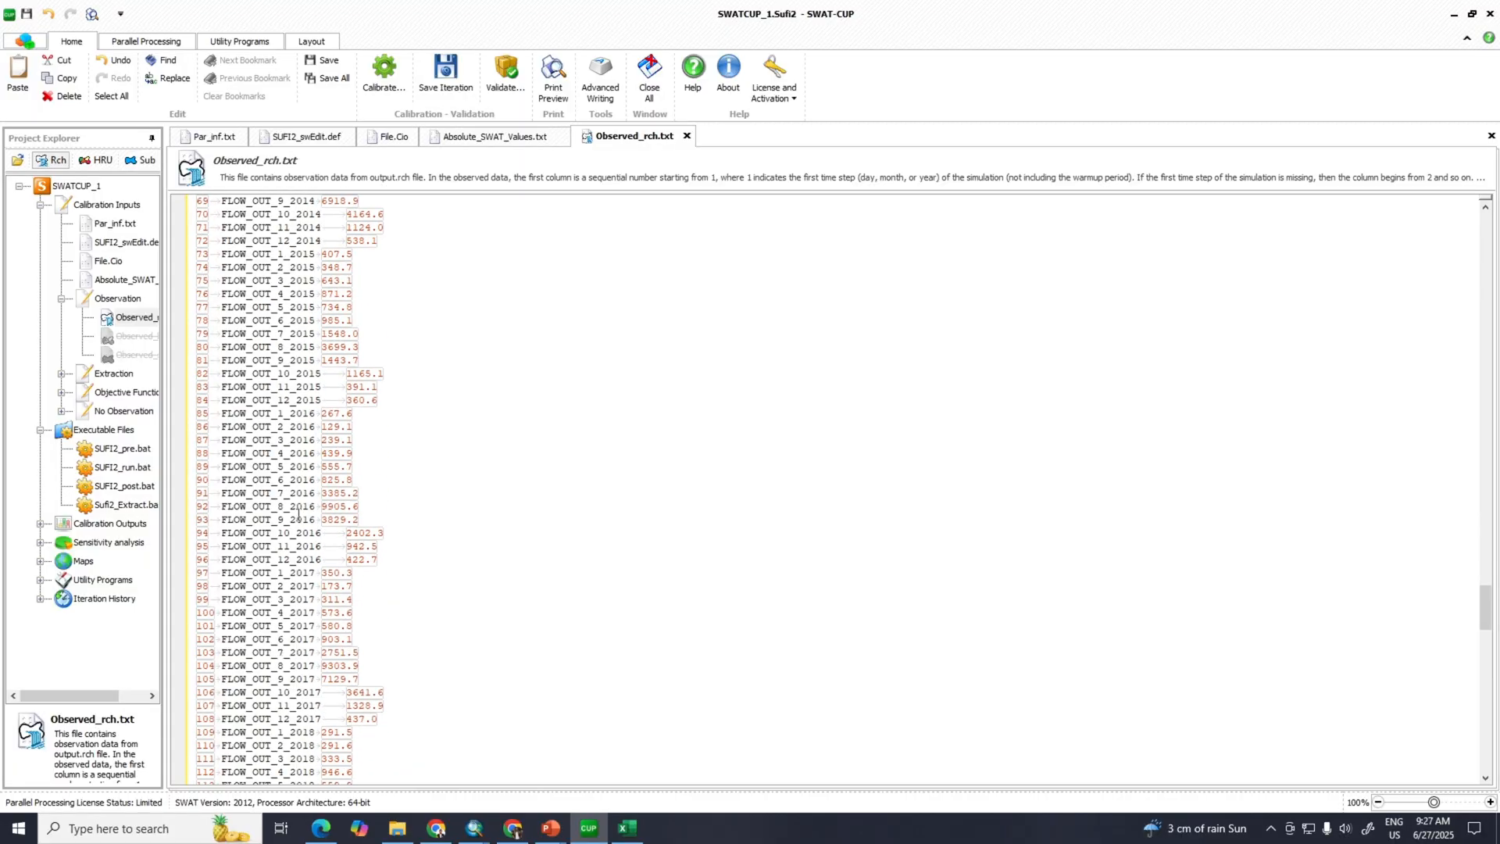
pyautogui.scroll(-3)
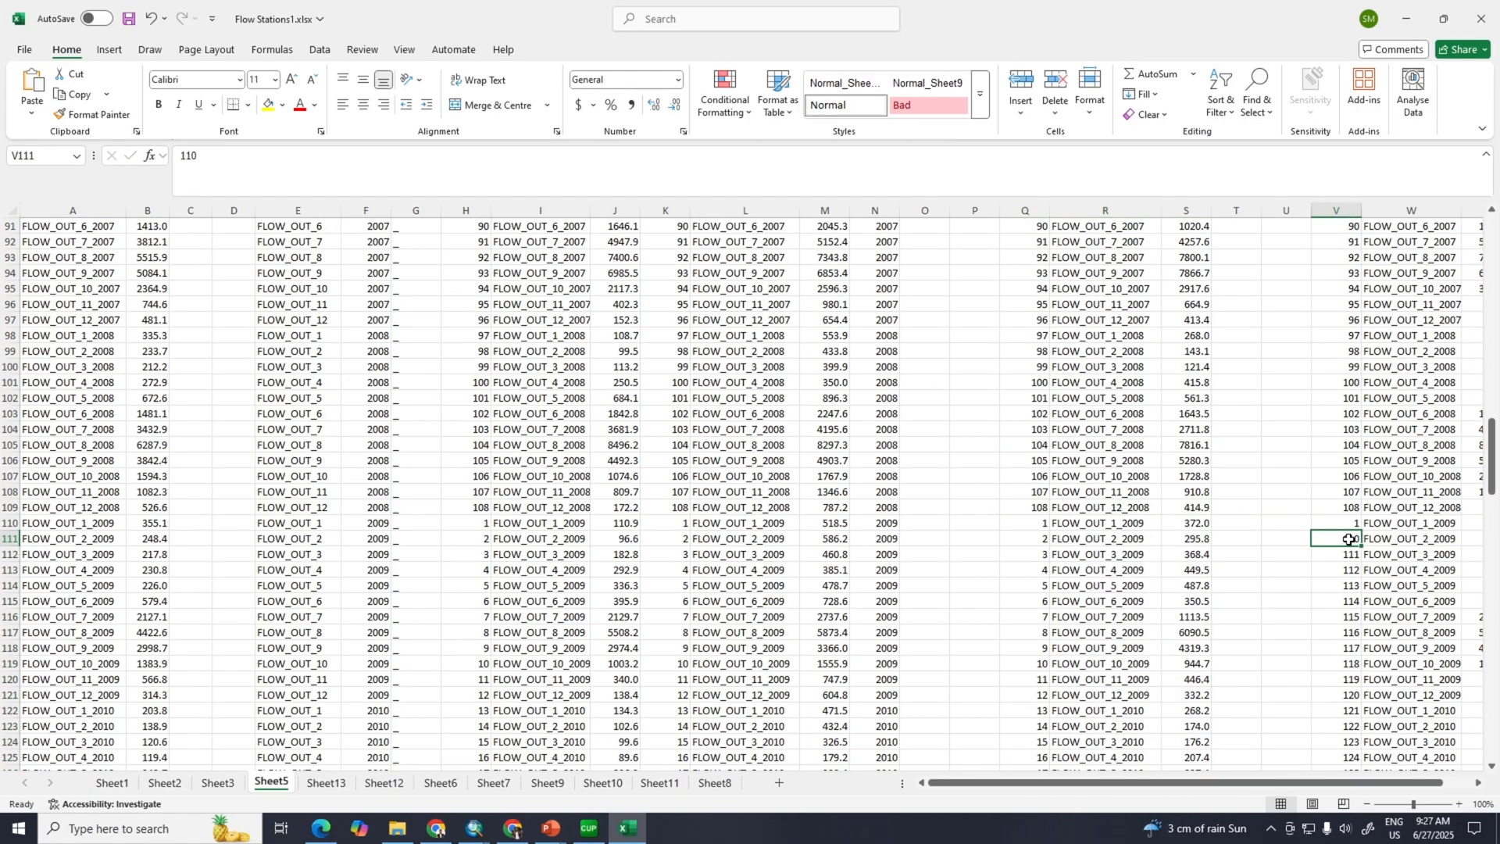
# Step: Renumber column V from 1 beside FLOW_OUT_1_2009 by filling the sequence down
pyautogui.click(1339, 523)
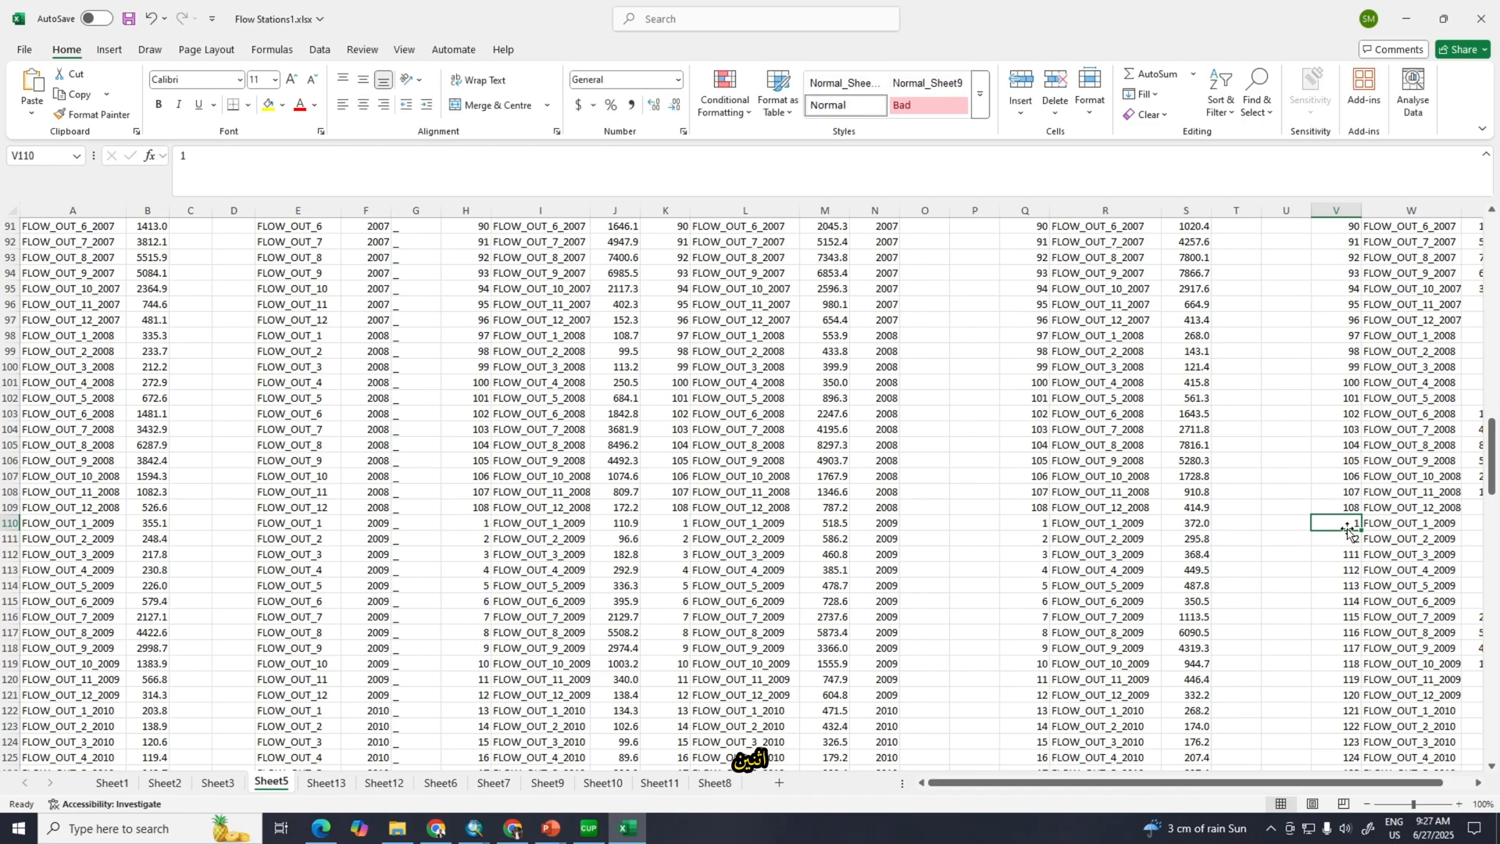
pyautogui.moveTo(1338, 523); pyautogui.dragTo(1337, 538)
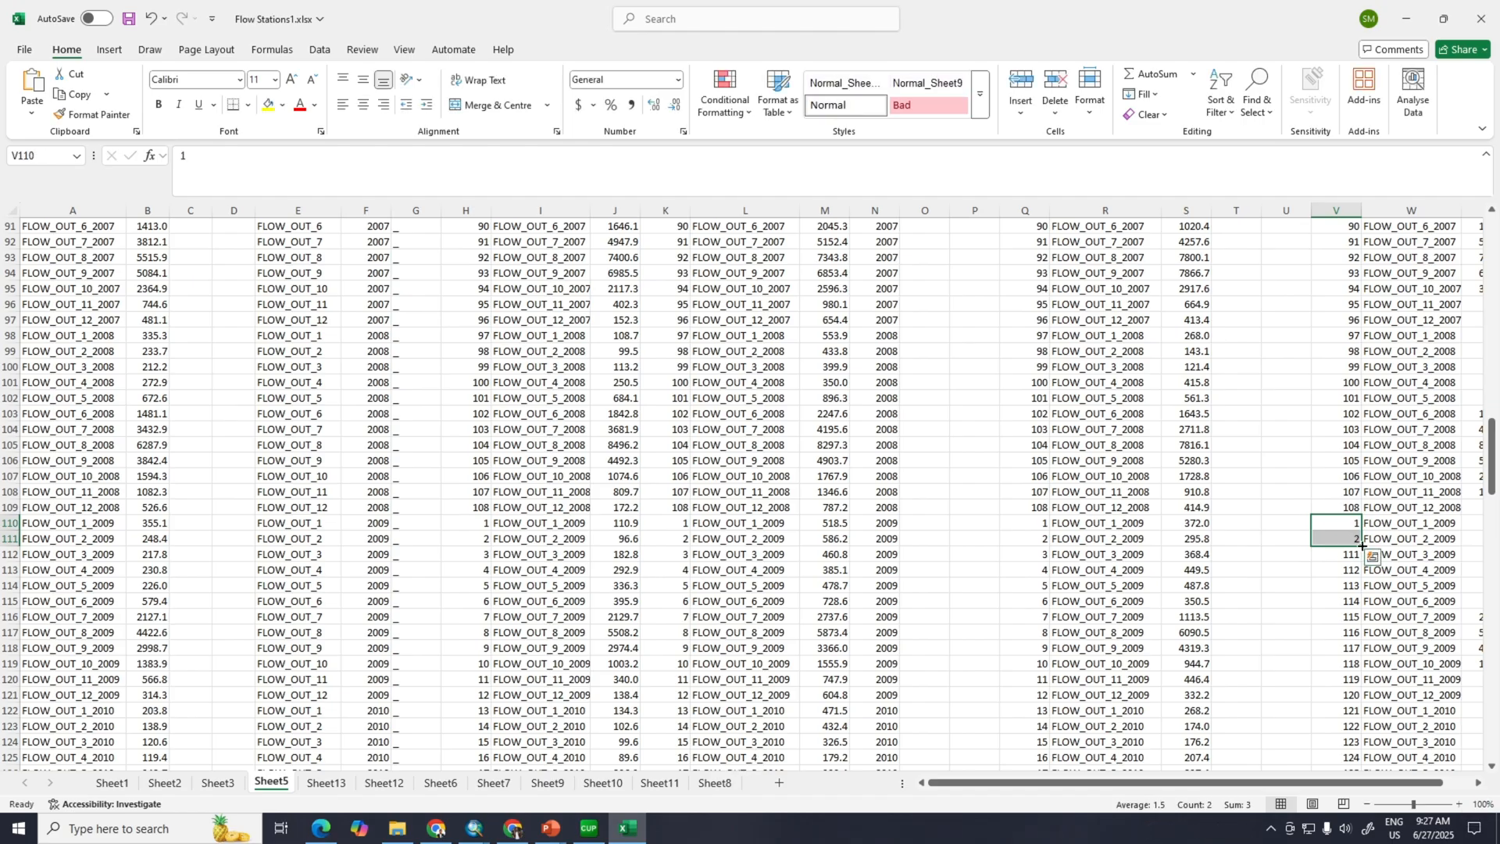
pyautogui.moveTo(1337, 523); pyautogui.dragTo(1411, 538)
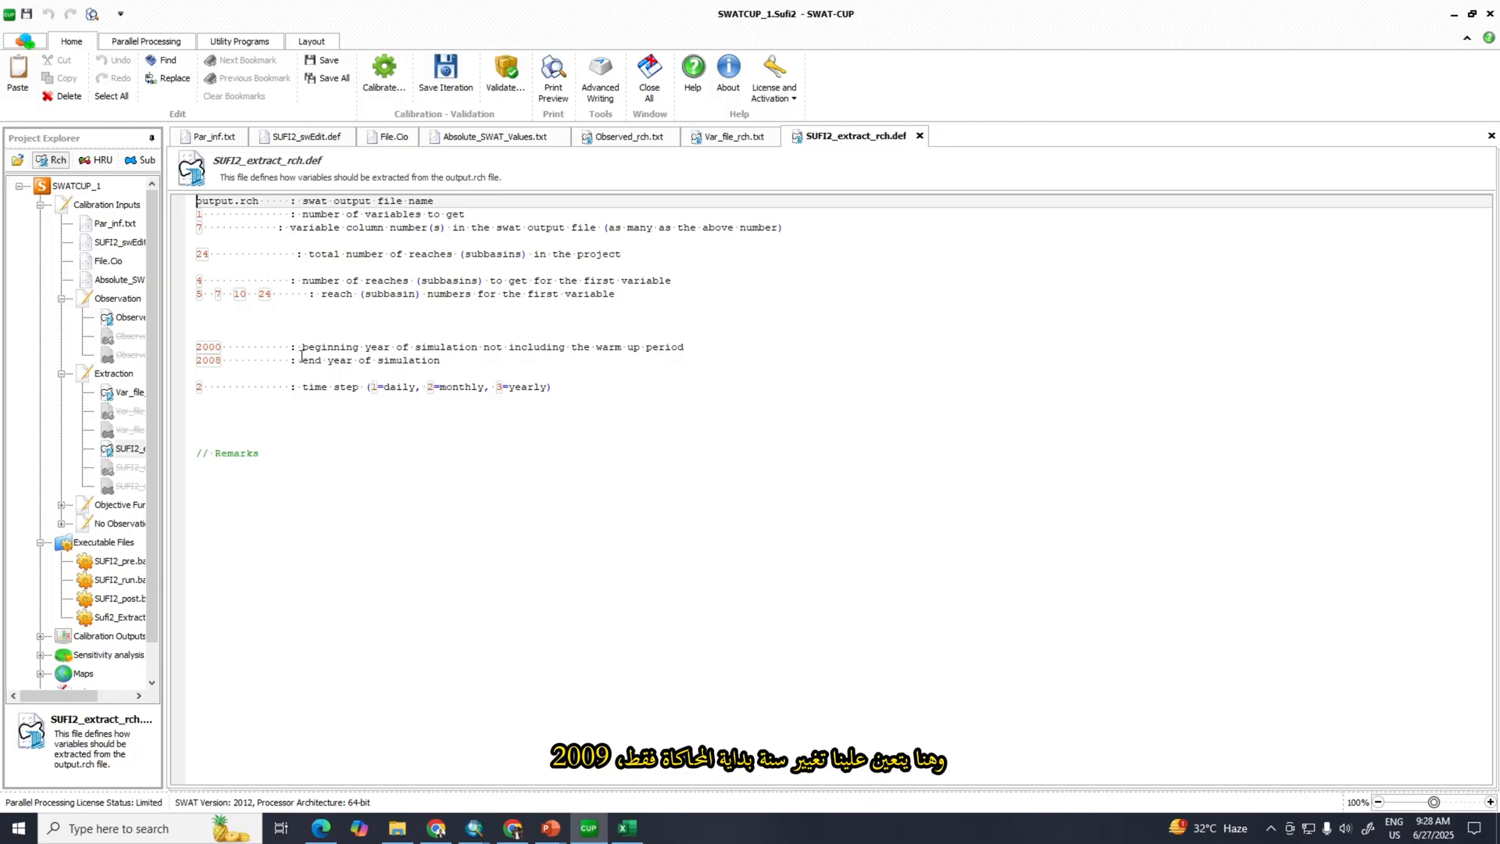
# Step: Change SUFI2_extract_rch.def's simulation years to 2009–2019 and open Observed.txt
pyautogui.click(215, 346)
pyautogui.write('9')
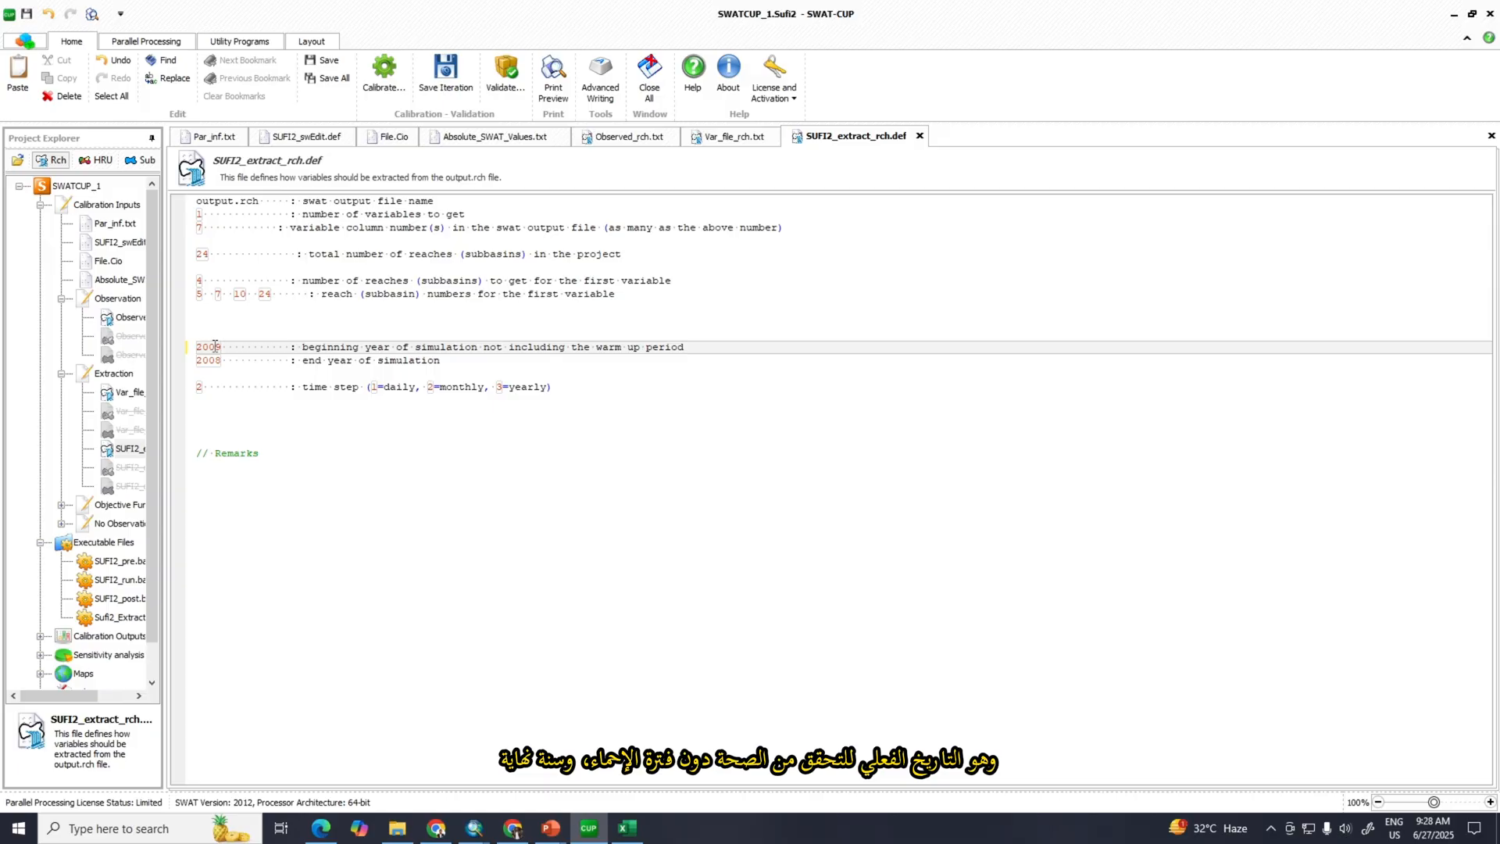
pyautogui.click(221, 346)
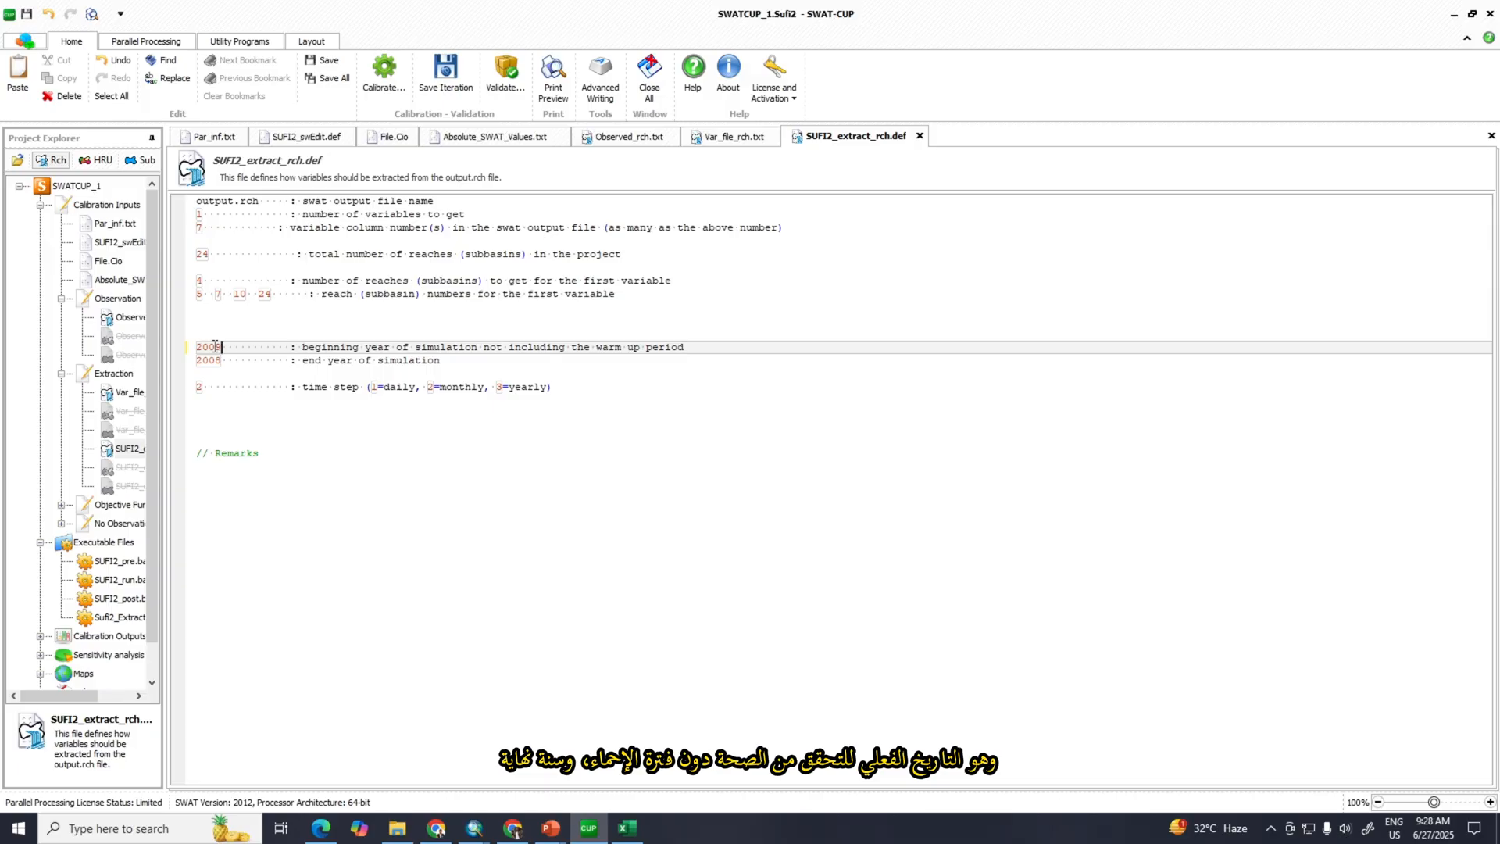
pyautogui.write('9')
pyautogui.click(843, 360)
pyautogui.write('19')
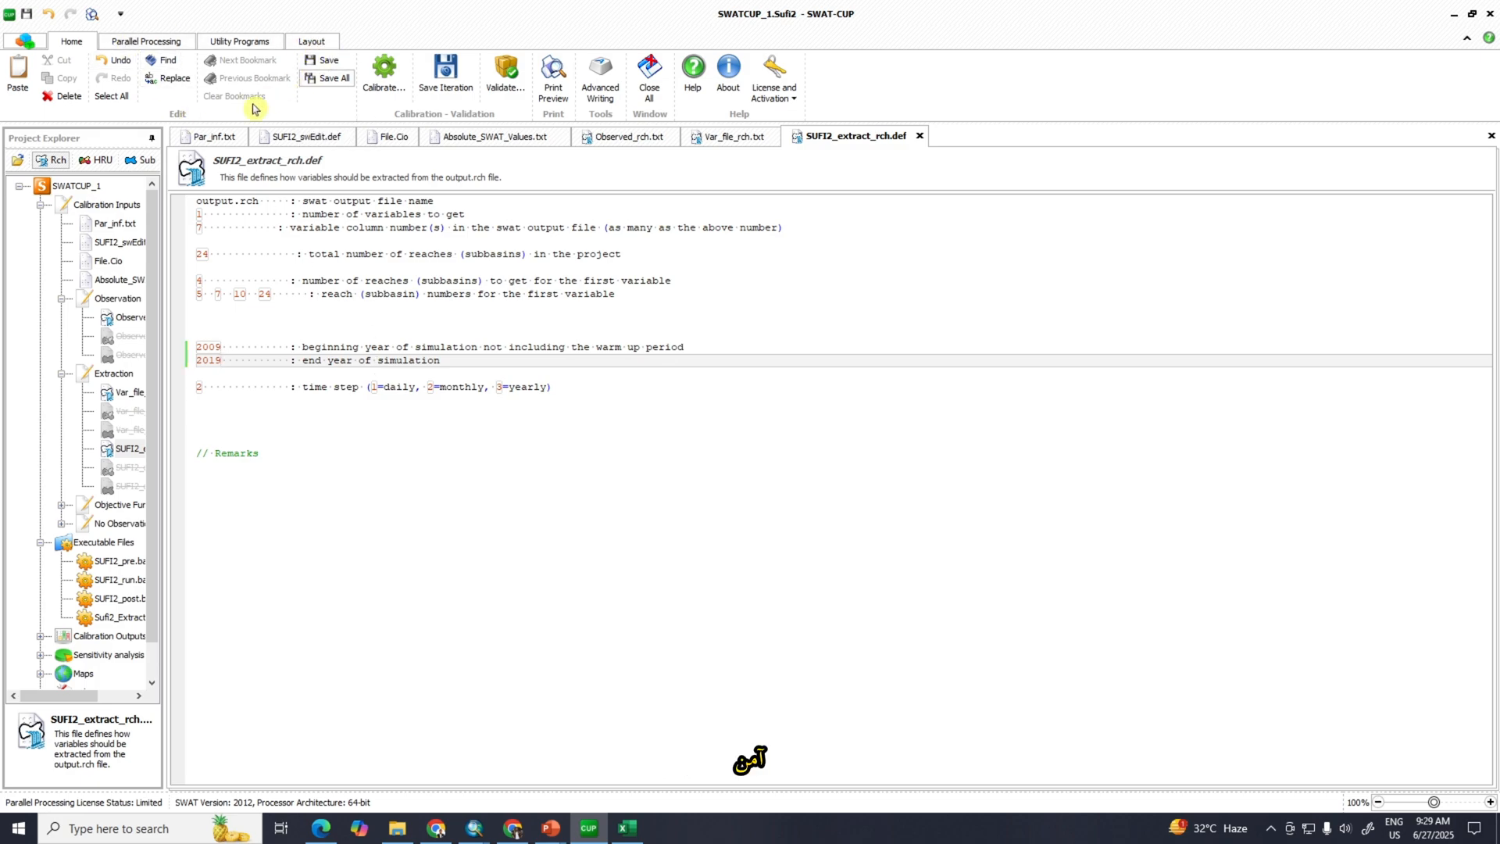
pyautogui.scroll(-3)
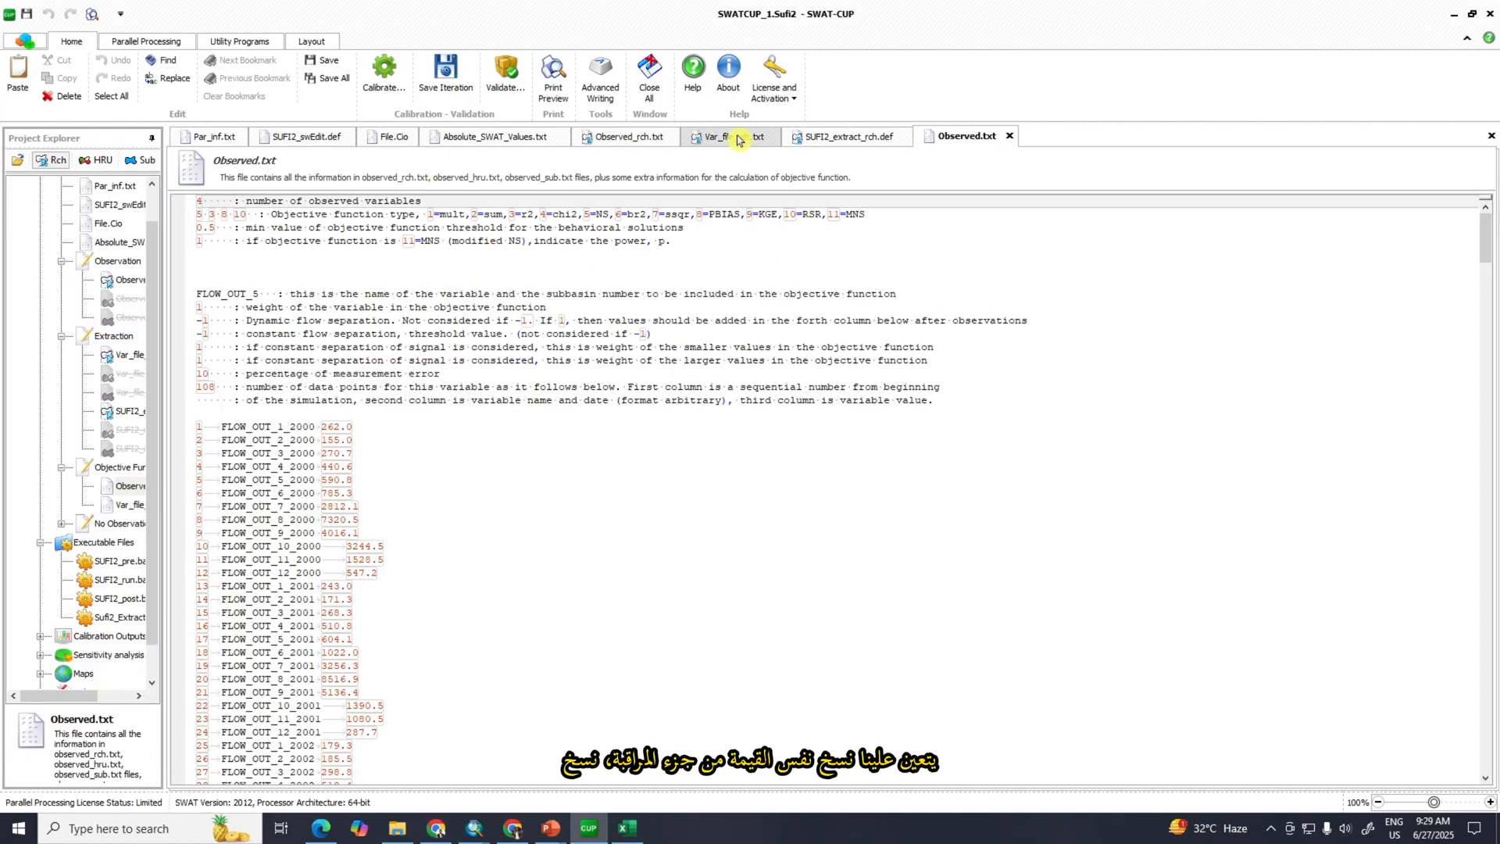
# Step: Set FLOW_OUT_5's data point count in Observed.txt to 132
pyautogui.click(625, 136)
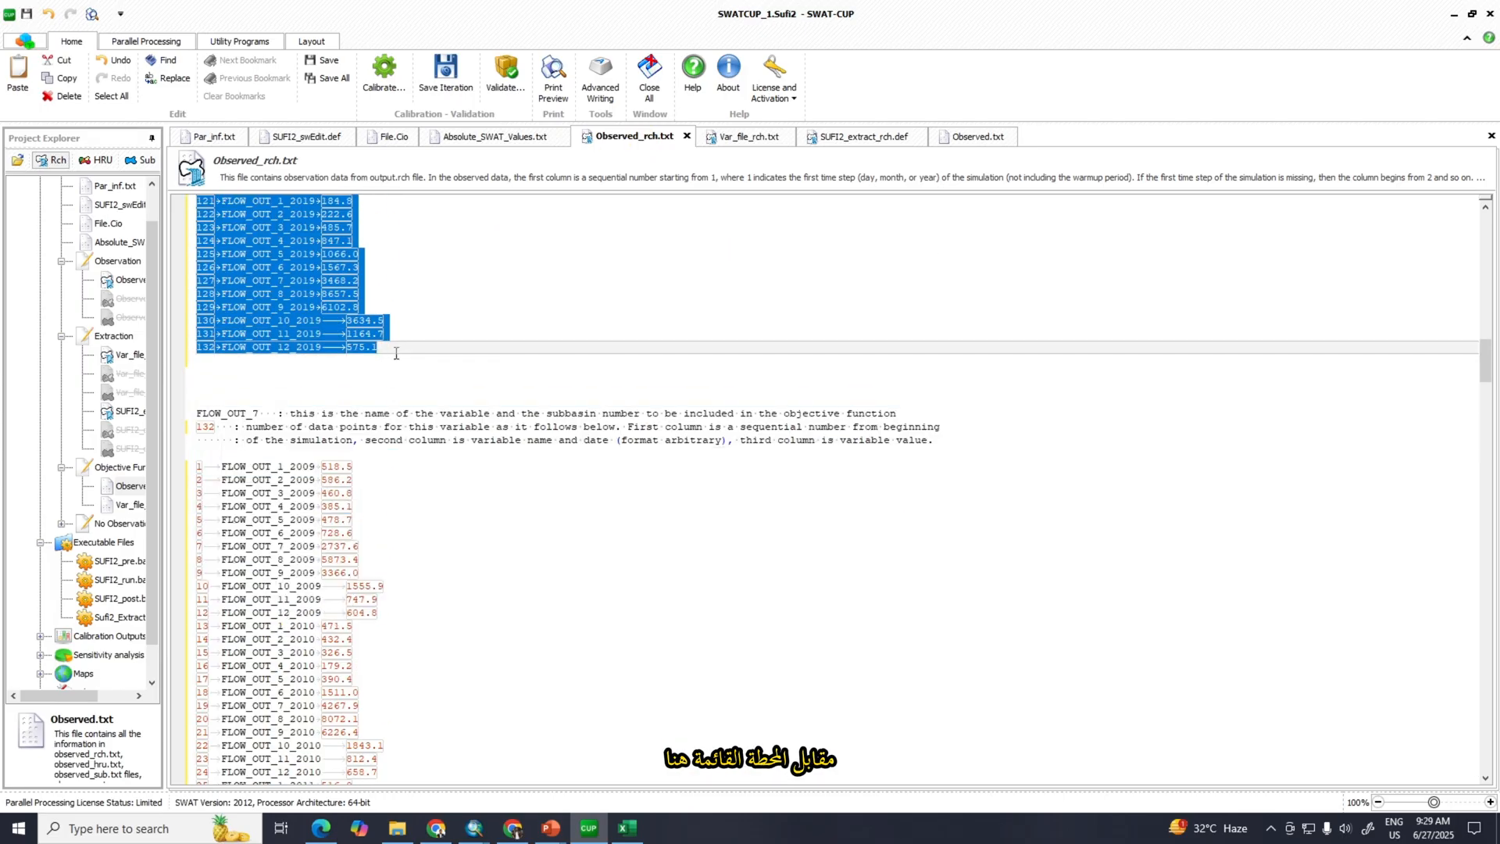
pyautogui.click(969, 136)
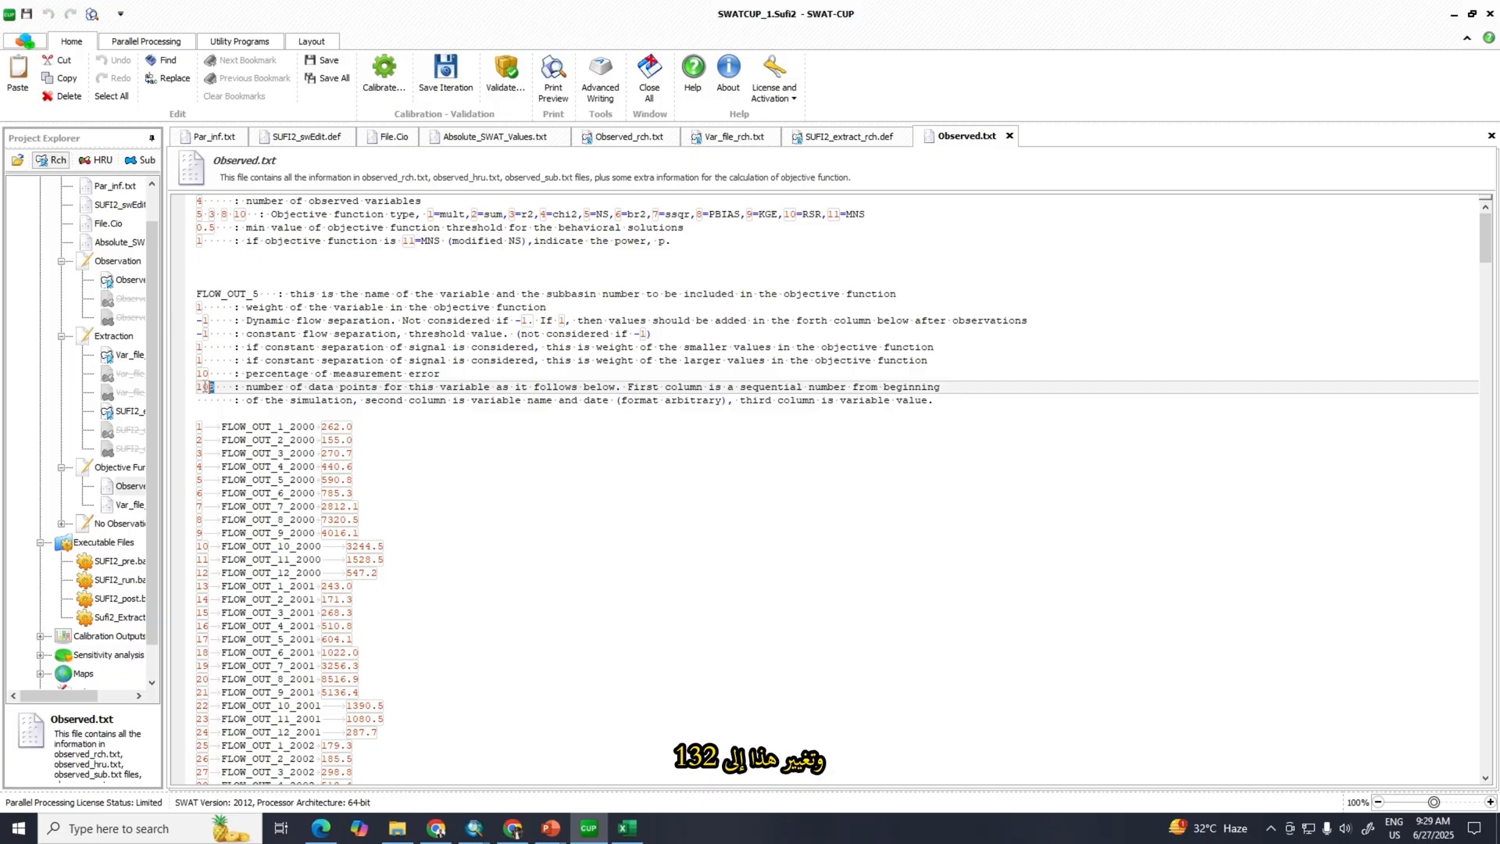
pyautogui.write('132')
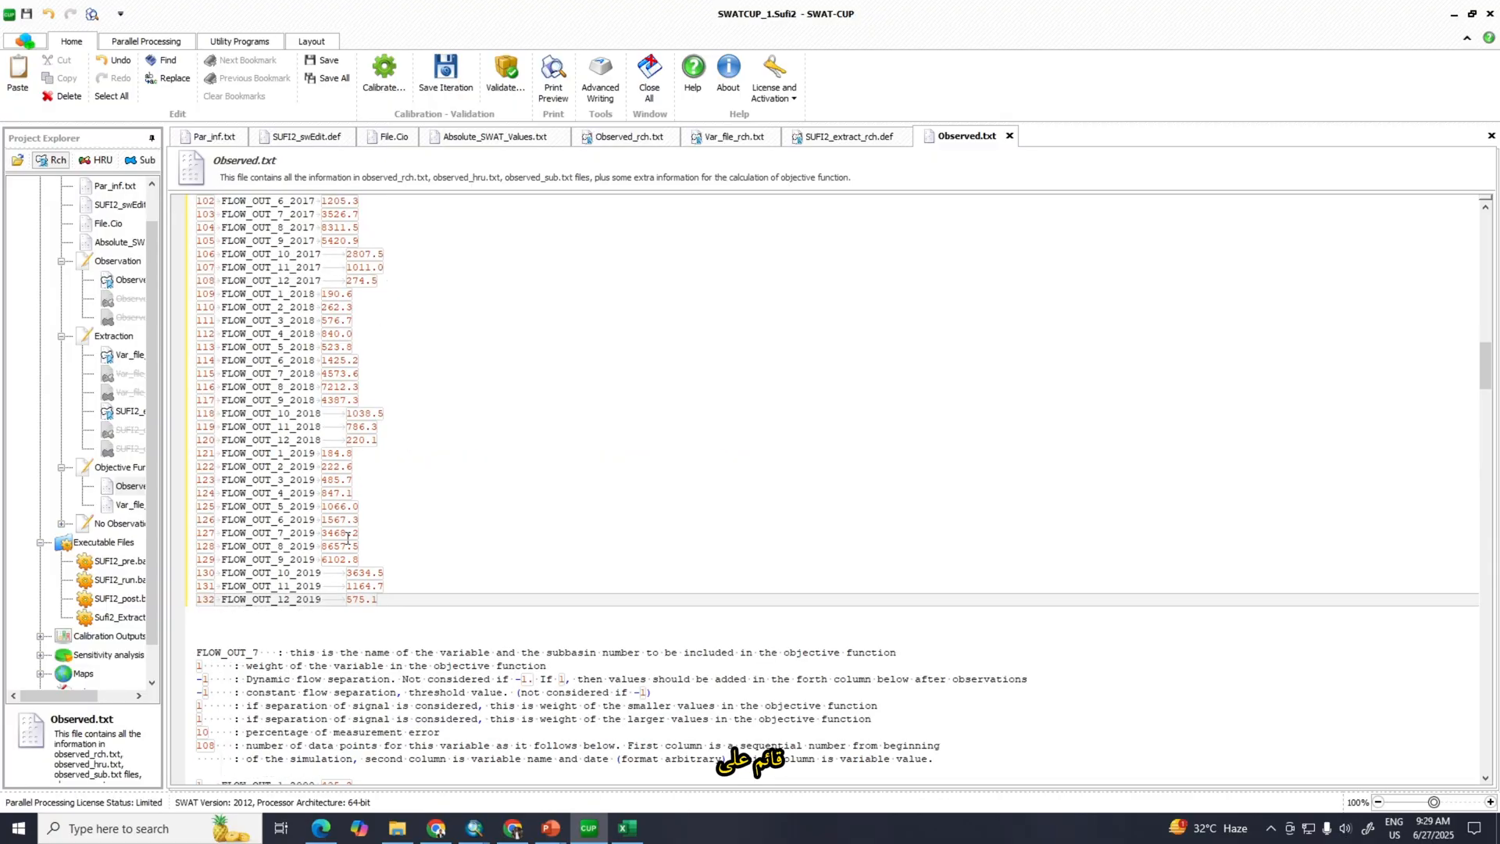
pyautogui.scroll(-3)
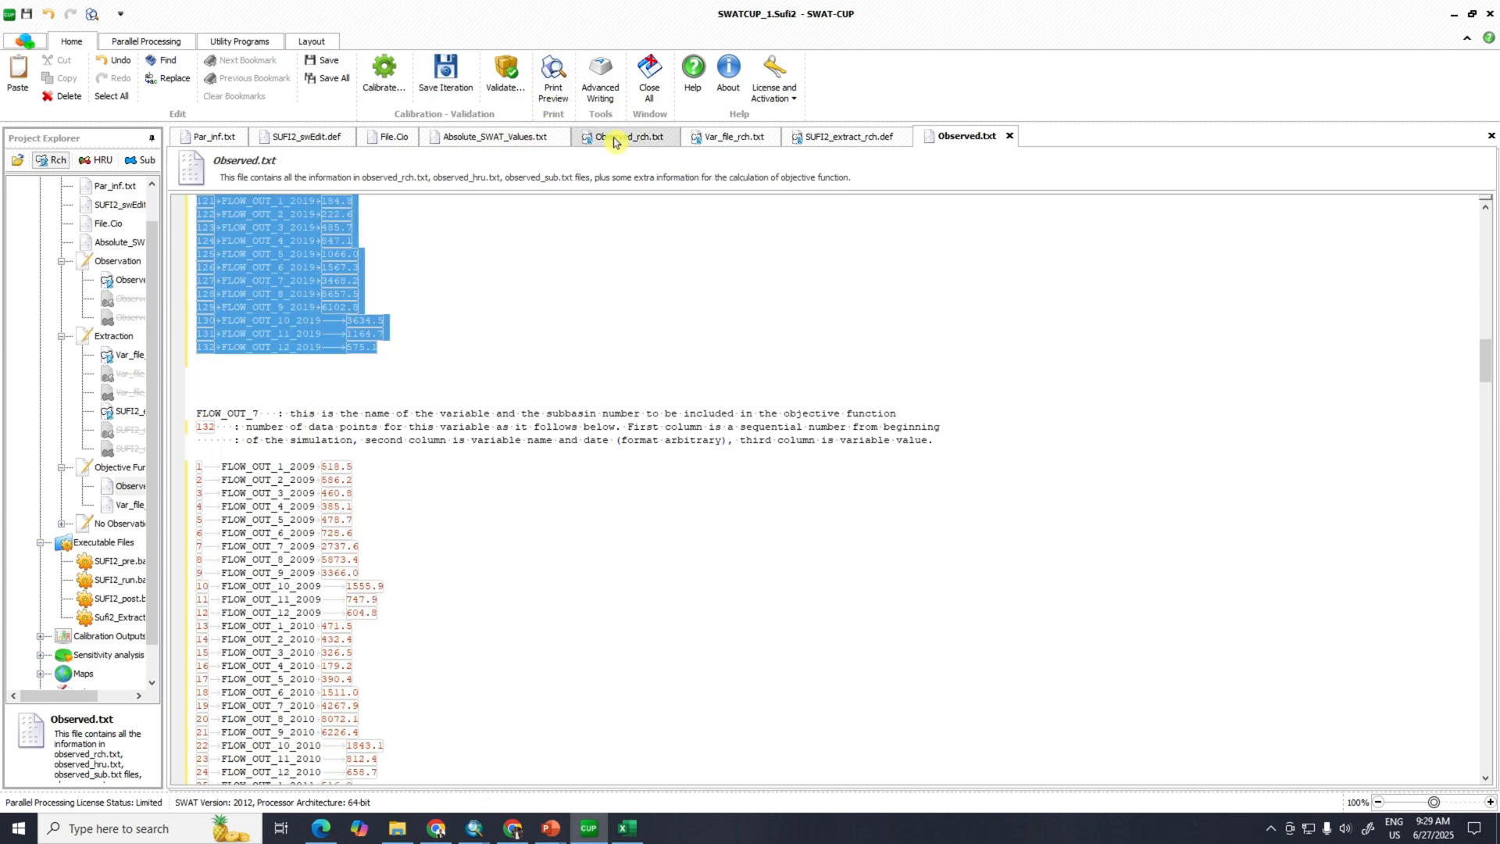
# Step: Replace FLOW_OUT_10's old values and change FLOW_OUT_24's count from 108 to 132
pyautogui.click(627, 136)
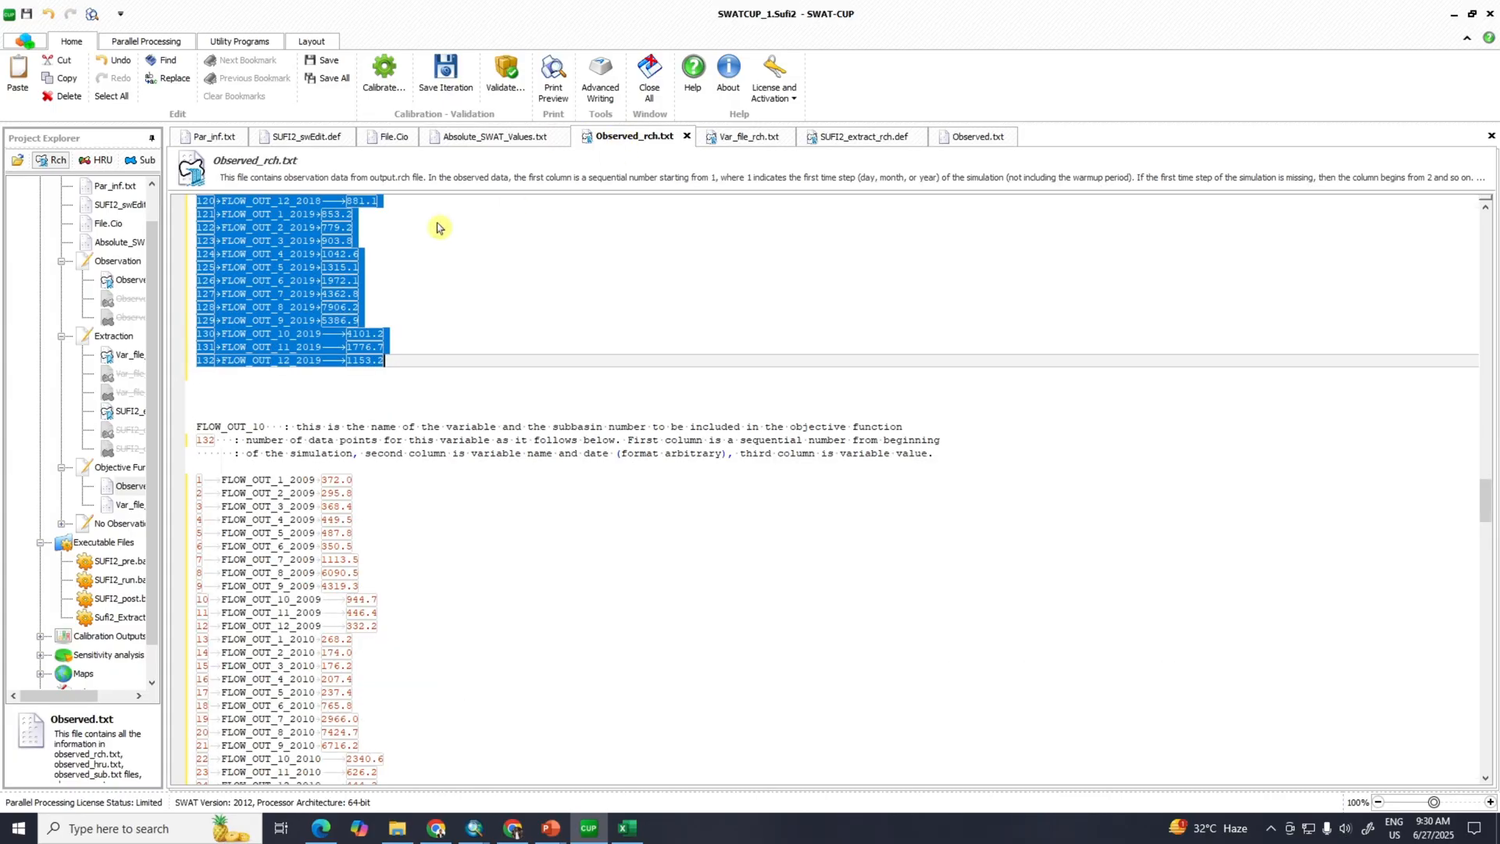
pyautogui.scroll(-3)
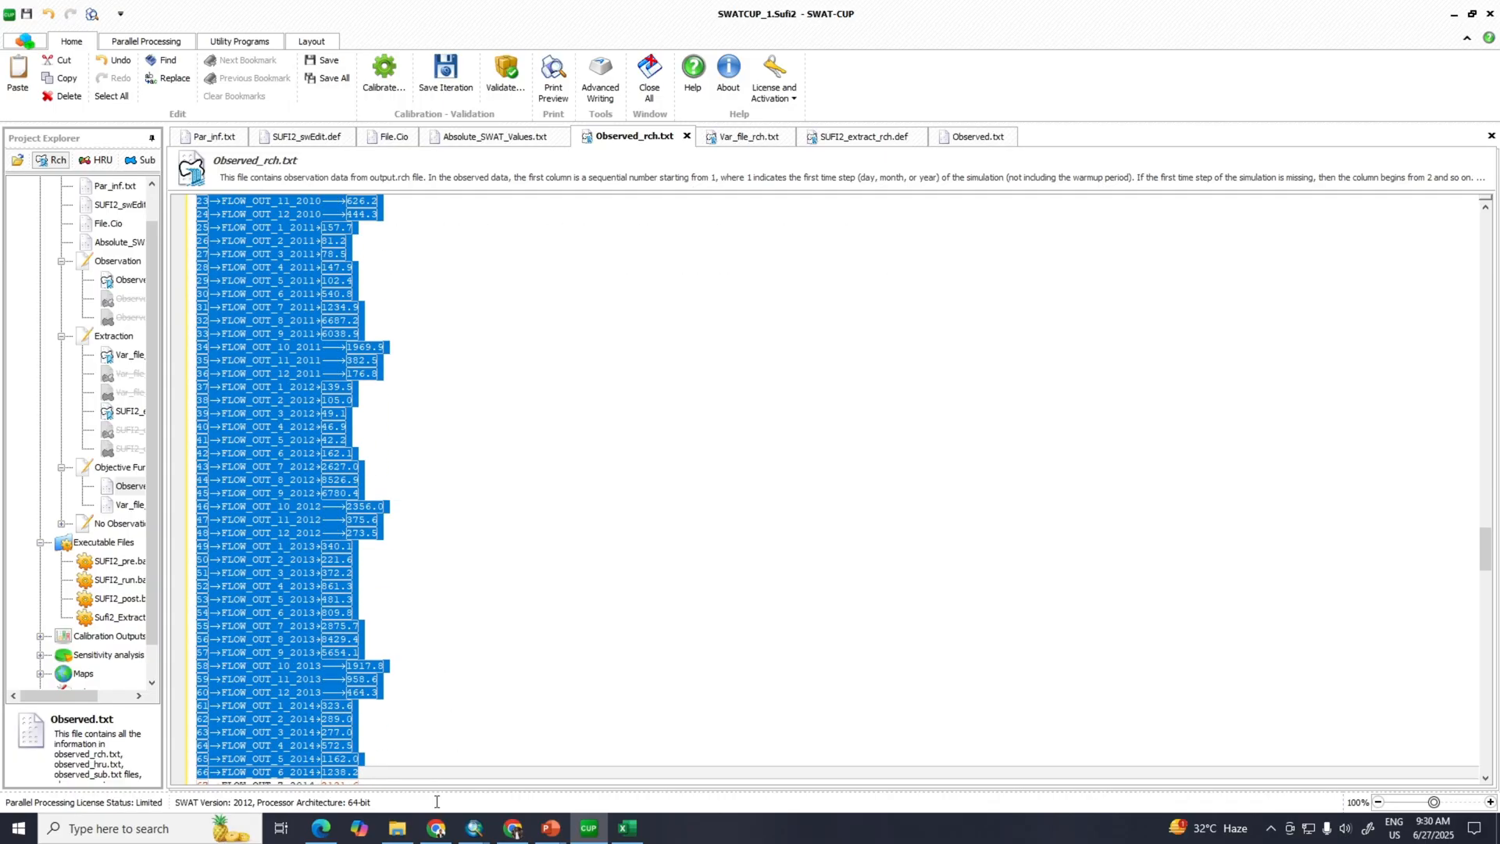
pyautogui.scroll(-3)
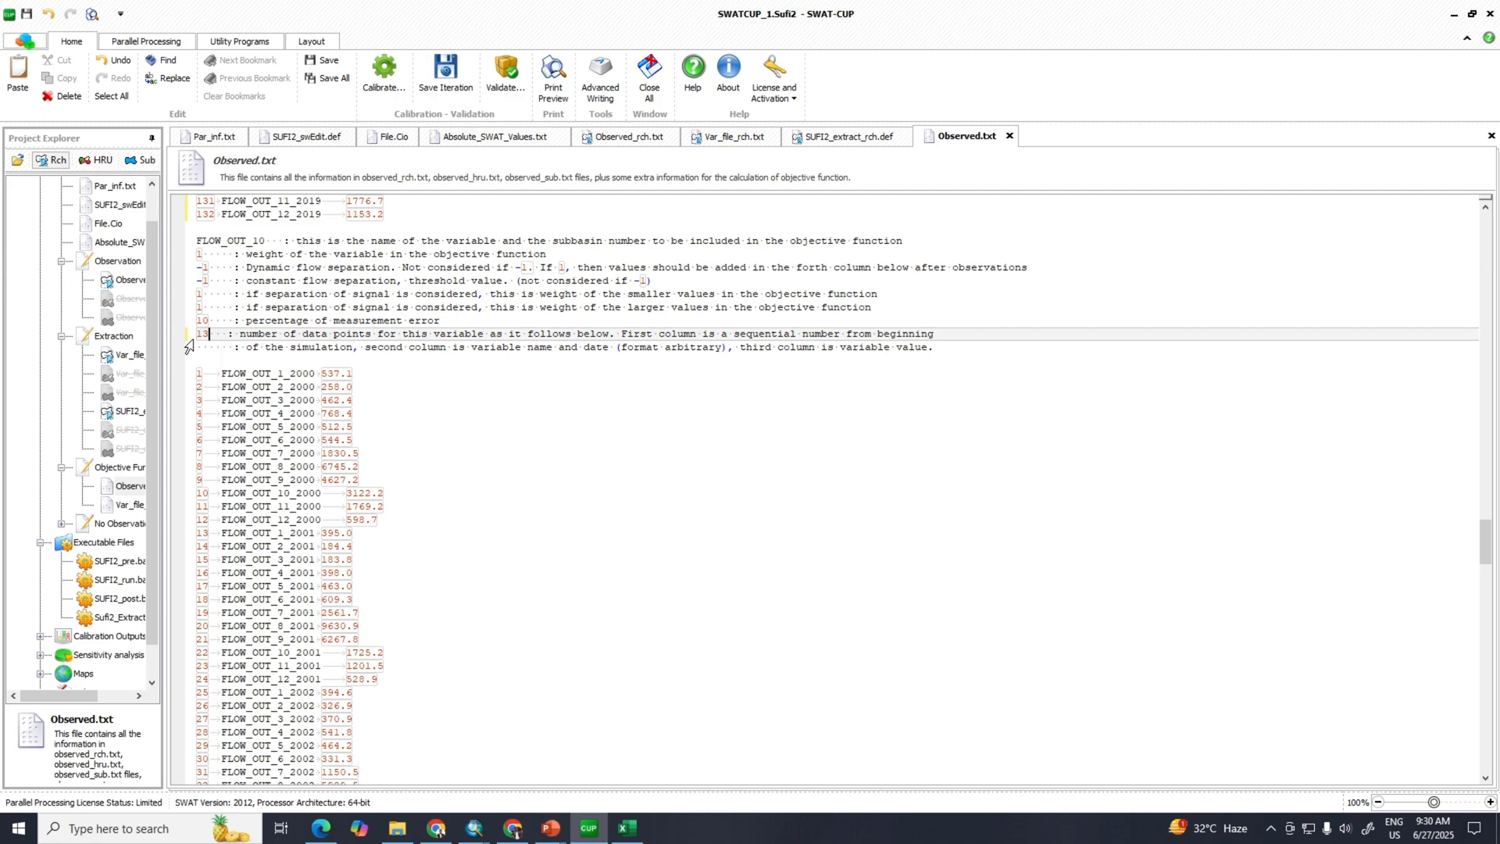
pyautogui.moveTo(196, 374); pyautogui.dragTo(345, 613)
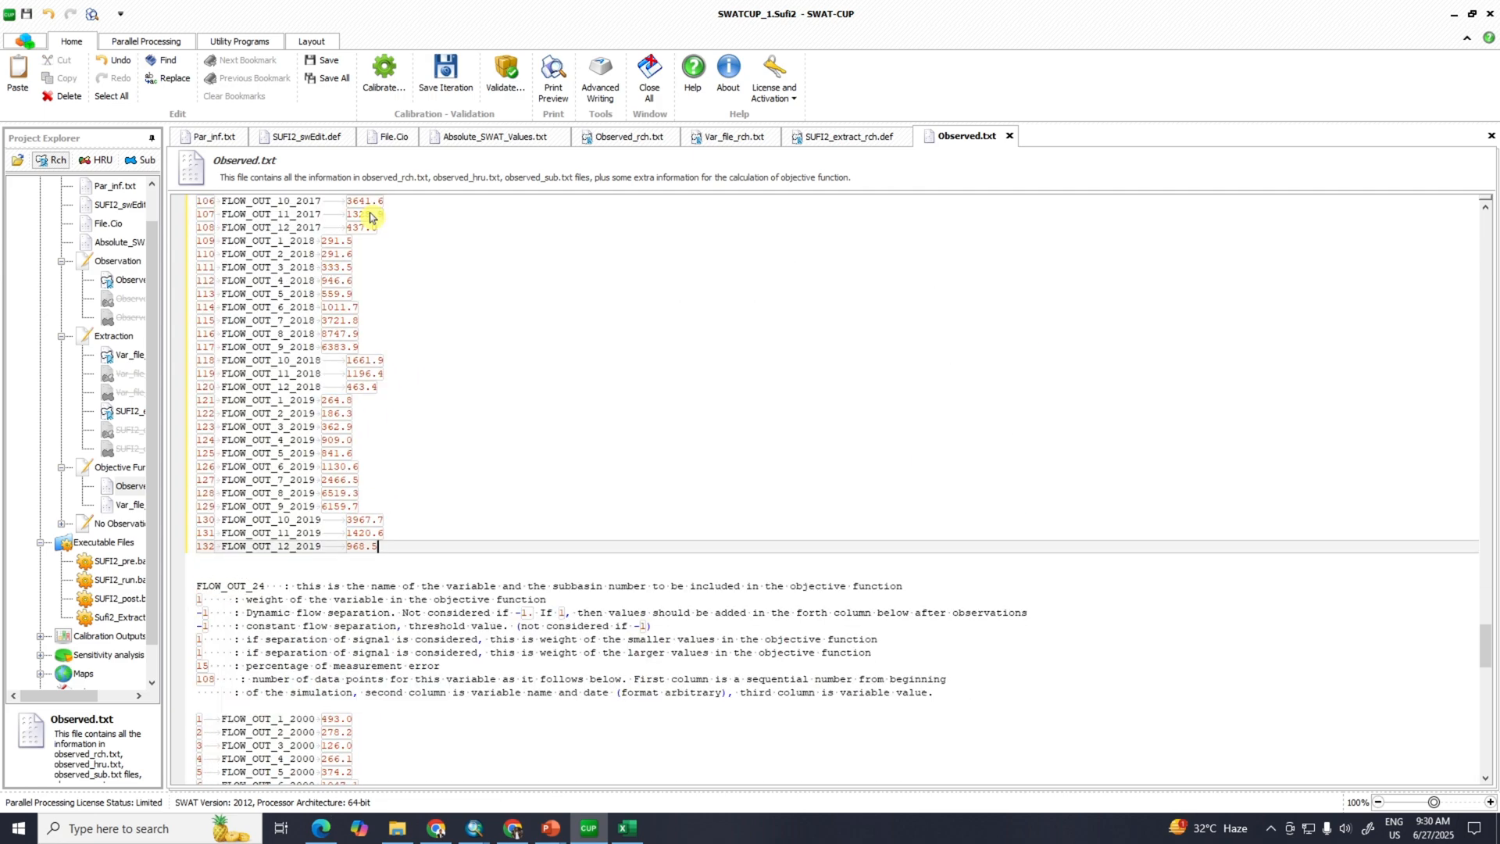
pyautogui.scroll(-3)
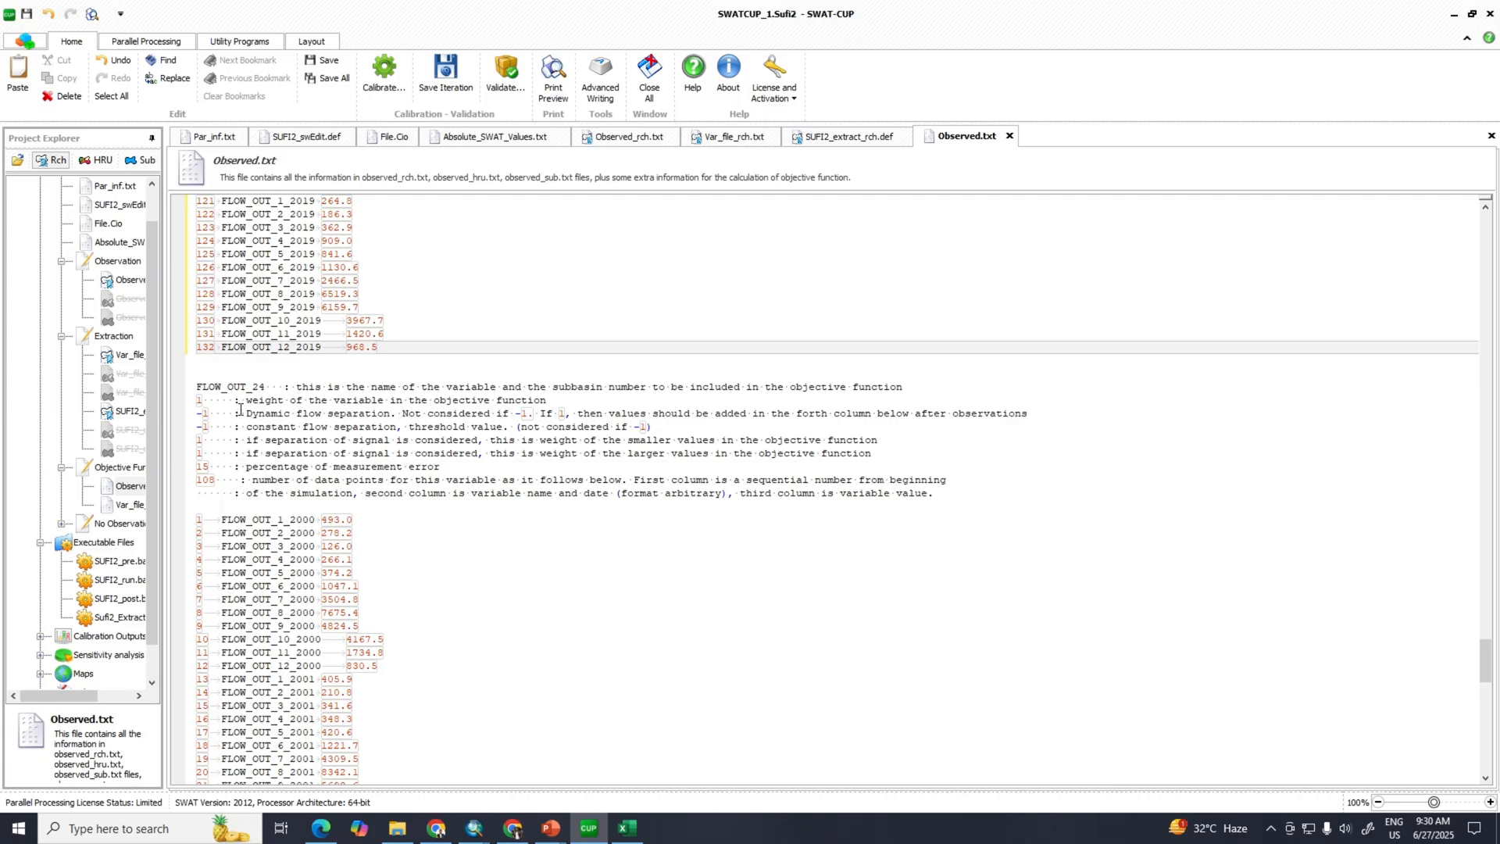
pyautogui.doubleClick(205, 479)
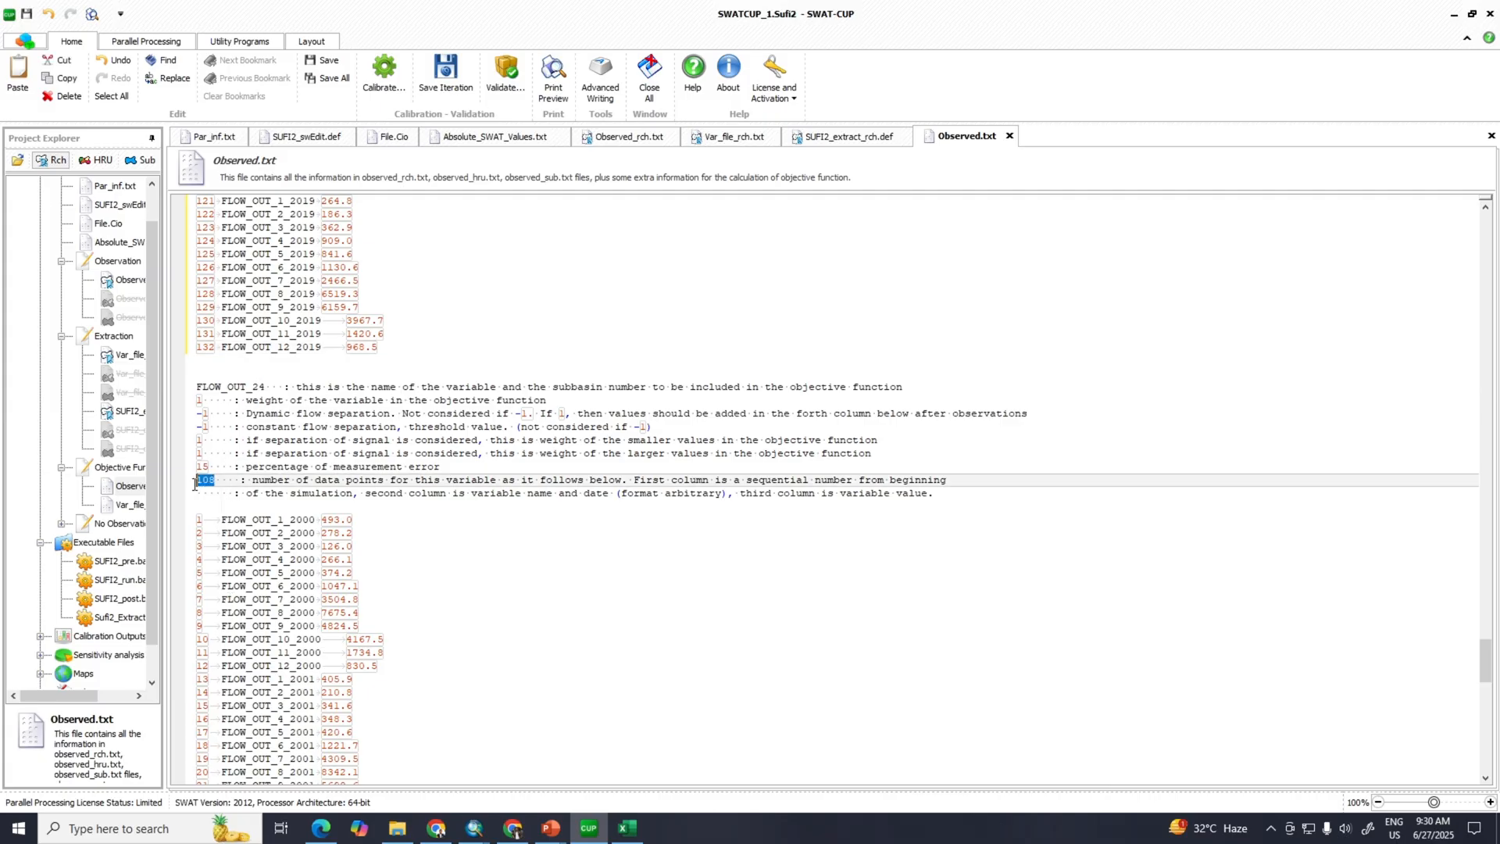
pyautogui.write('132')
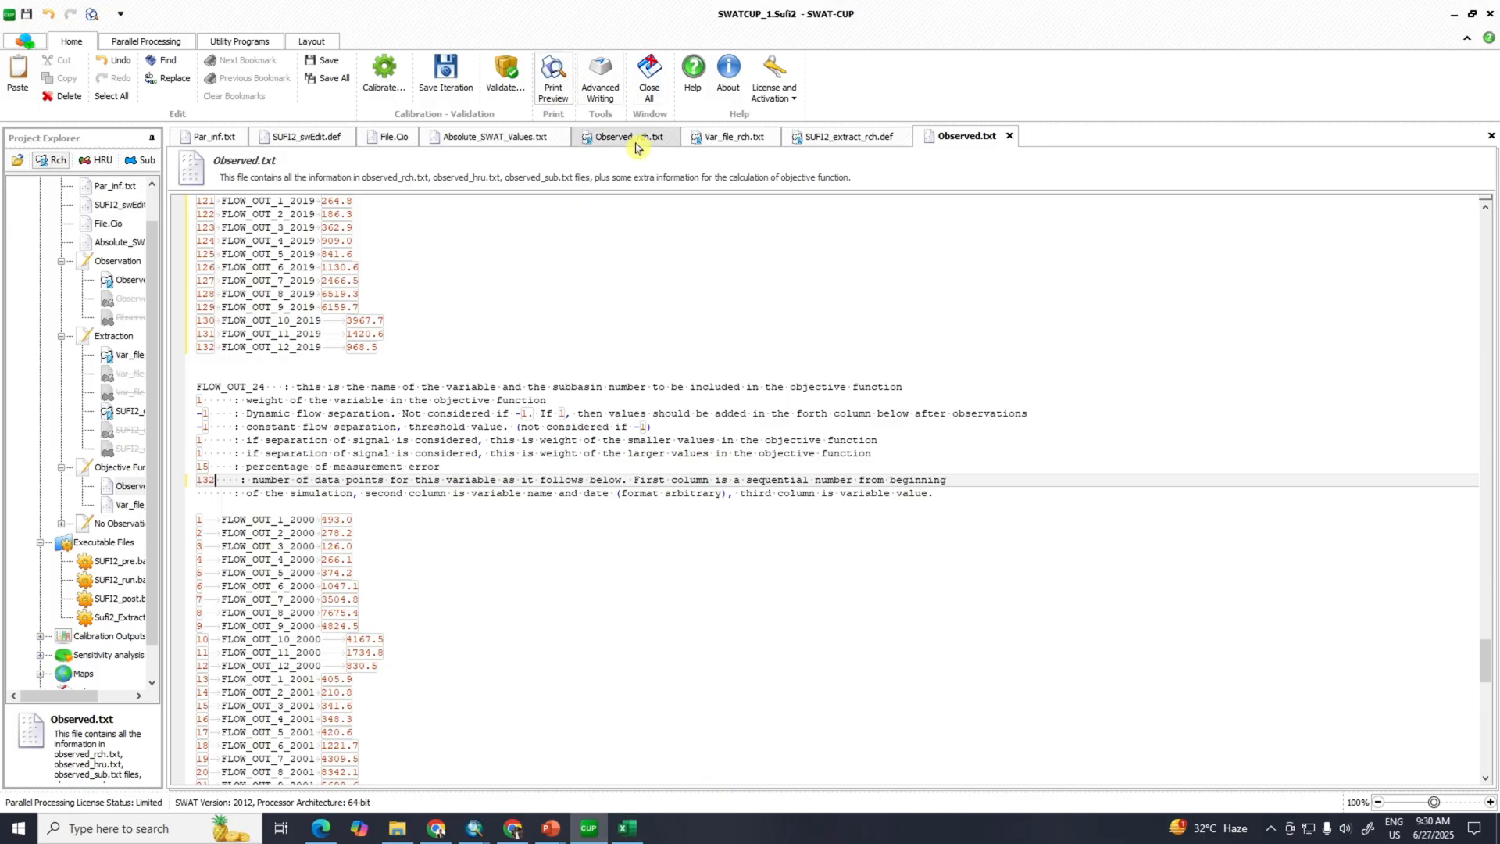
# Step: Select FLOW_OUT_24's 2009–2019 flow values through December 2019 in Observed_rch.txt
pyautogui.click(620, 136)
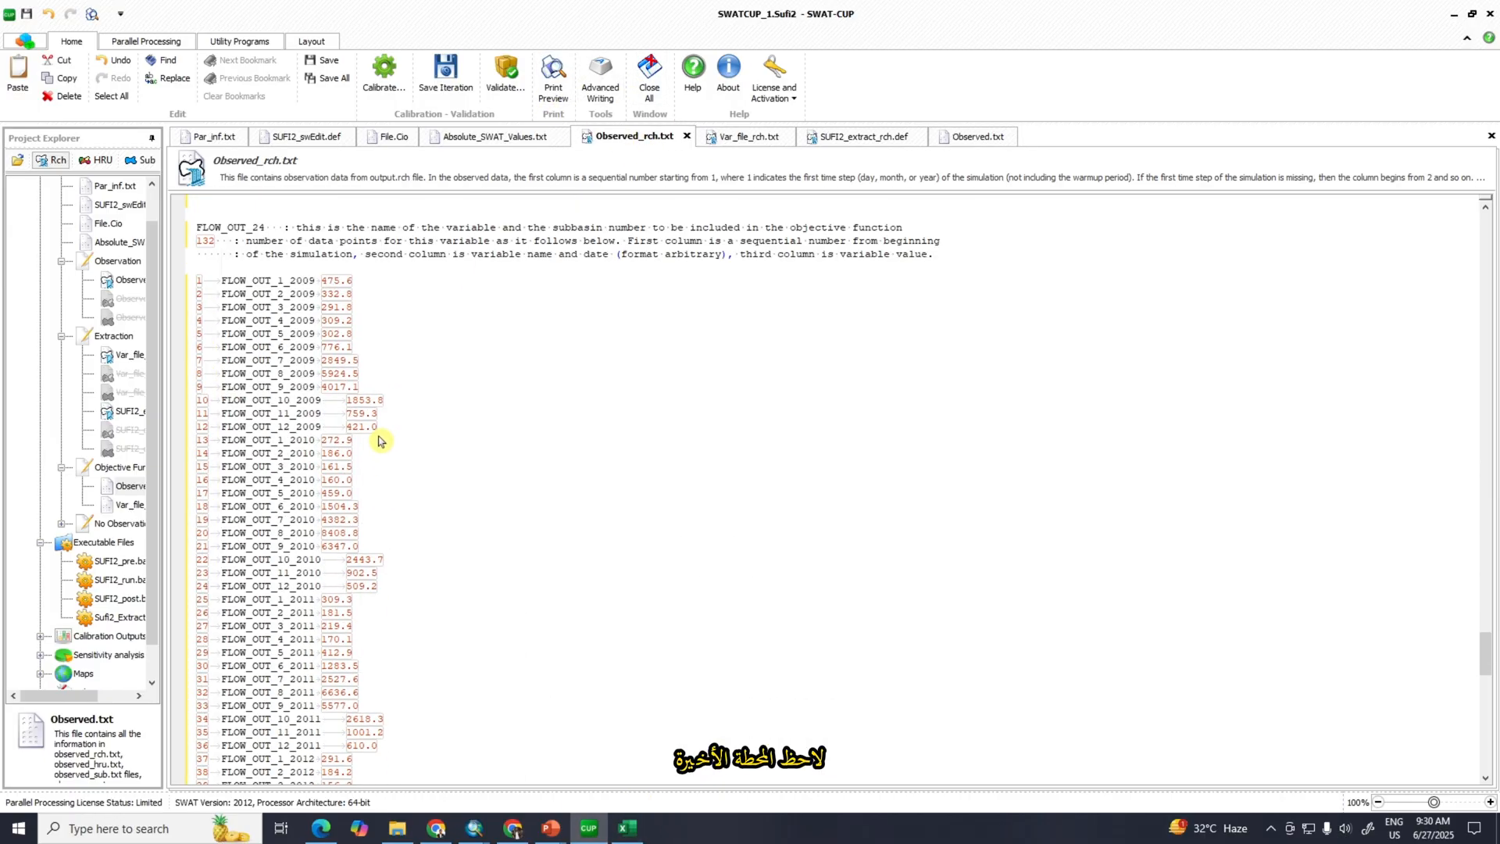
pyautogui.moveTo(220, 280); pyautogui.dragTo(355, 294)
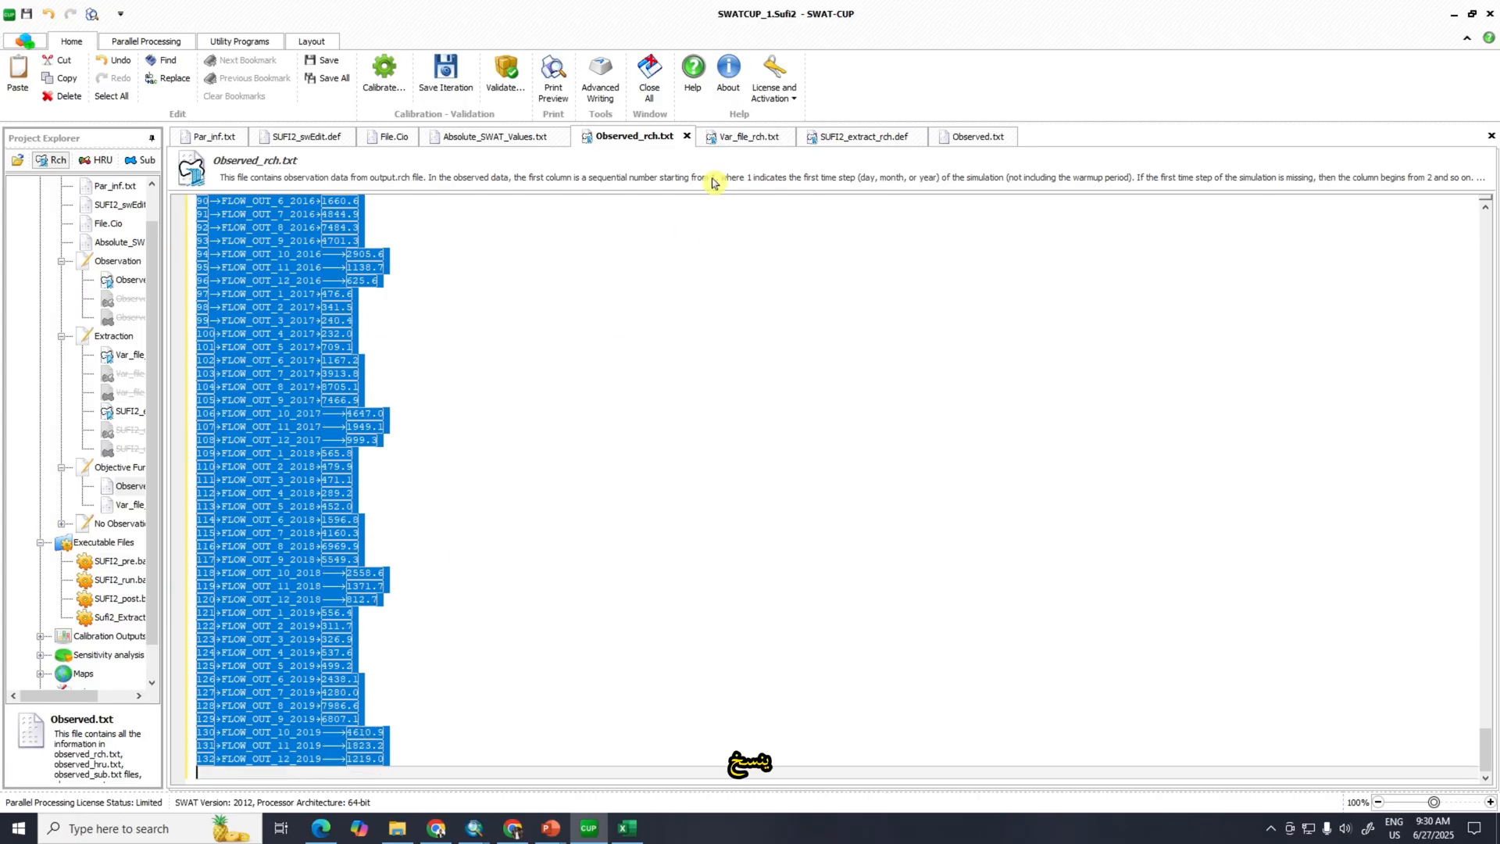
pyautogui.click(973, 136)
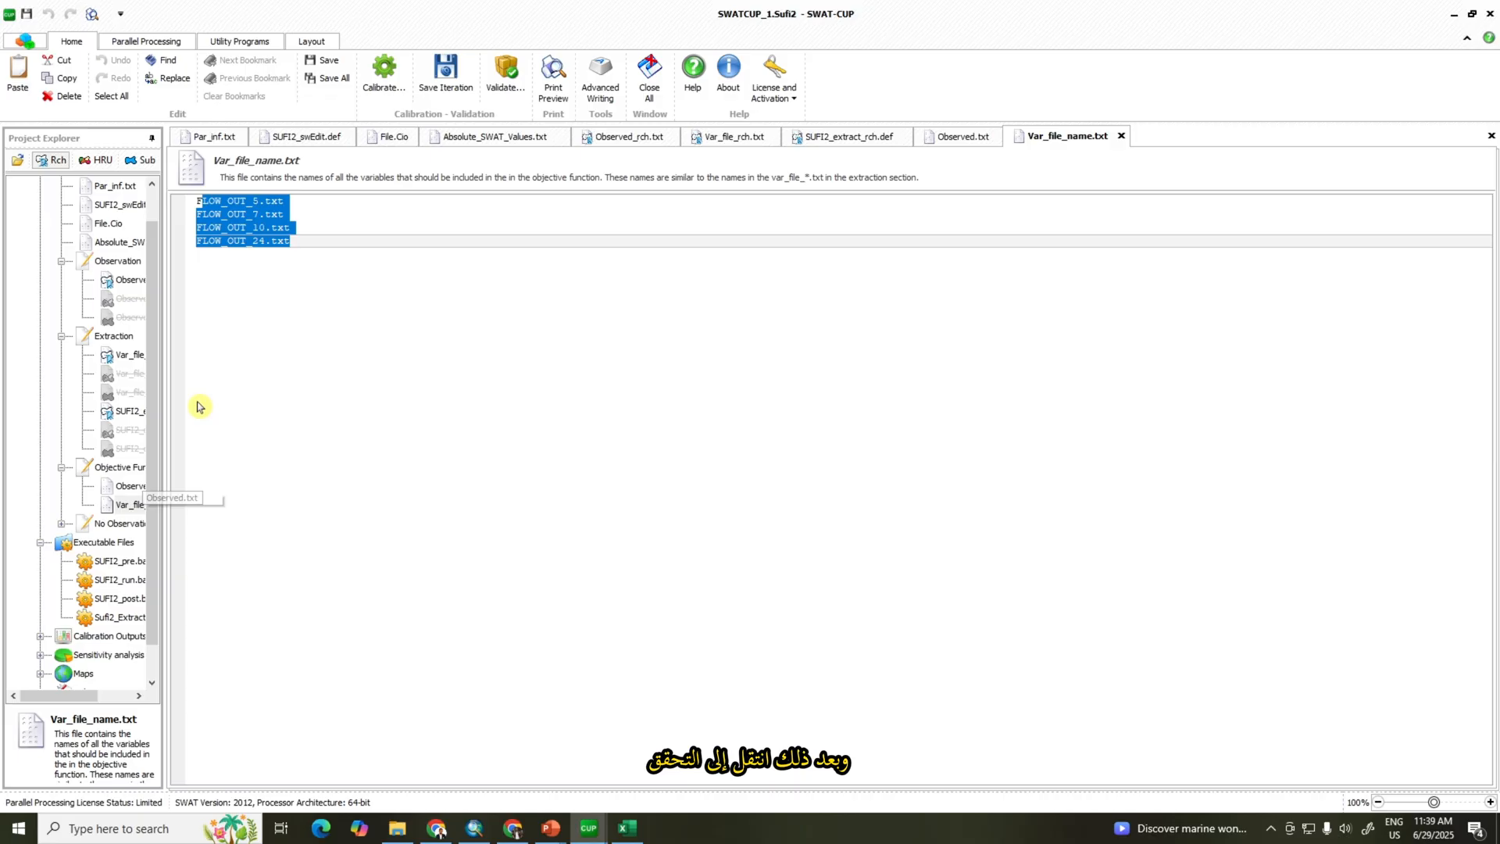
pyautogui.moveTo(506, 75)
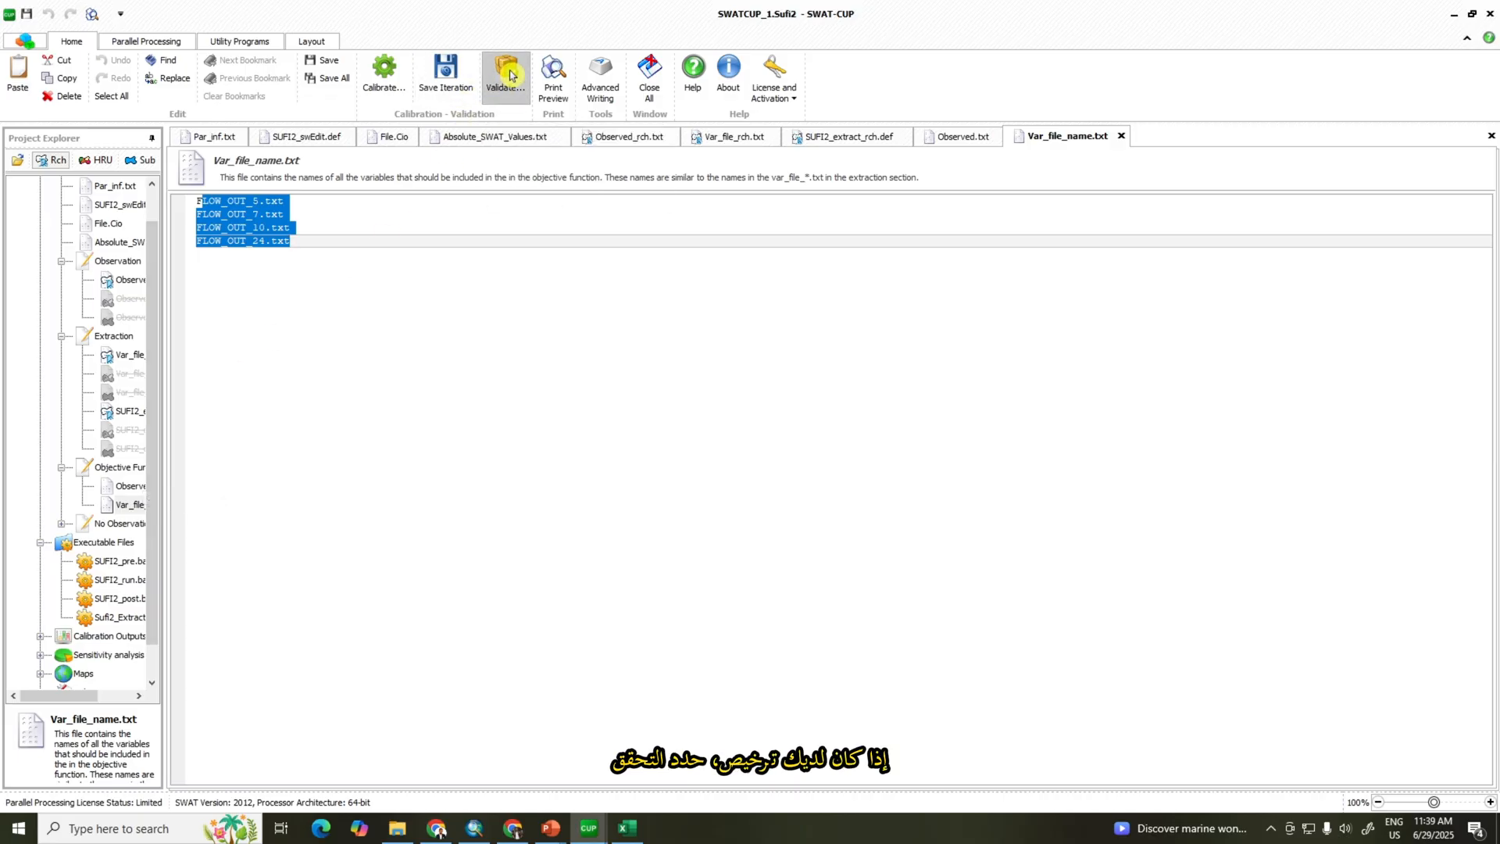
pyautogui.click(505, 73)
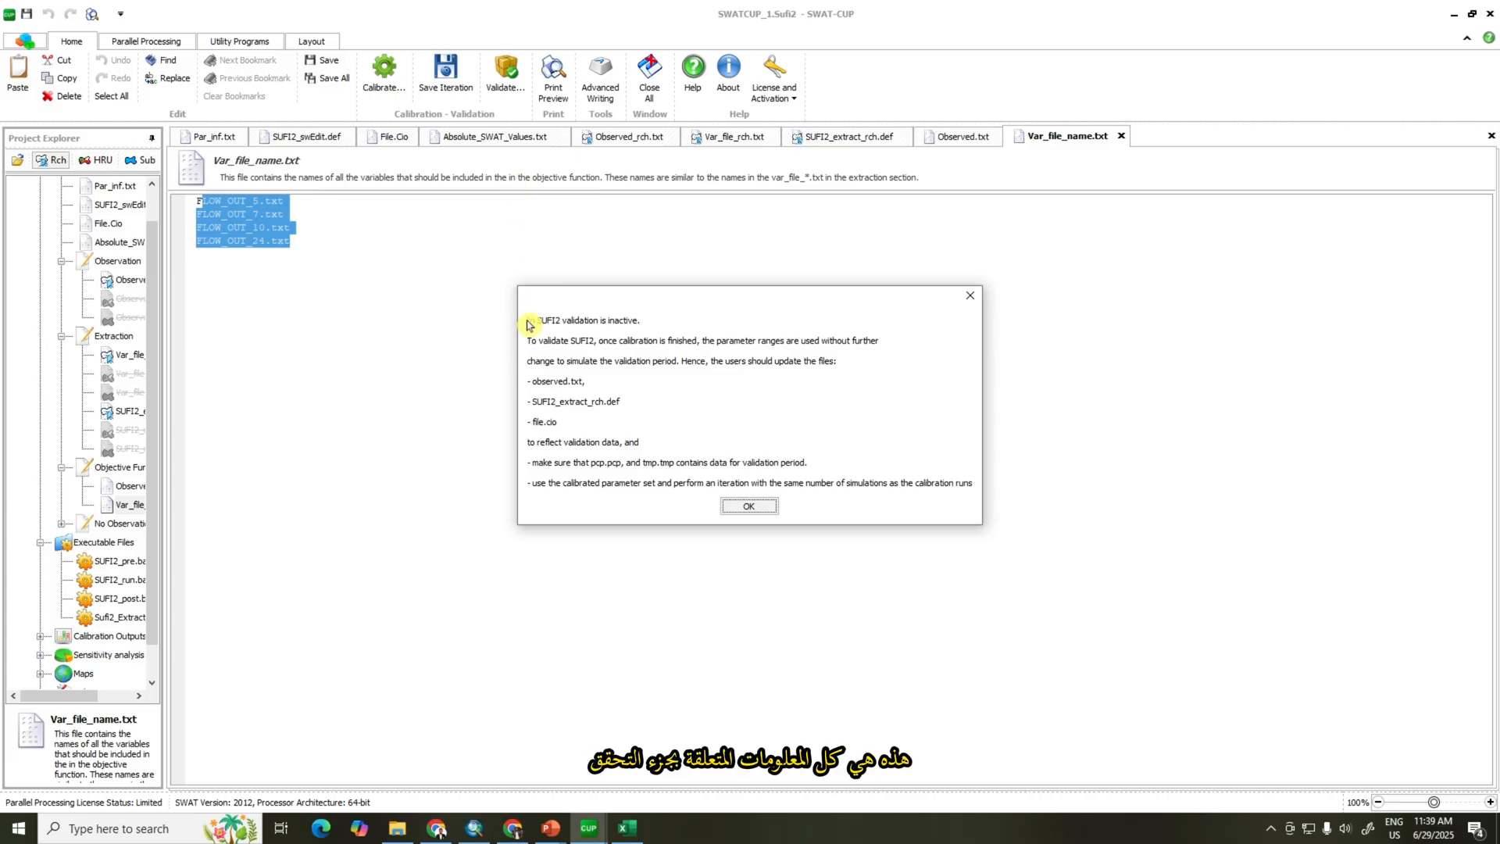
pyautogui.moveTo(903, 392)
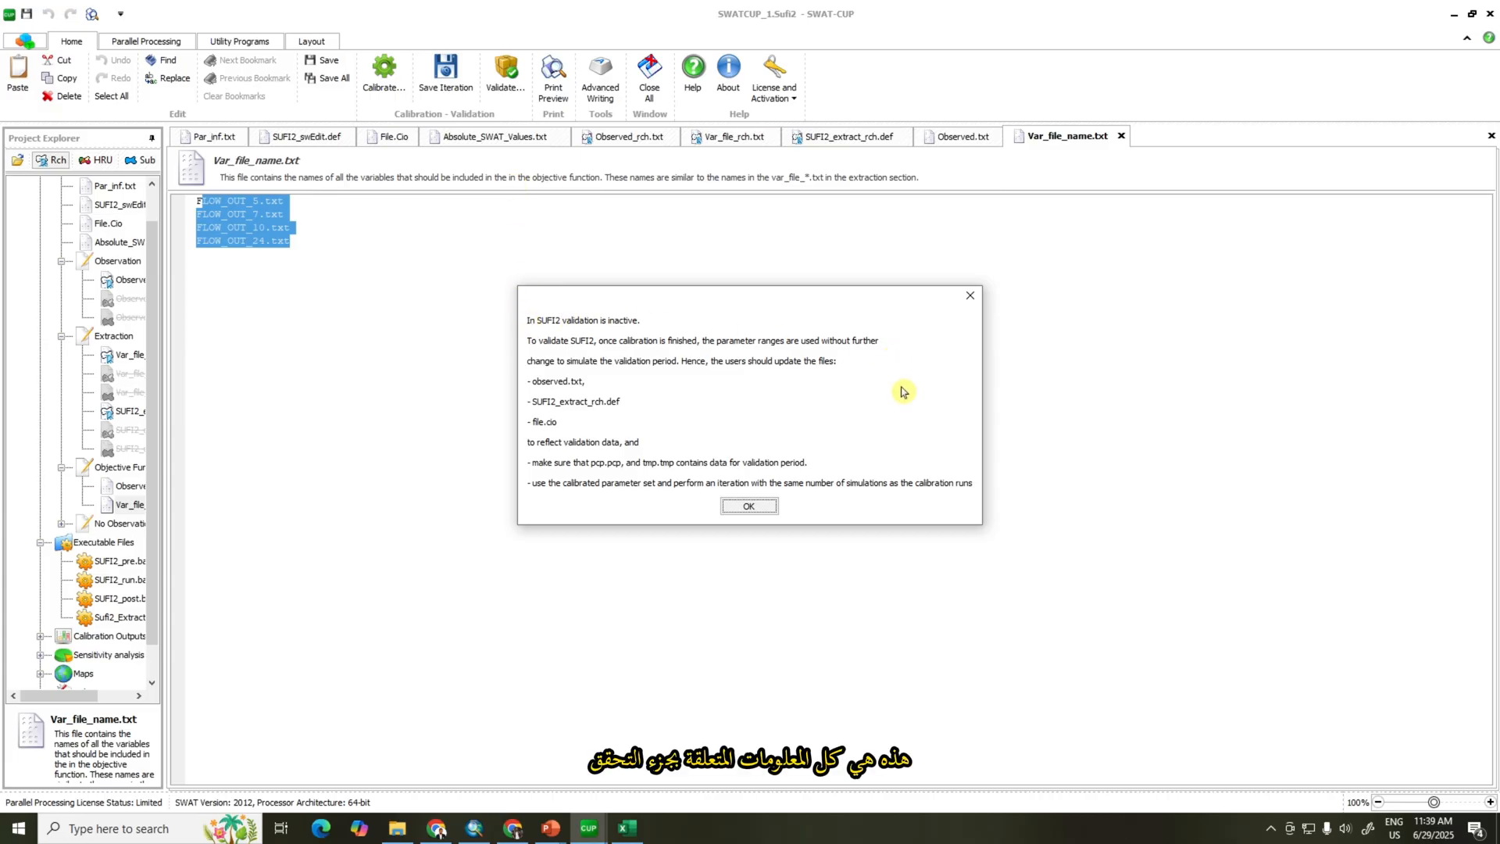
pyautogui.moveTo(618, 494)
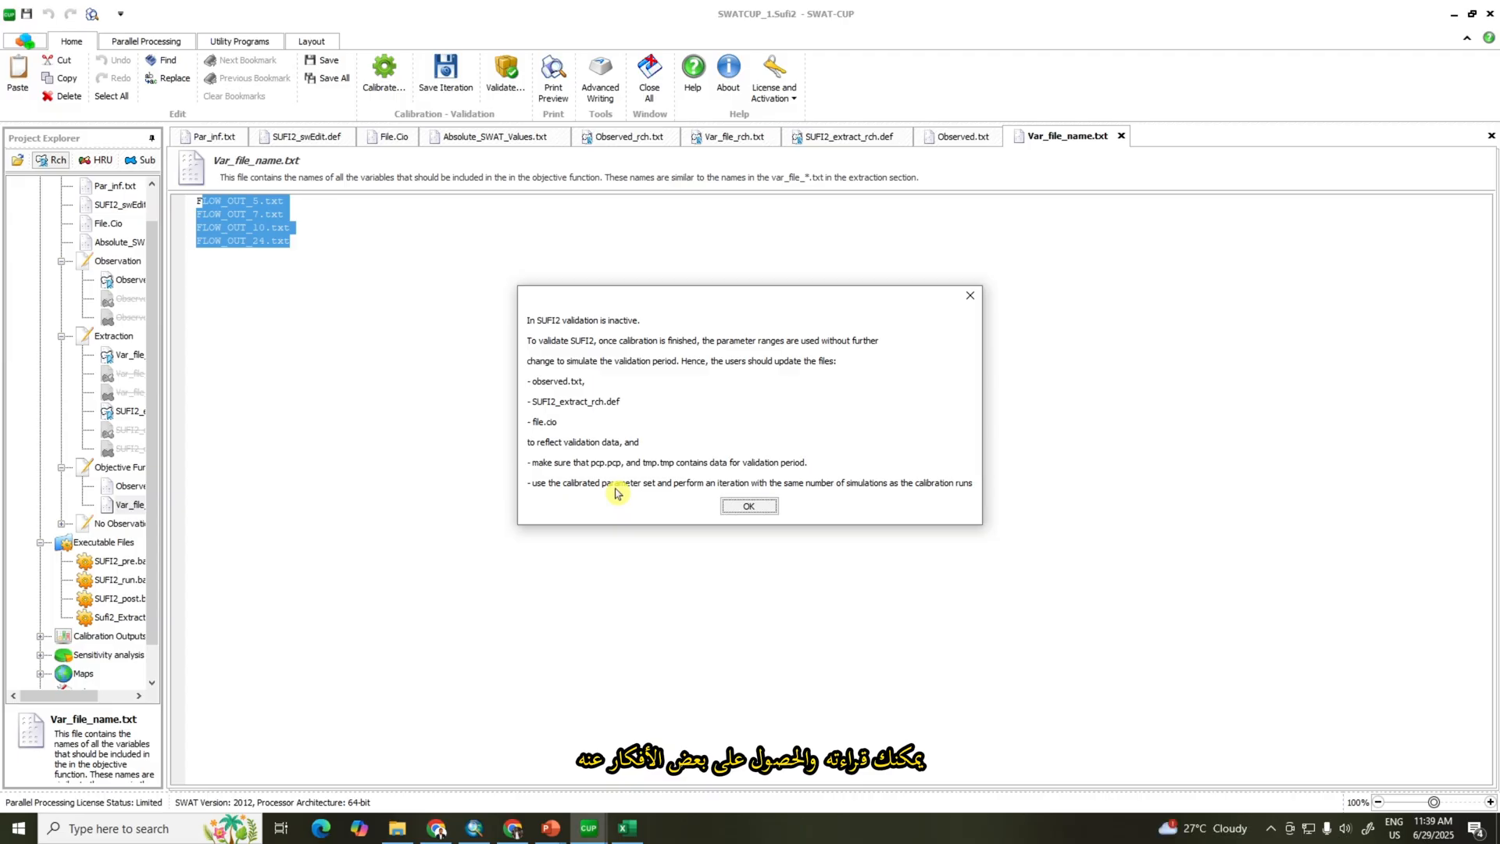
pyautogui.click(748, 505)
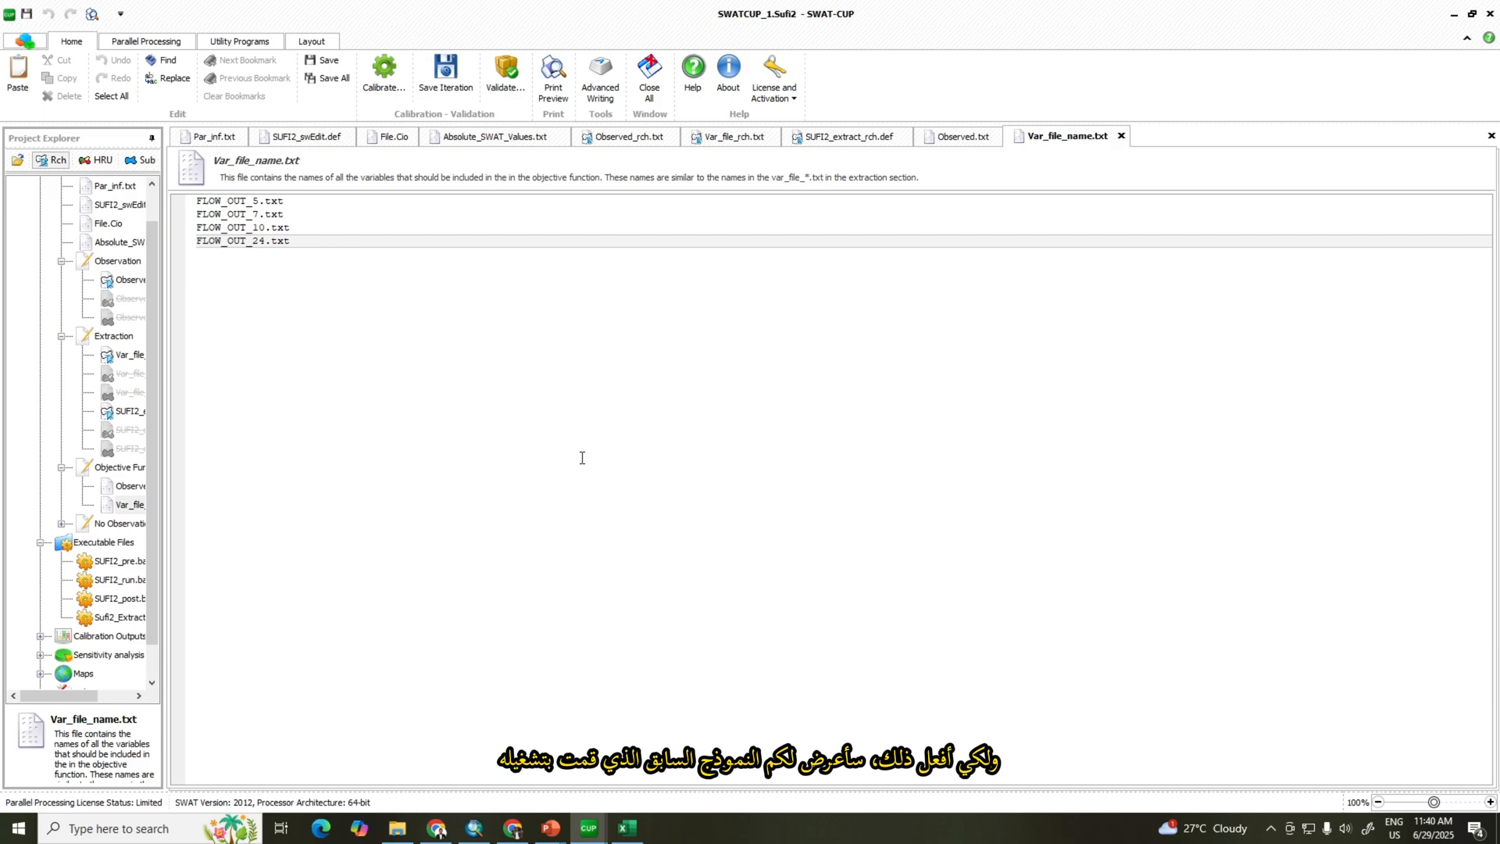
pyautogui.moveTo(587, 829)
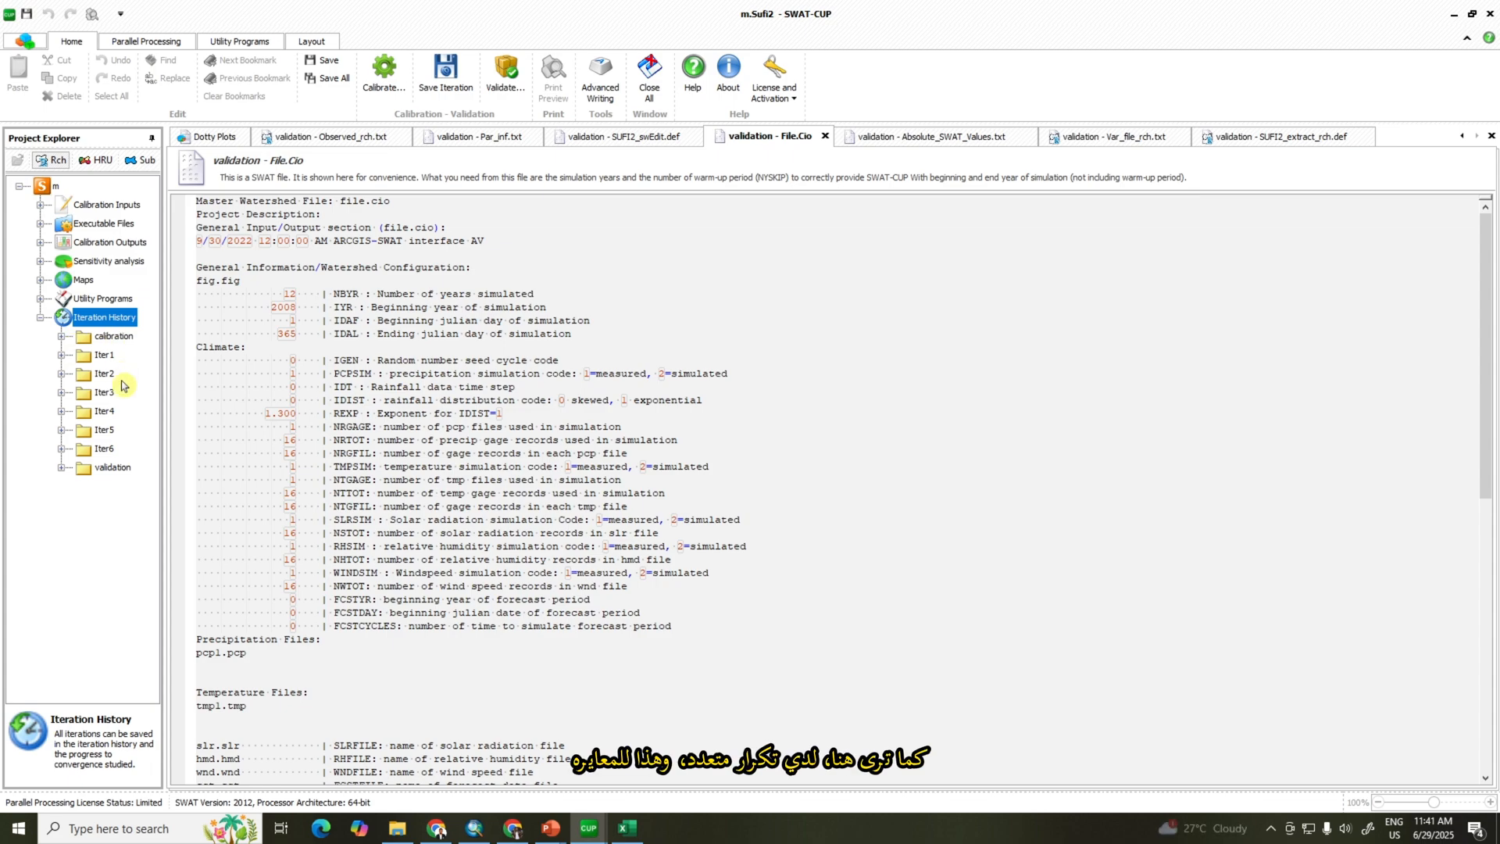
pyautogui.moveTo(92, 452)
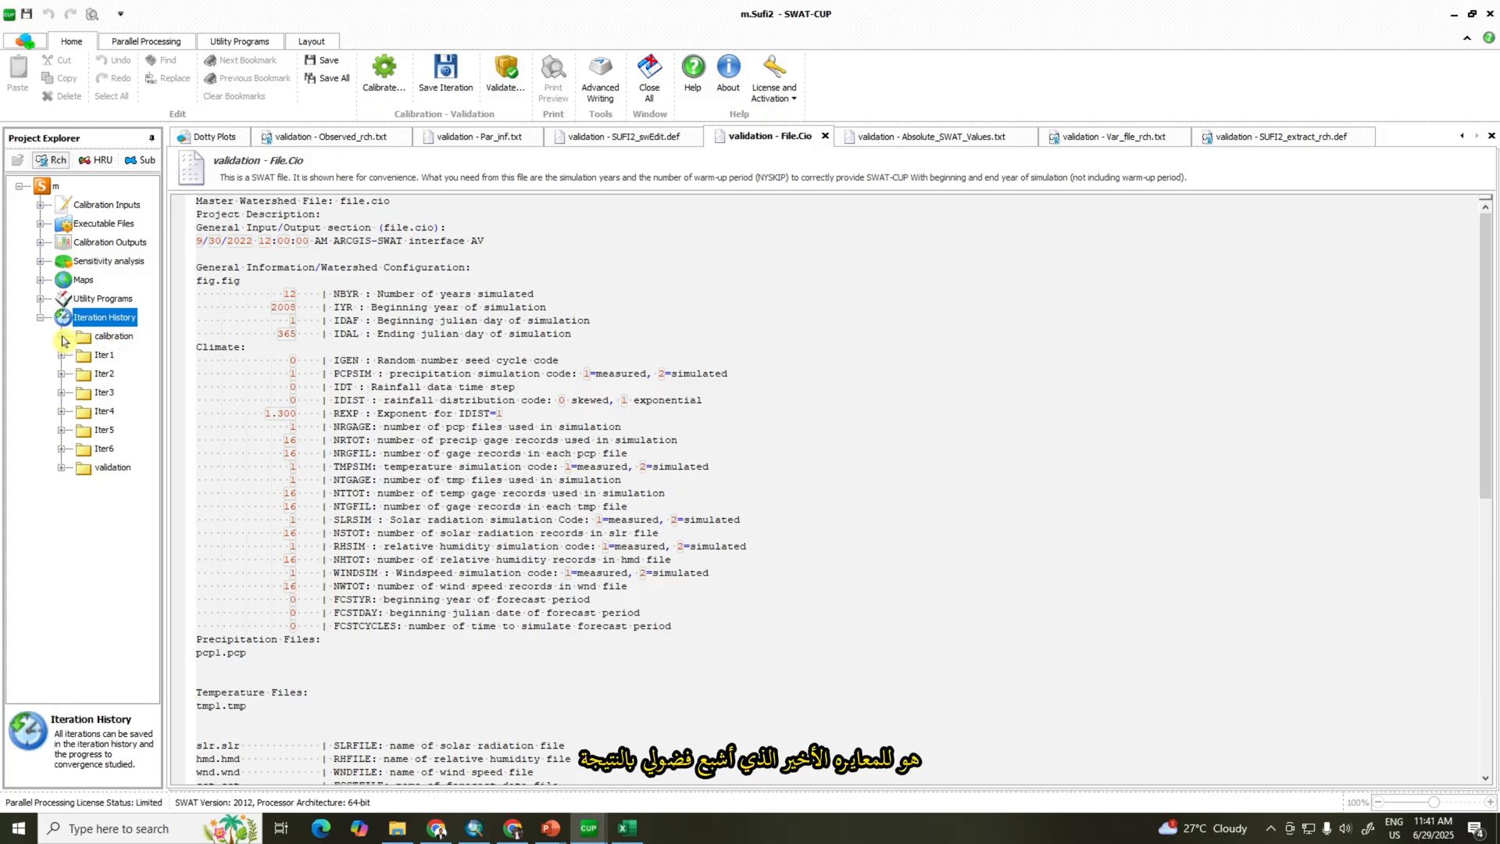
# Step: Expand the calibration iteration's outputs in Iteration History and open New_pars.txt
pyautogui.click(67, 336)
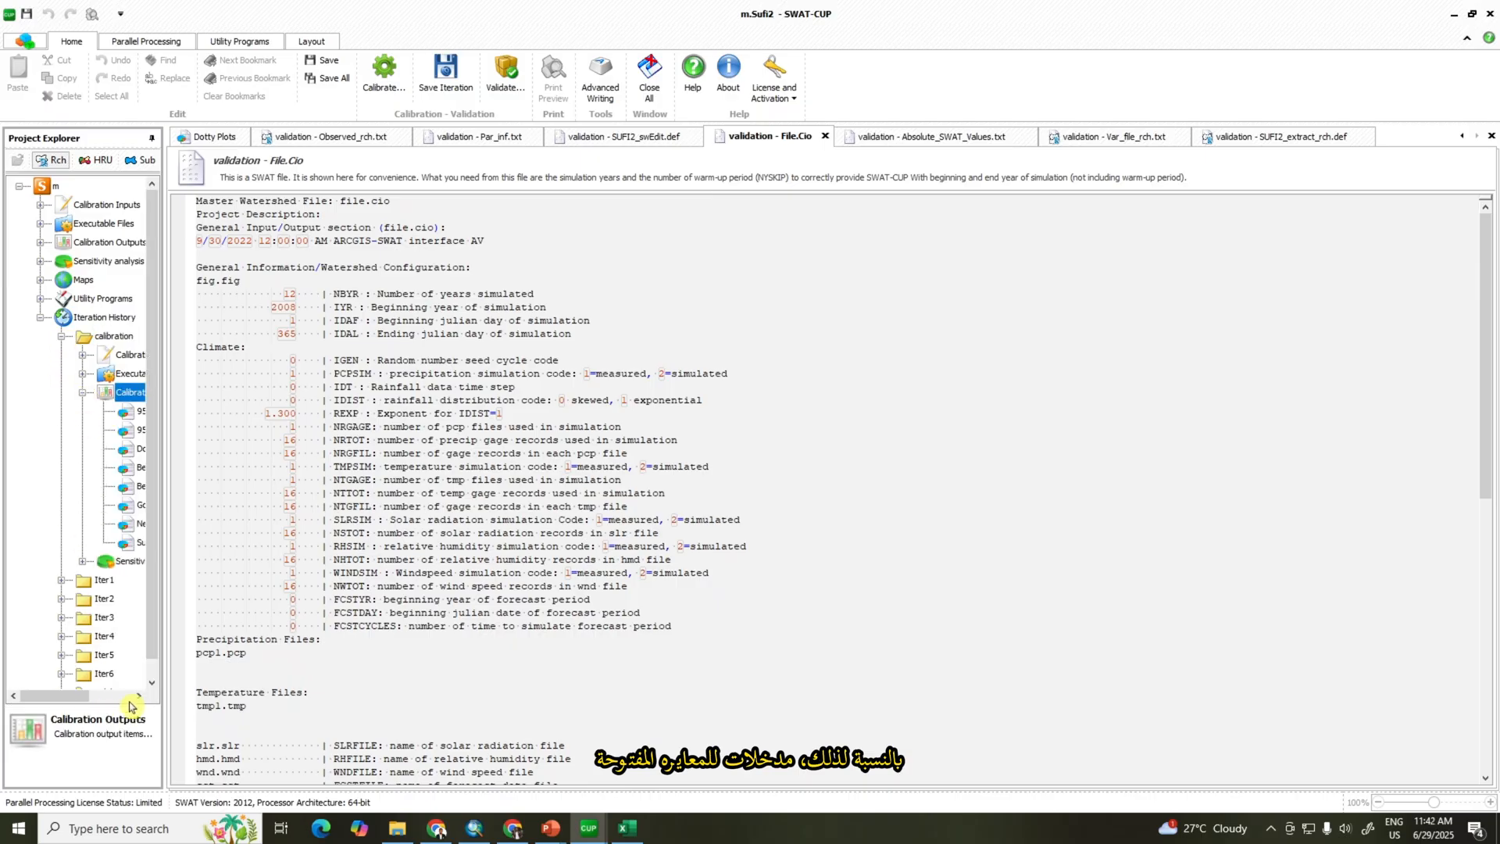
pyautogui.click(21, 185)
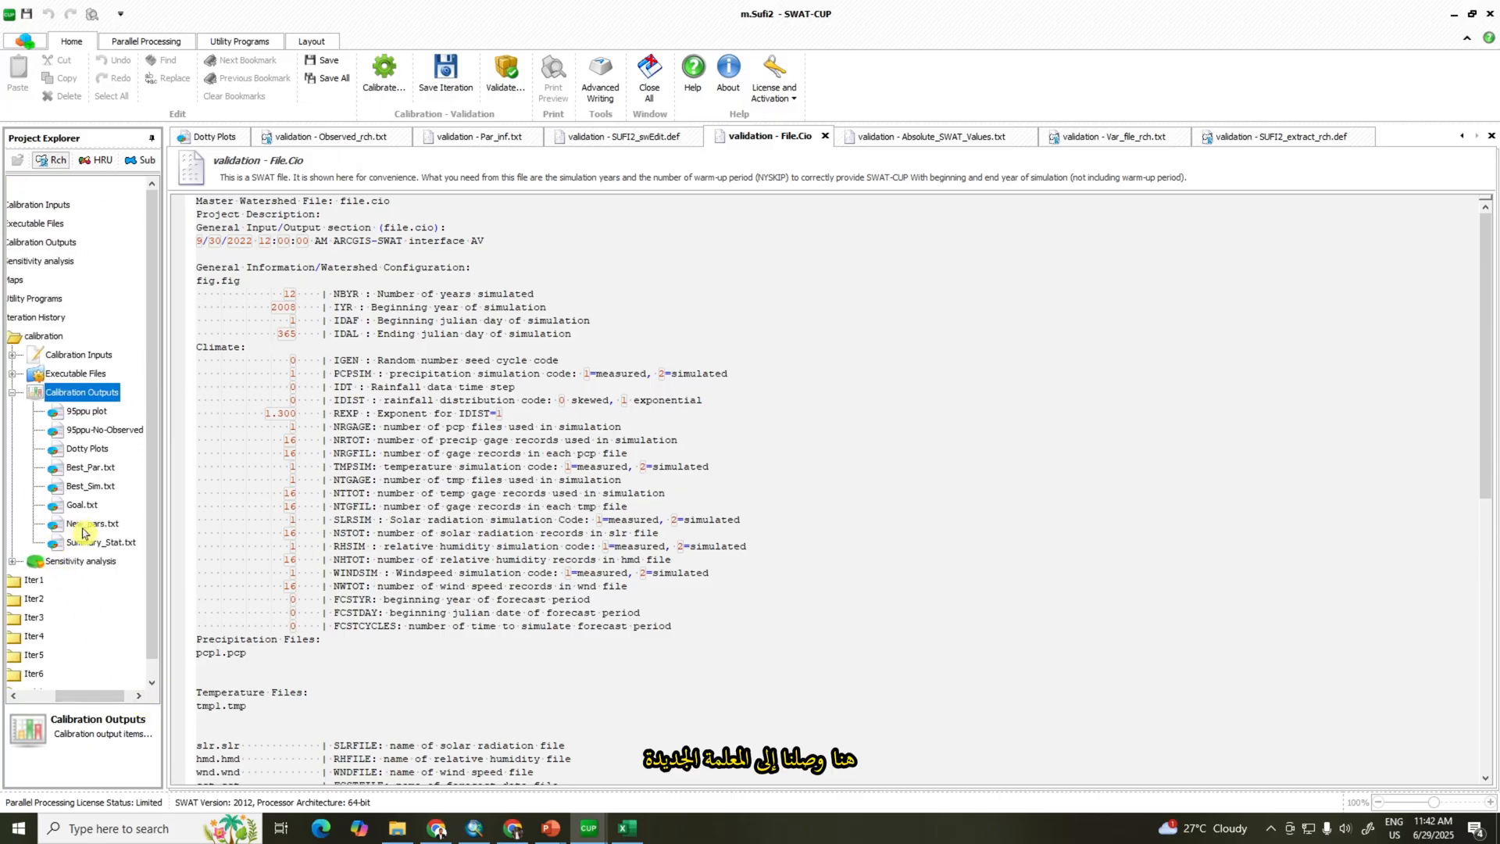
pyautogui.doubleClick(89, 523)
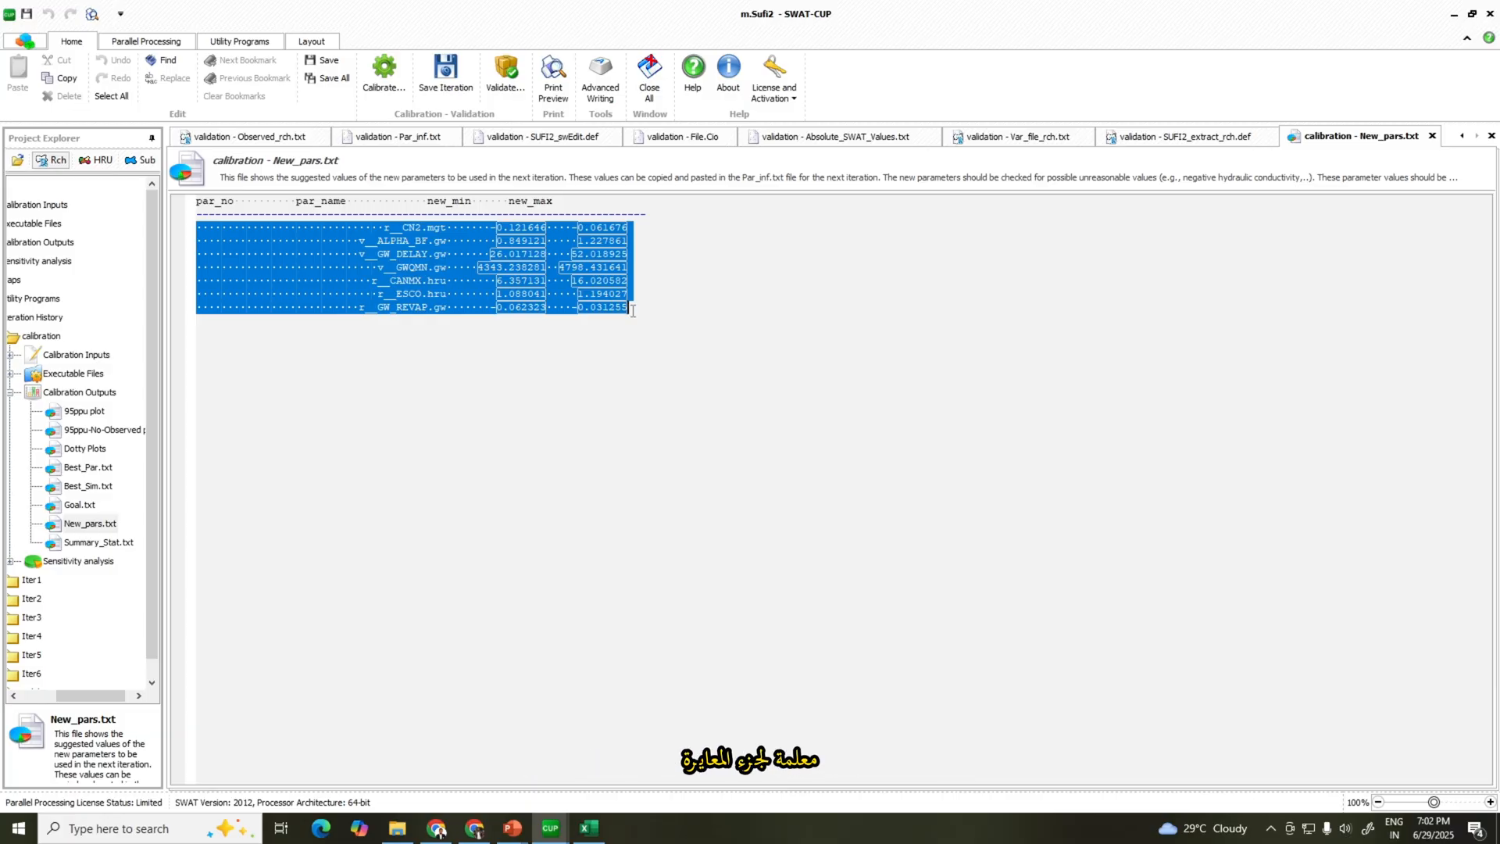
pyautogui.moveTo(638, 462)
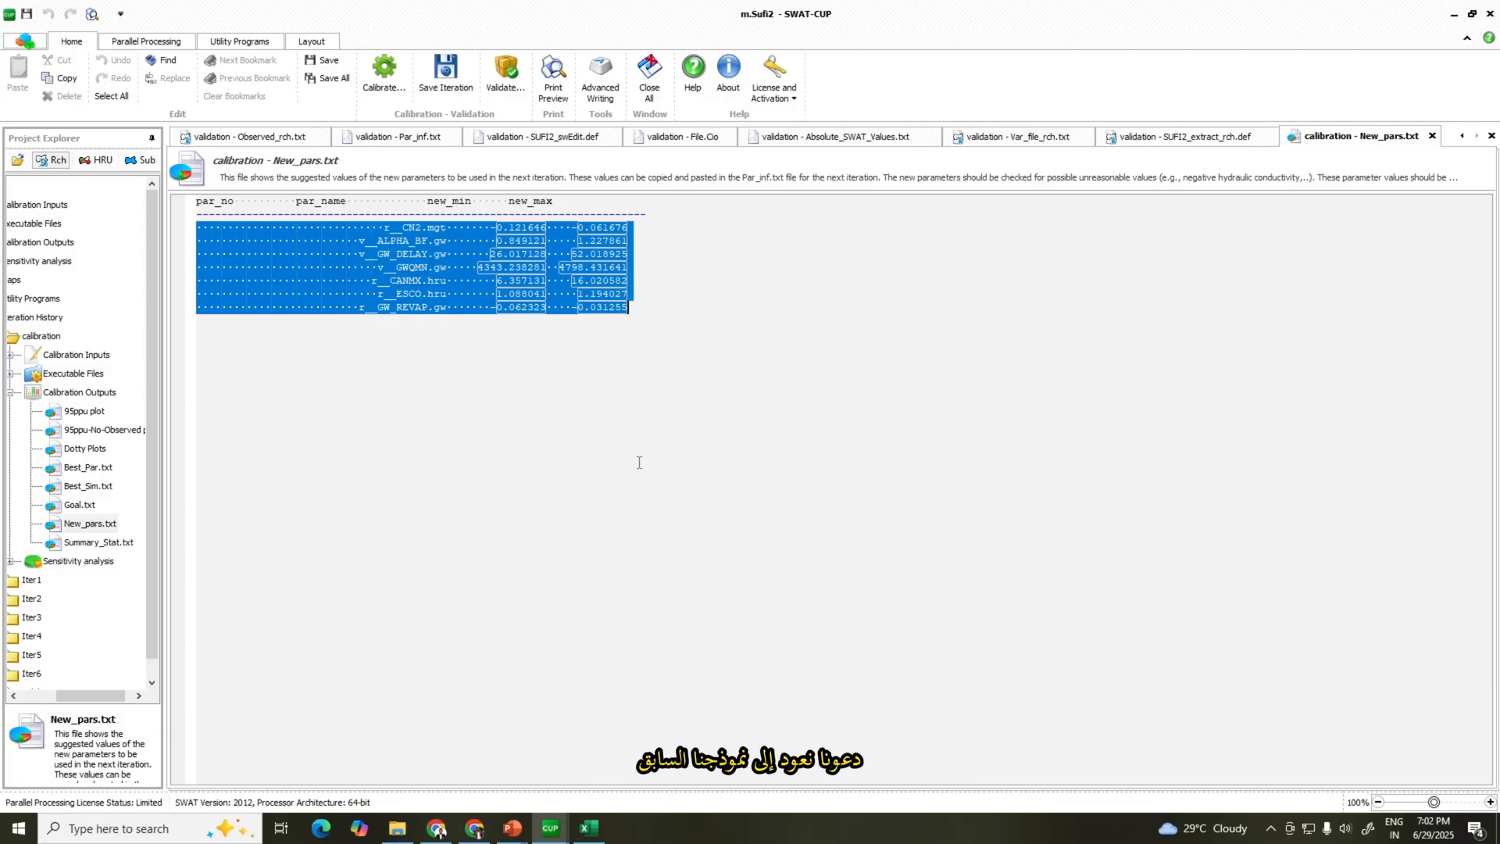
pyautogui.moveTo(548, 828)
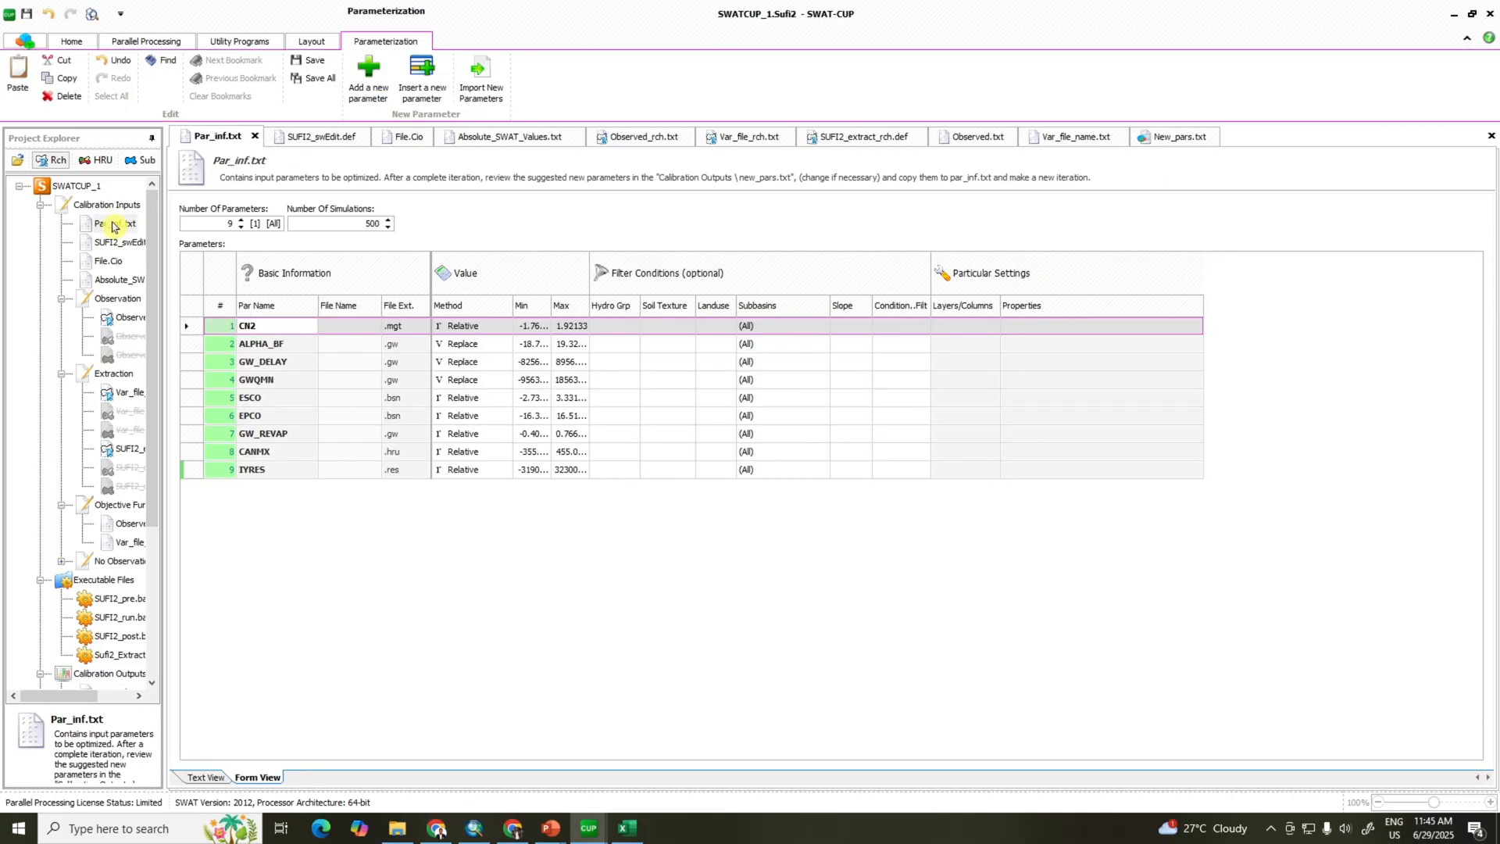
# Step: Review the nine parameter lines of Par_inf.txt as plain text, then return to table view
pyautogui.click(204, 777)
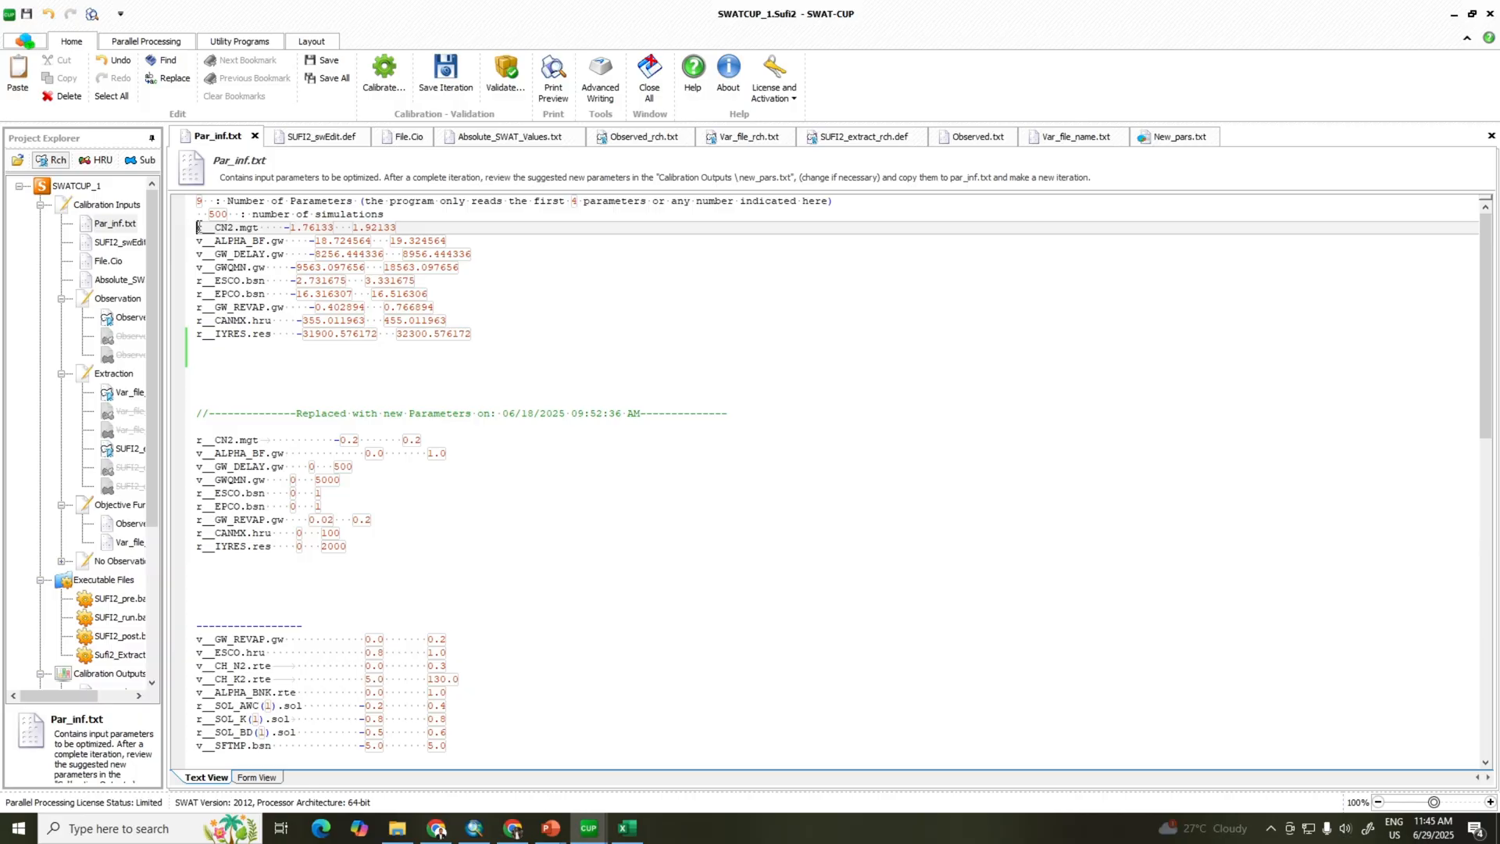
pyautogui.moveTo(198, 226); pyautogui.dragTo(469, 334)
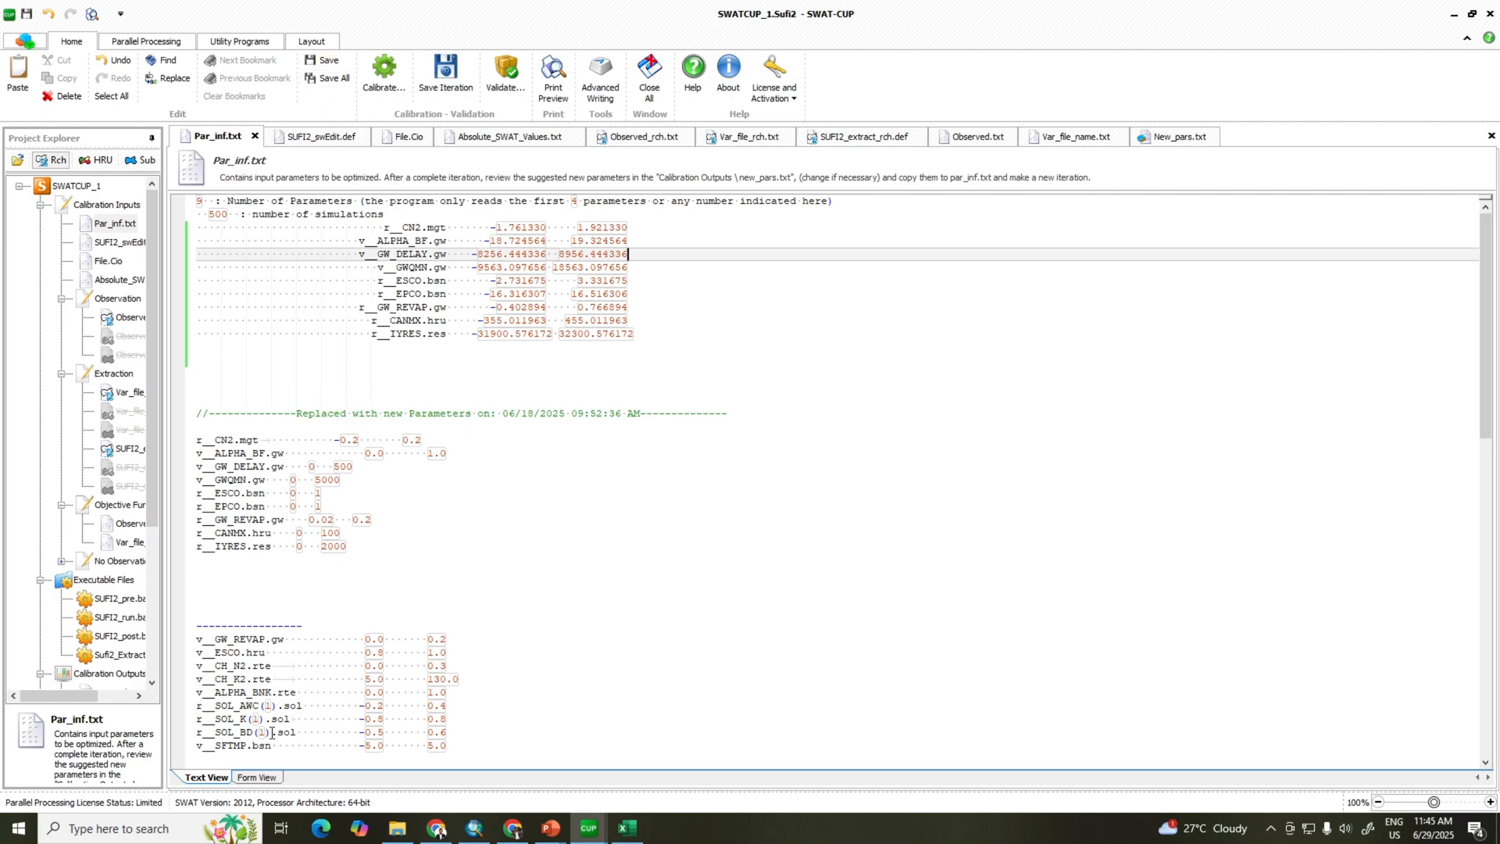
pyautogui.click(255, 777)
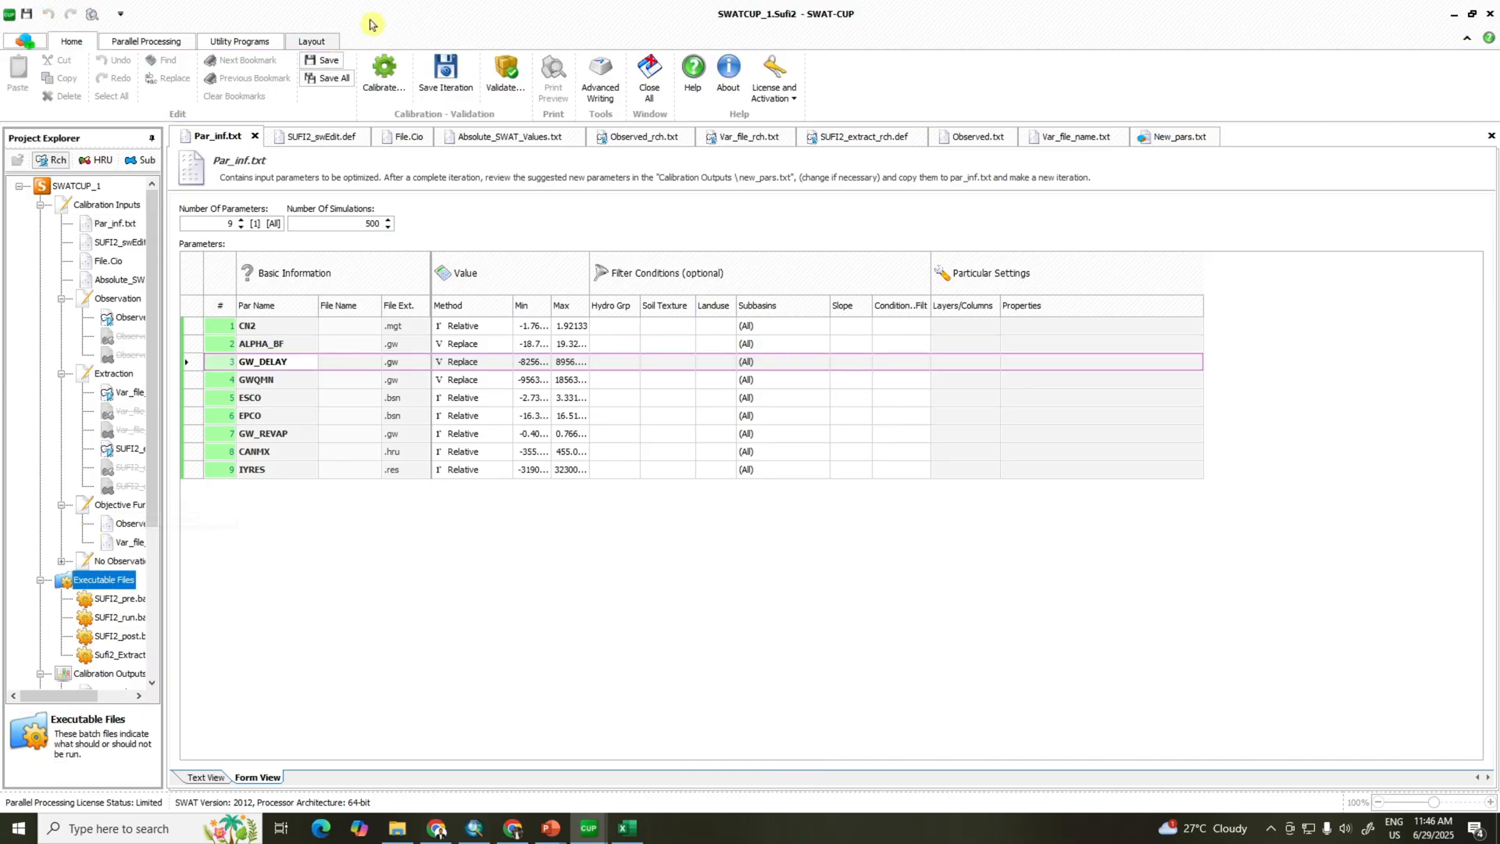
# Step: Run SUFI2_pre.bat to completion, then start Sufi2_Run.Bat from parameter set 1
pyautogui.click(384, 75)
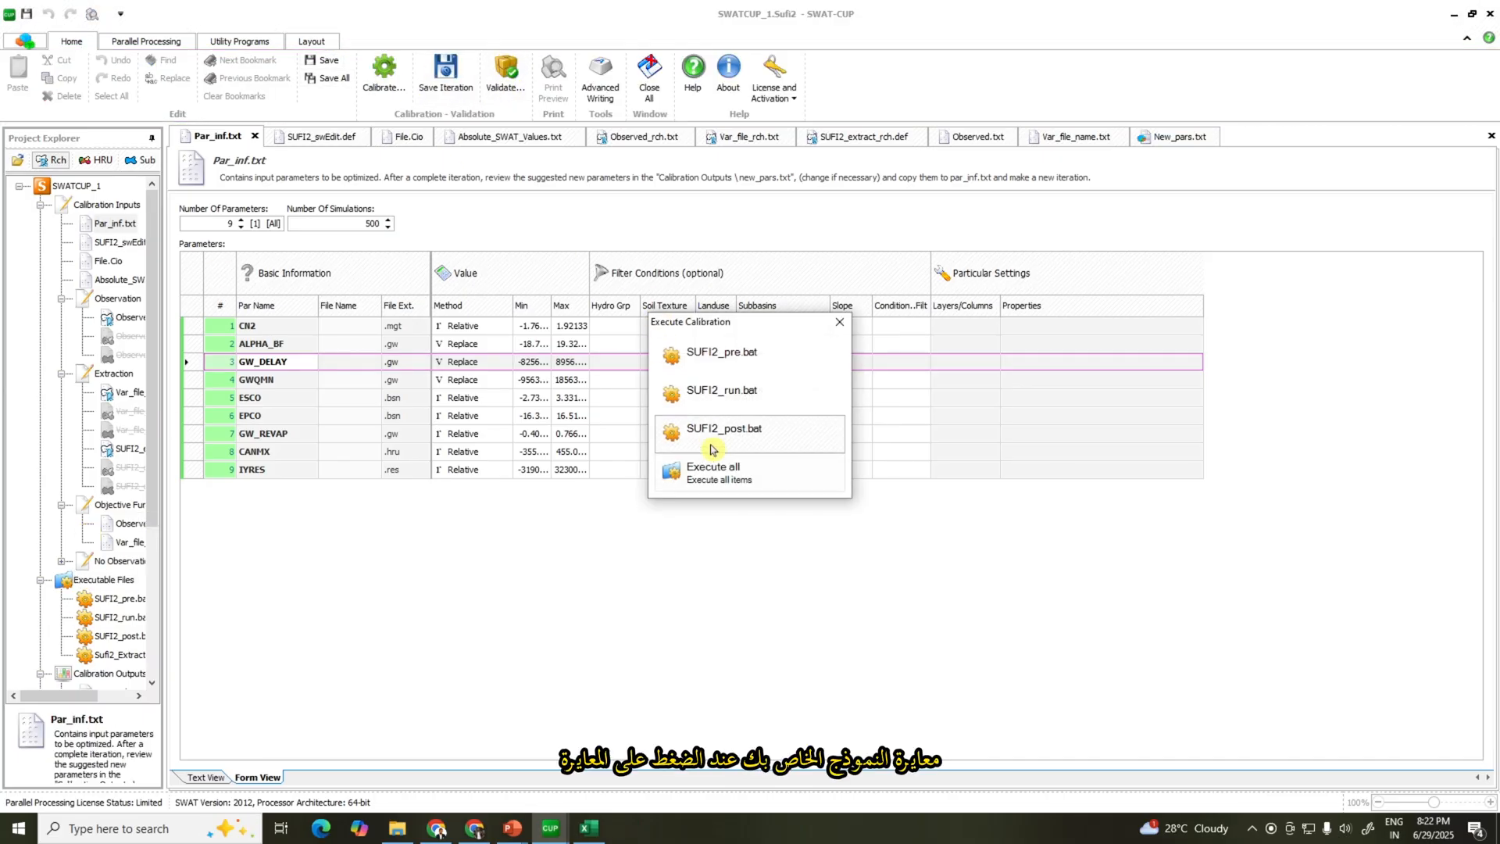
pyautogui.click(721, 353)
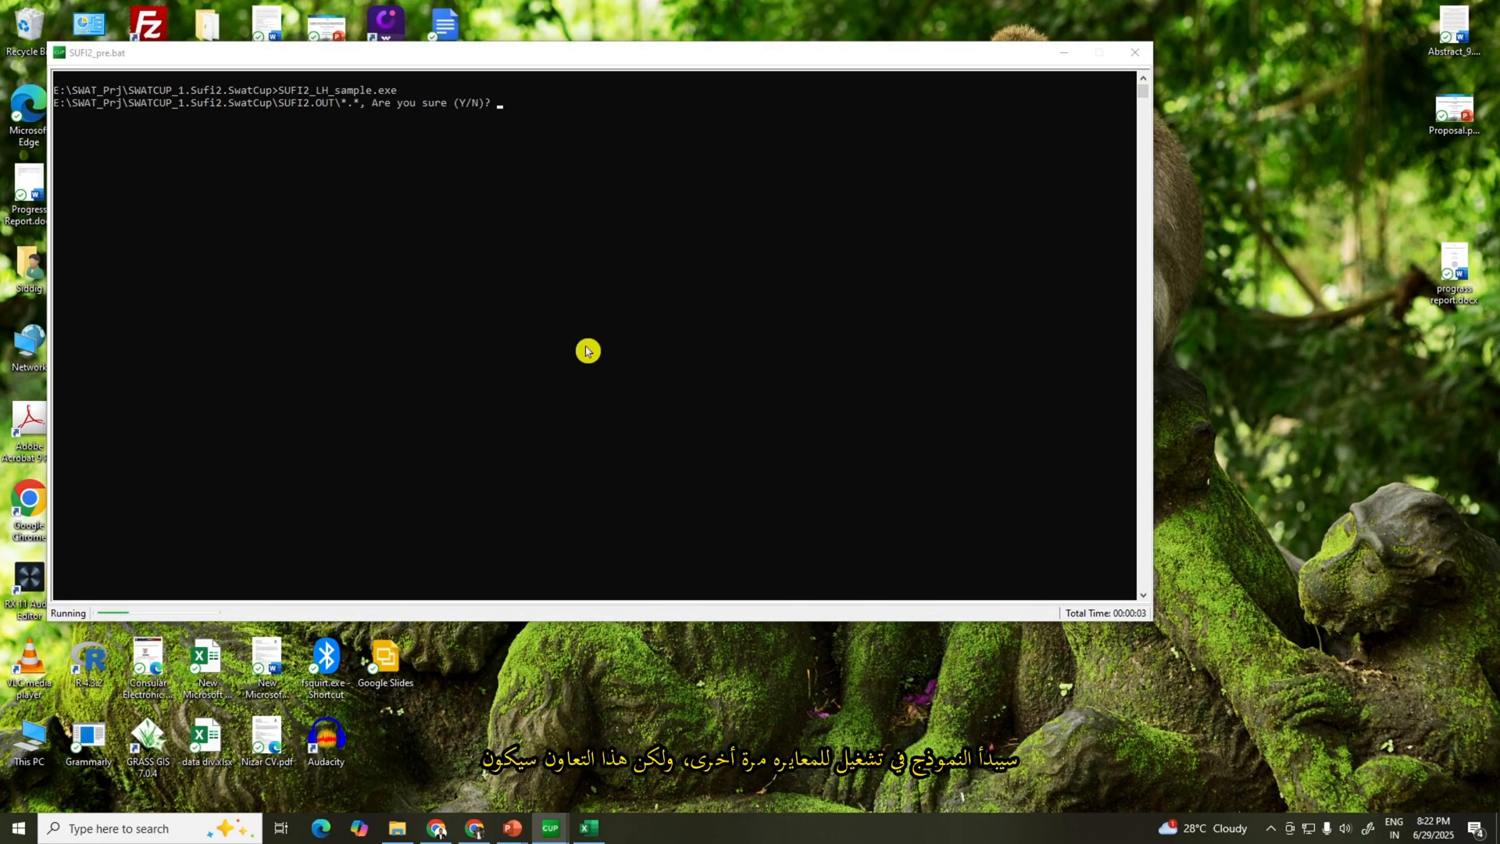
pyautogui.write('y')
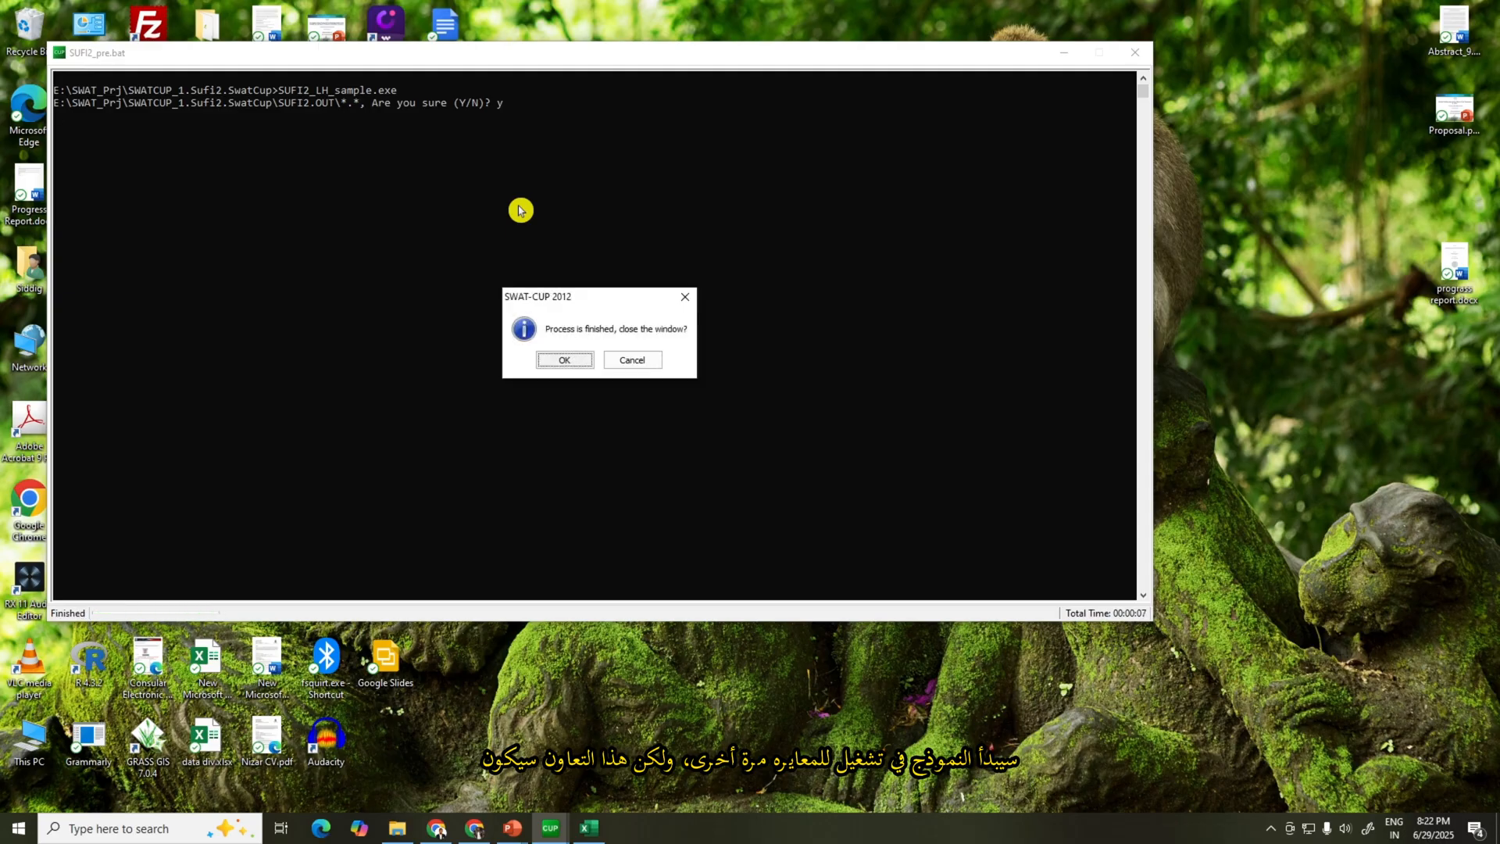
pyautogui.click(564, 360)
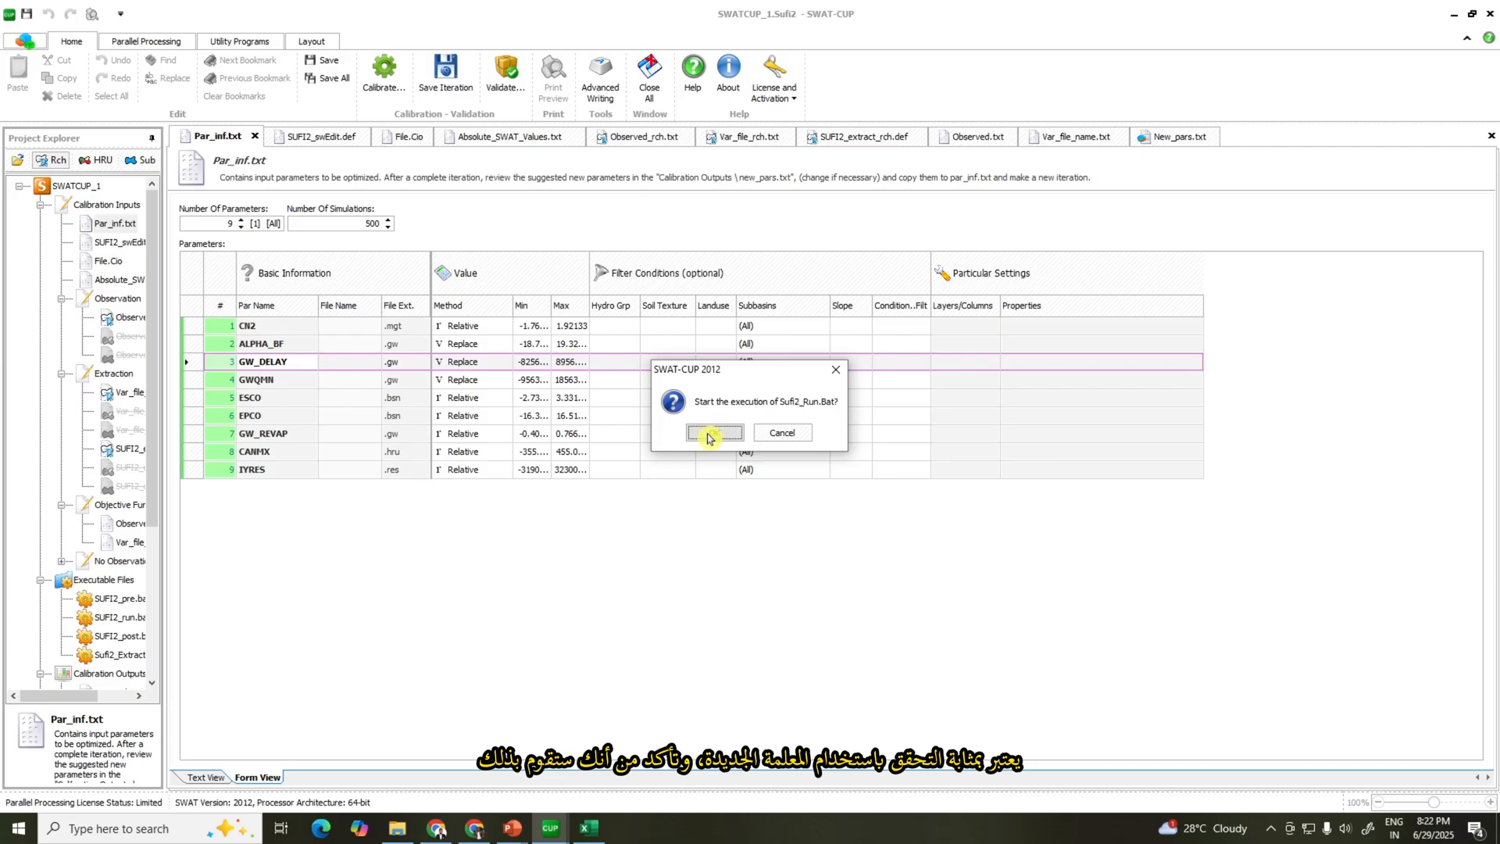
pyautogui.click(713, 432)
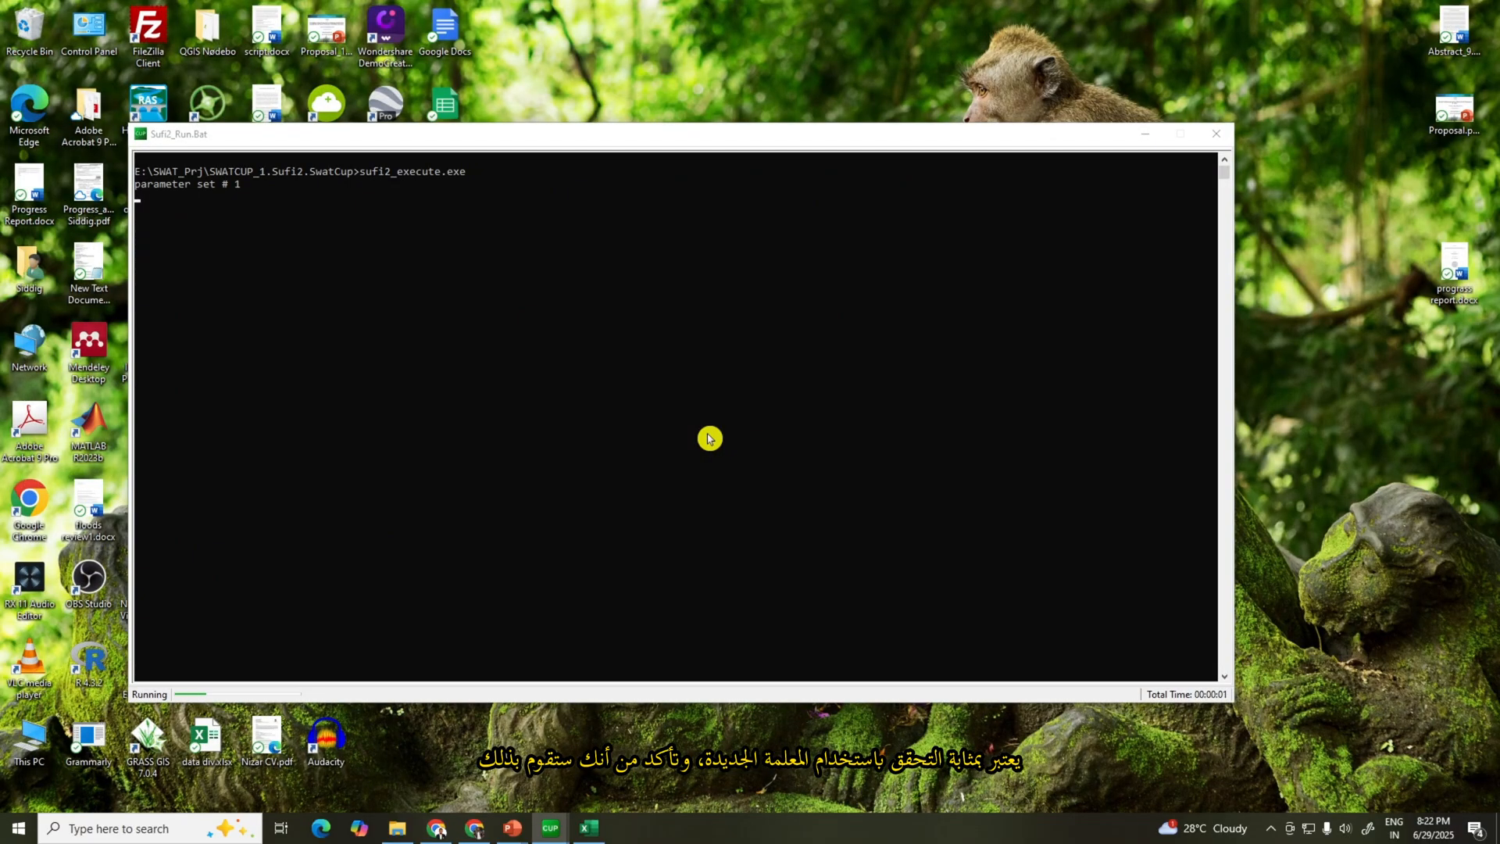